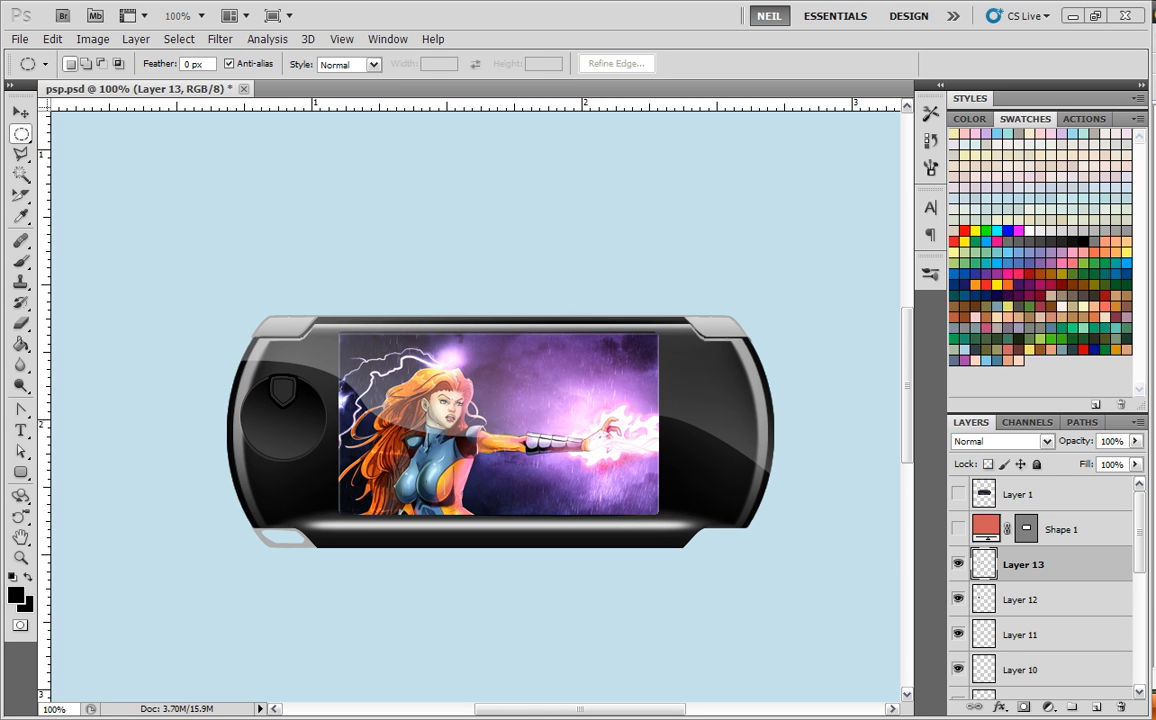
pyautogui.moveTo(416, 288)
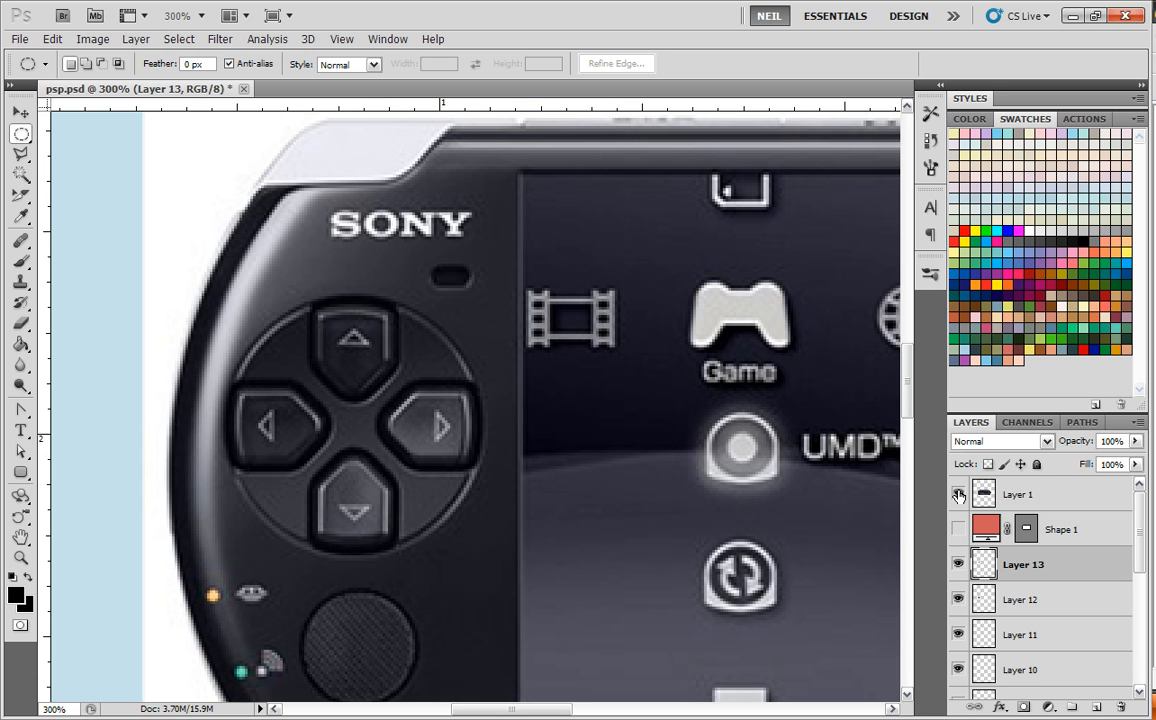
pyautogui.moveTo(958, 494)
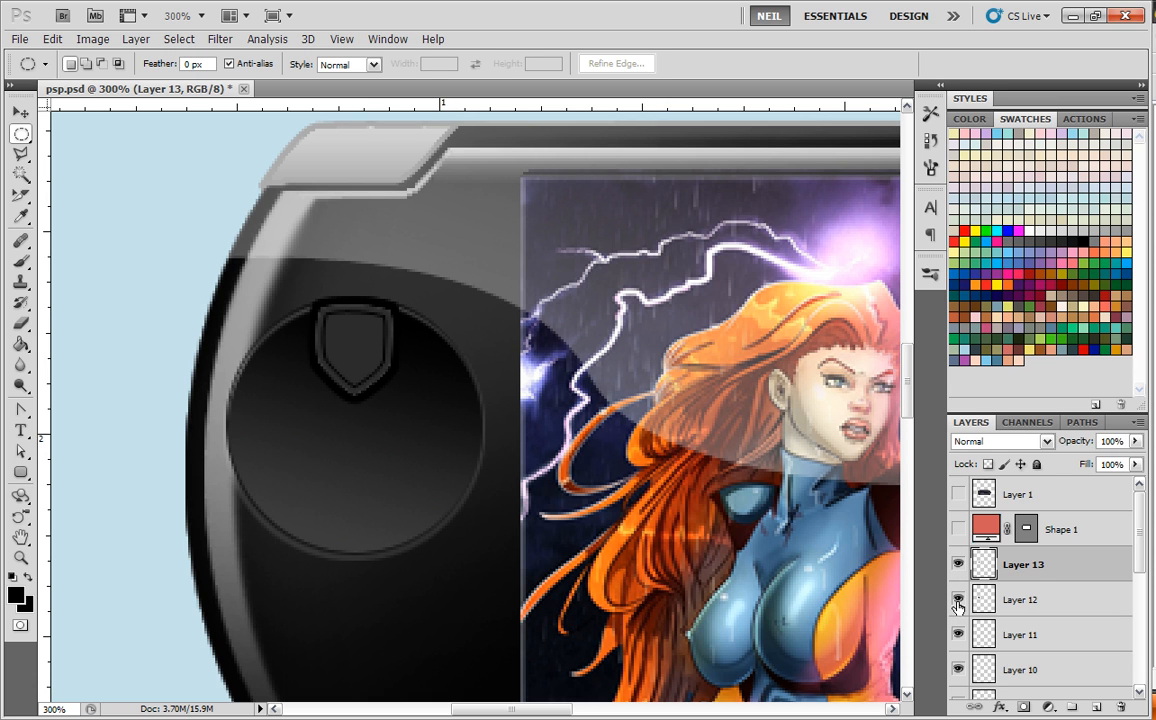
# Remove the spare Layer 12 and Layer 11 shield layers from the Layers panel
pyautogui.click(1020, 600)
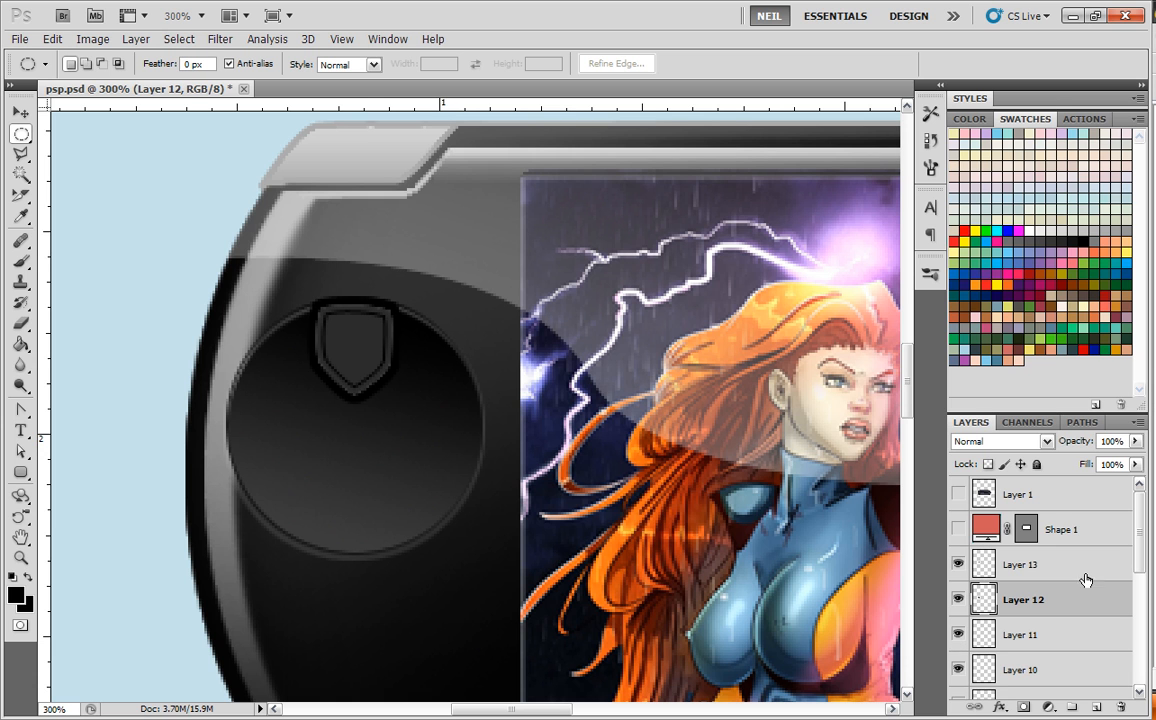
pyautogui.click(1138, 420)
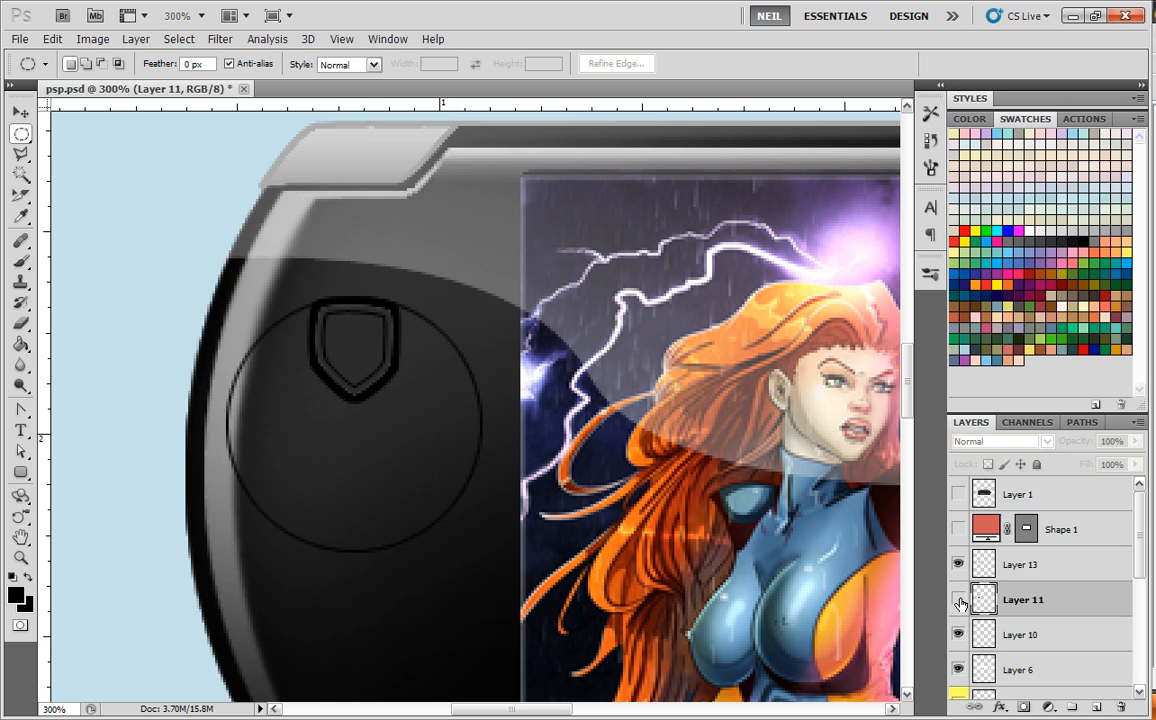
pyautogui.click(958, 600)
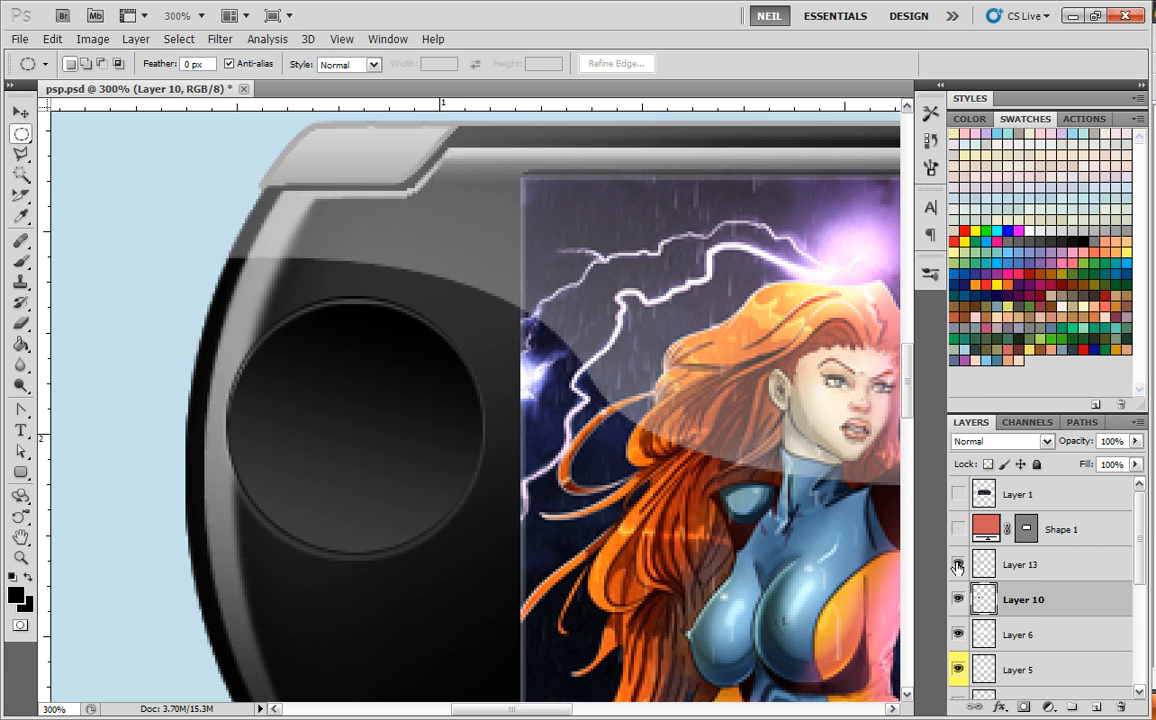
pyautogui.click(956, 564)
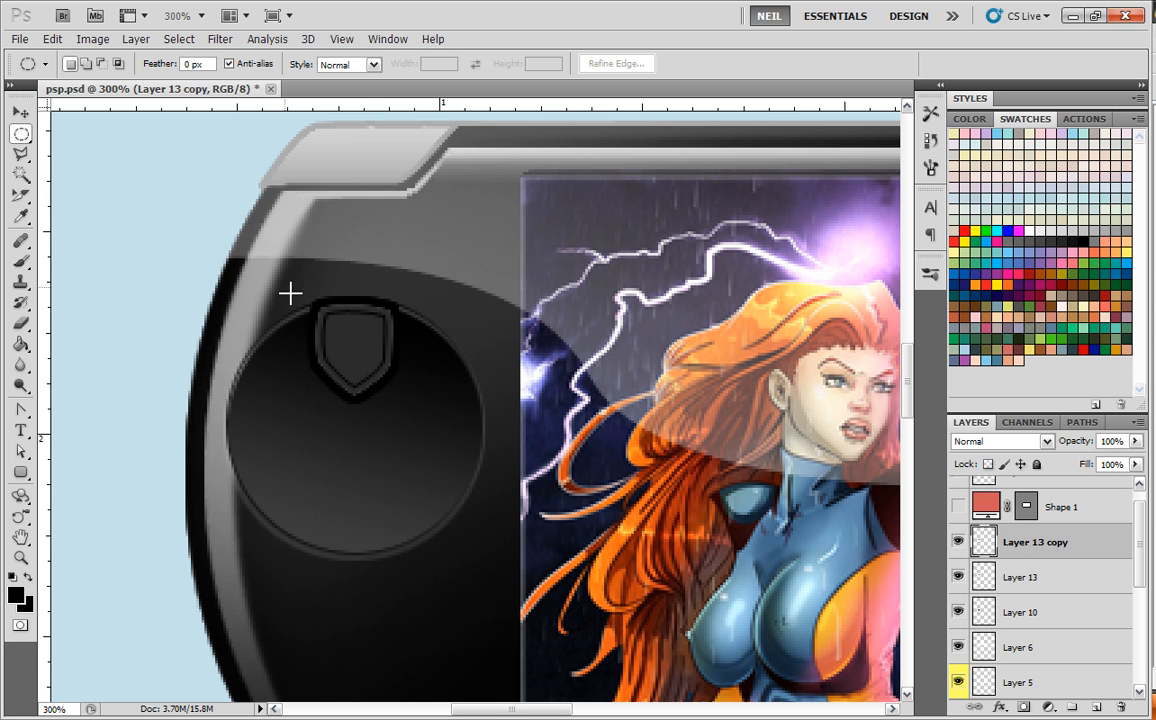
# Free-transform Layer 13 copies into the bottom, right and left D-pad positions
pyautogui.click(52, 38)
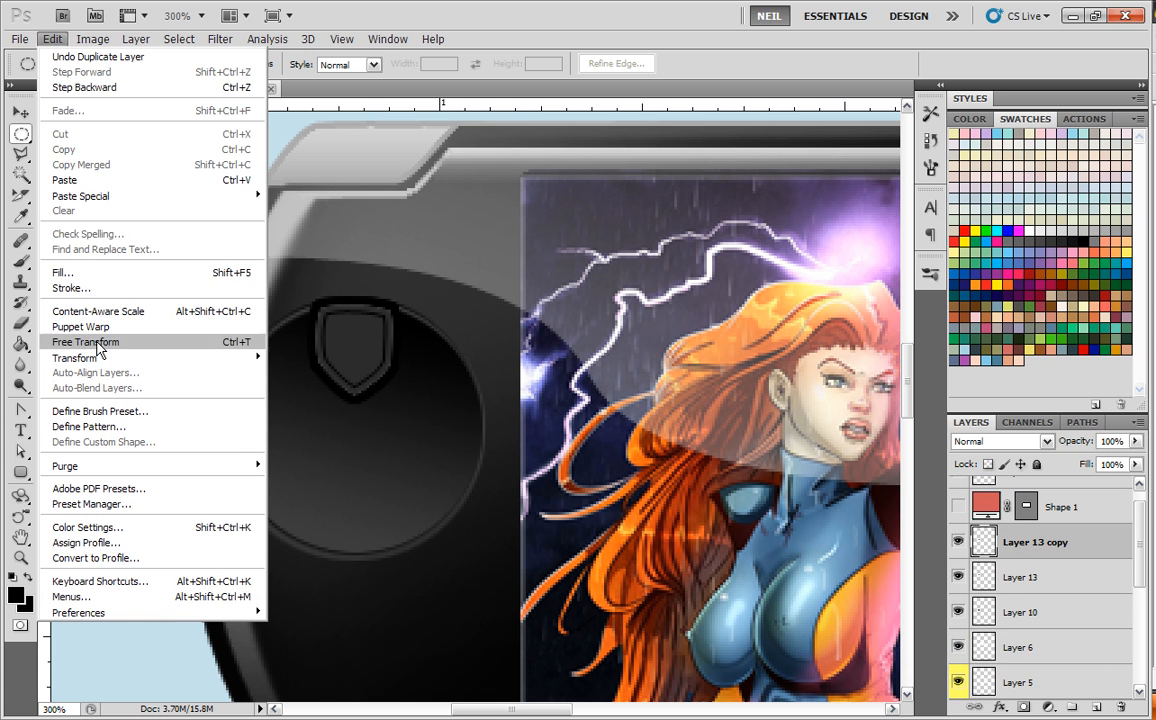
pyautogui.click(84, 342)
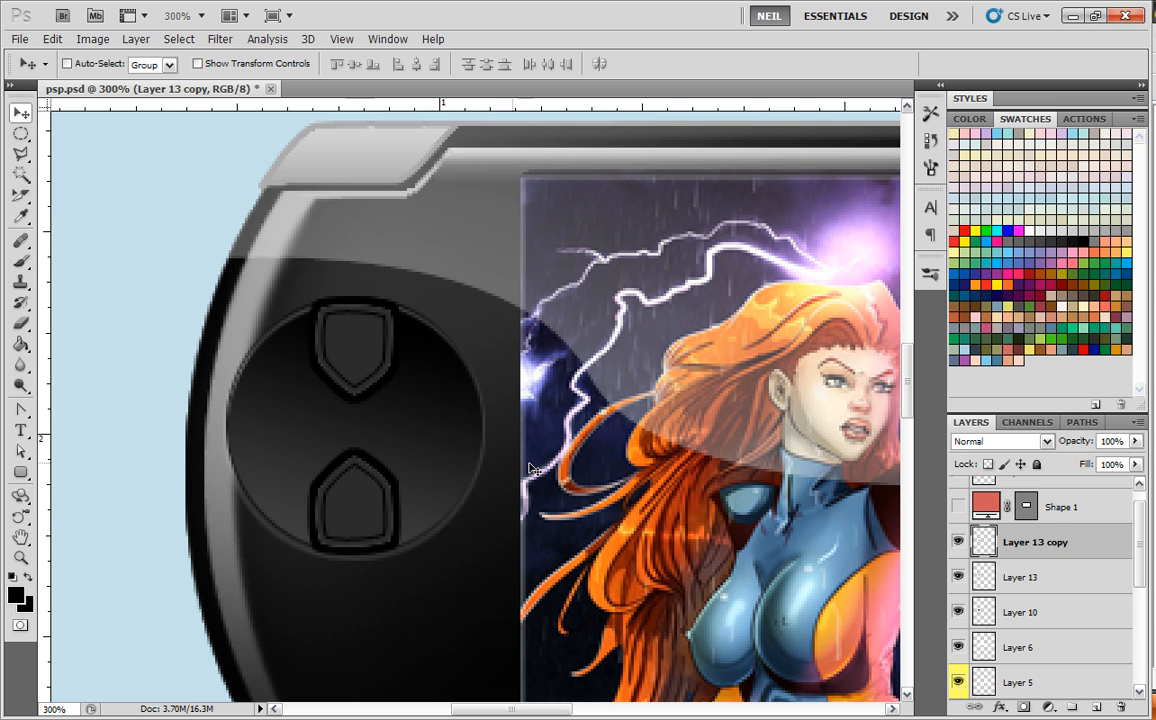
pyautogui.click(1020, 576)
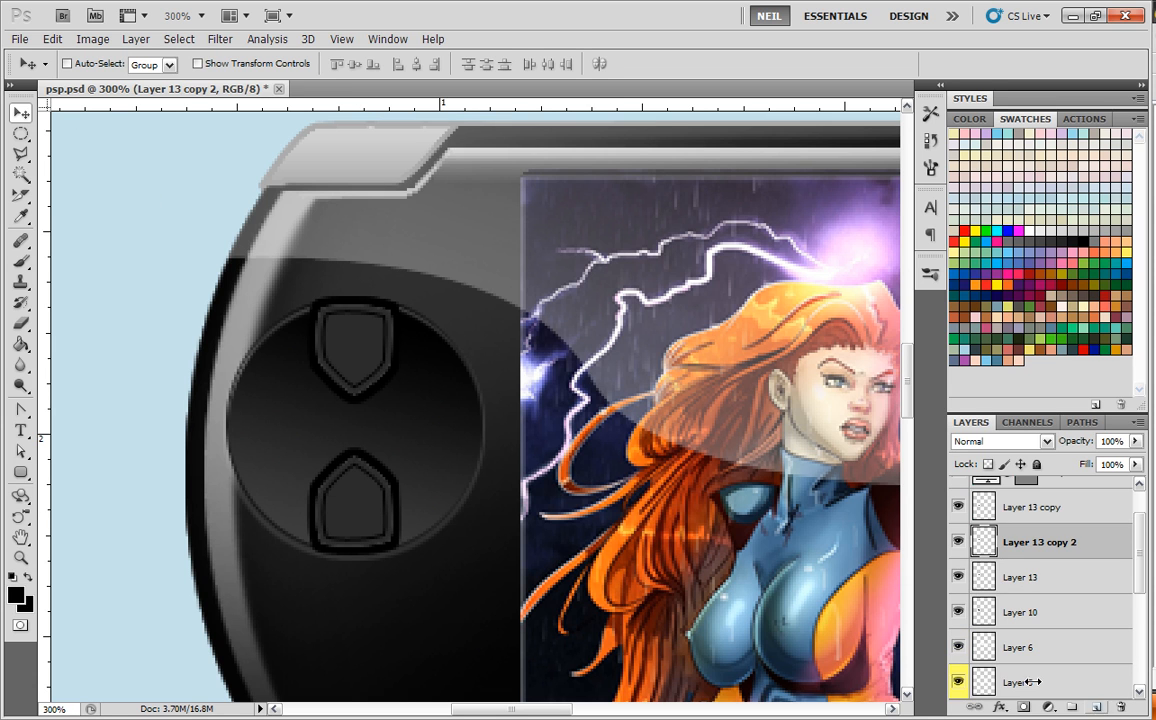
pyautogui.click(52, 38)
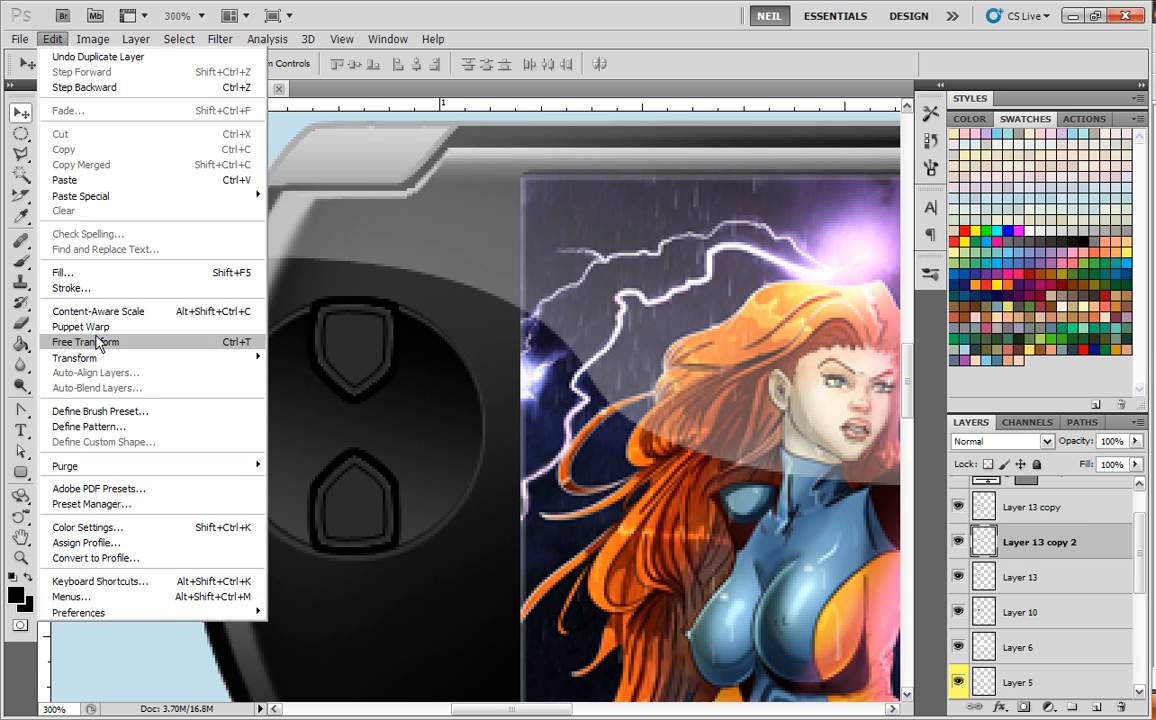
pyautogui.click(84, 342)
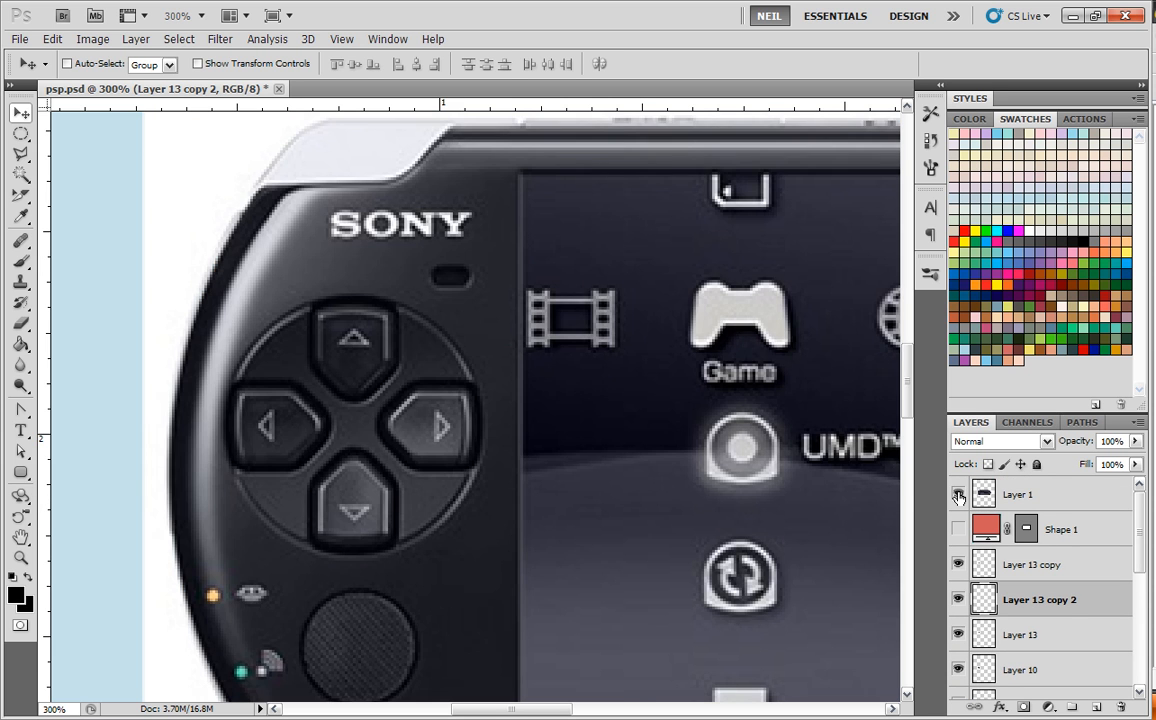
pyautogui.click(956, 492)
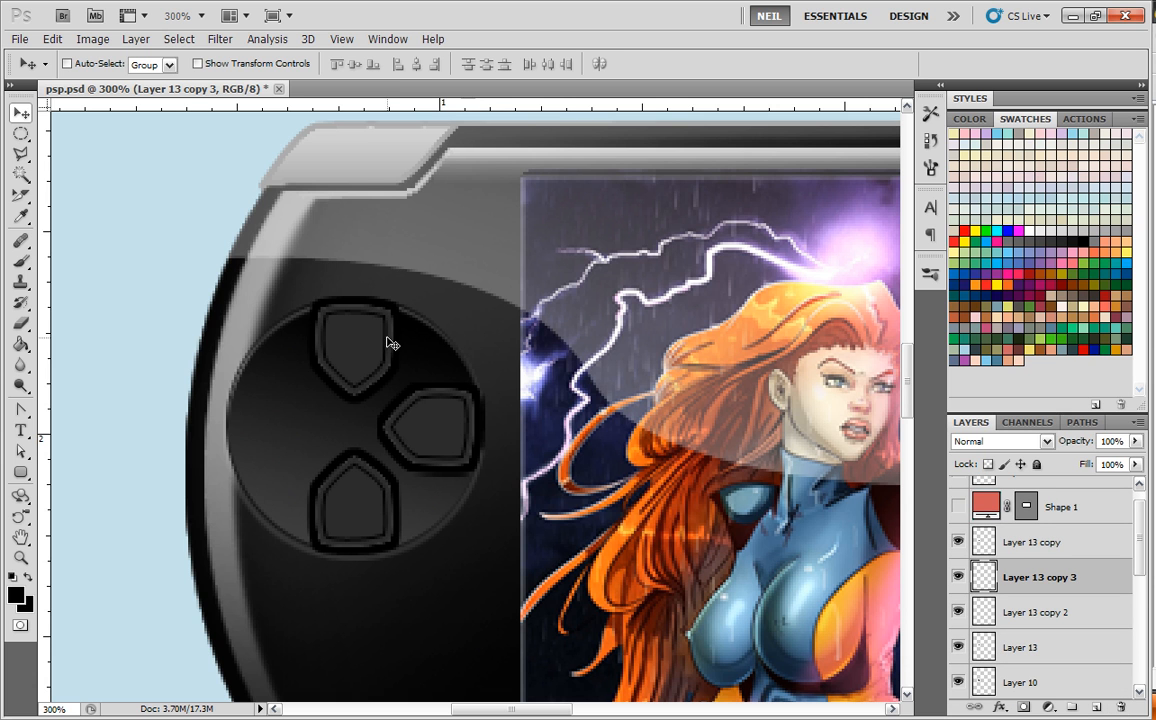
pyautogui.click(52, 38)
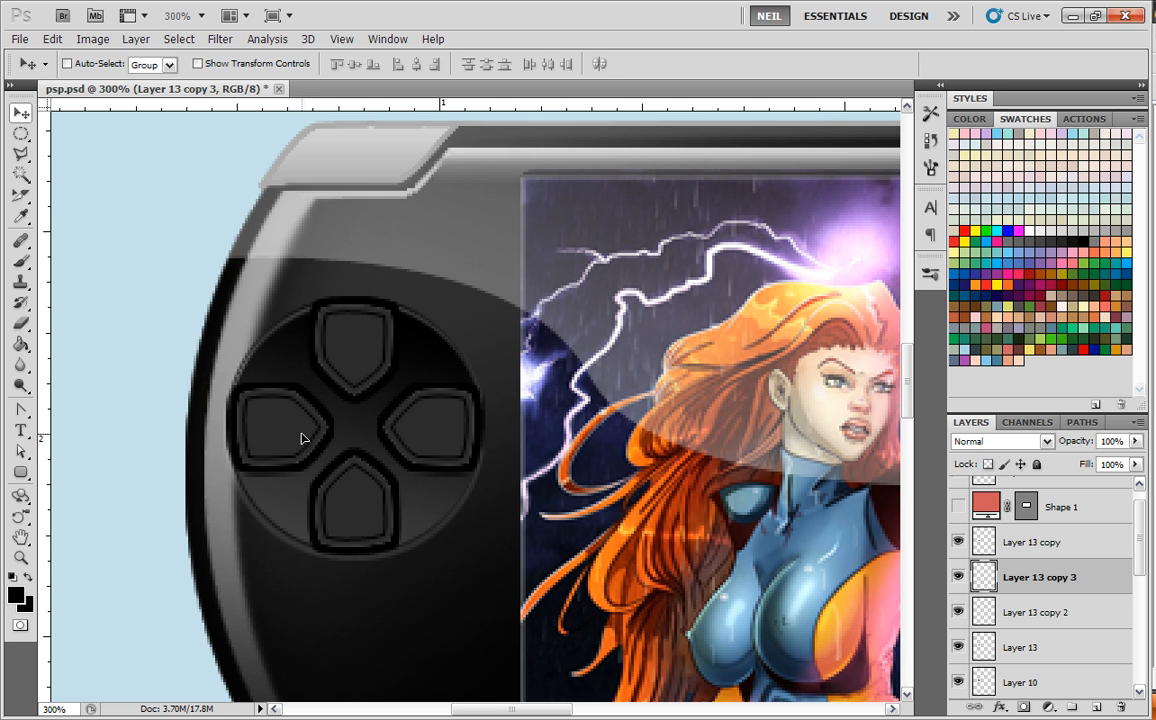
pyautogui.moveTo(336, 430)
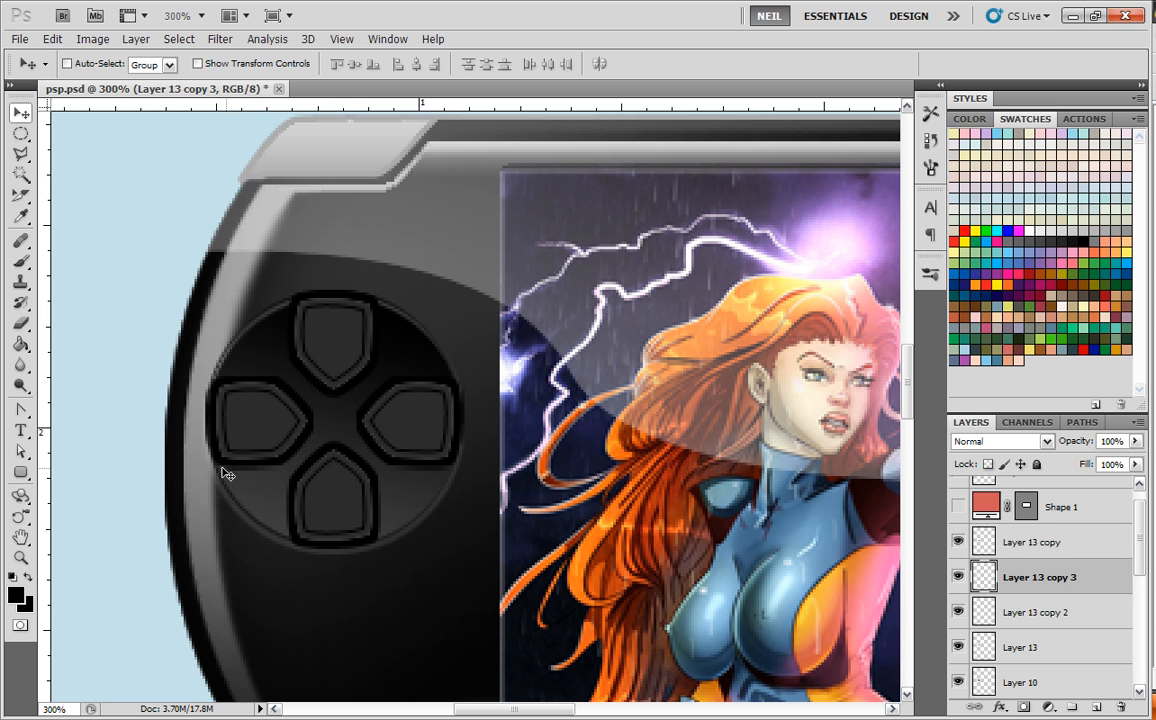
pyautogui.moveTo(210, 460)
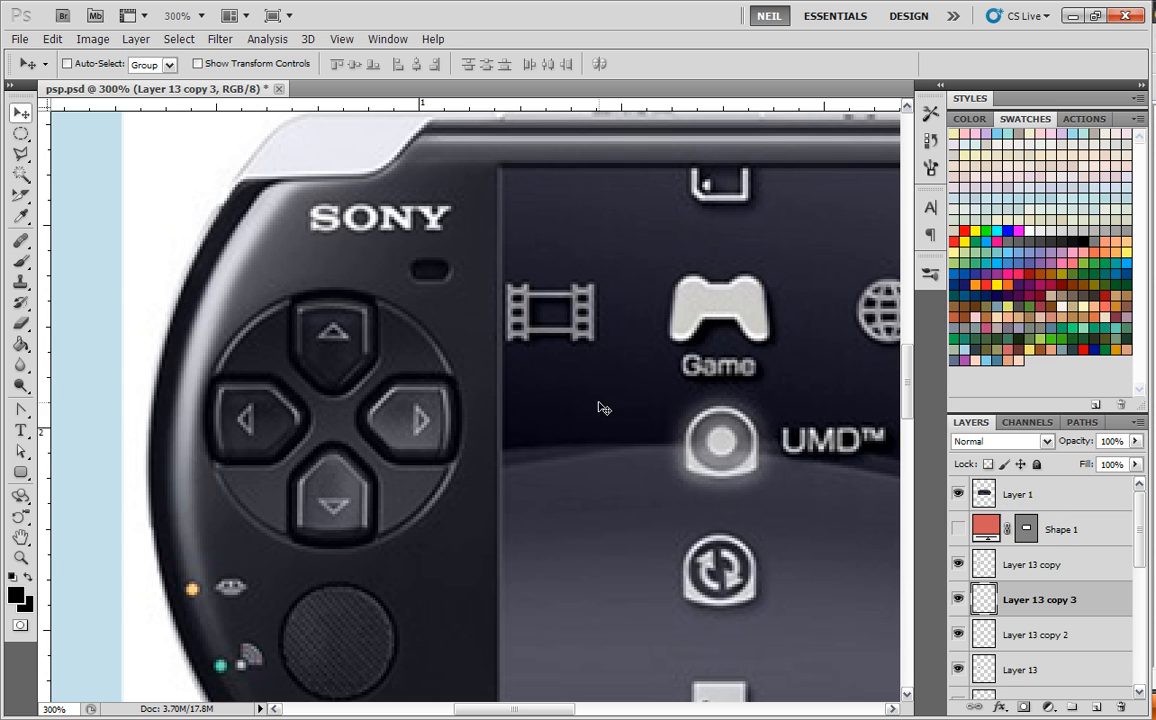
pyautogui.moveTo(404, 368)
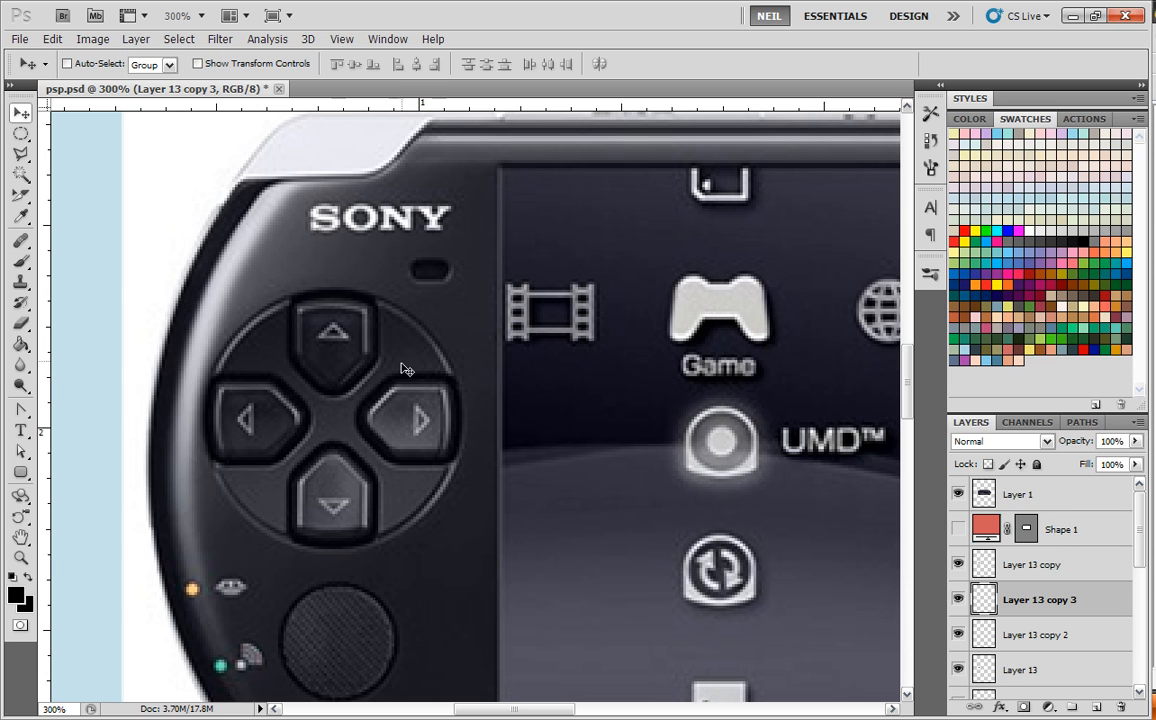
pyautogui.moveTo(288, 456)
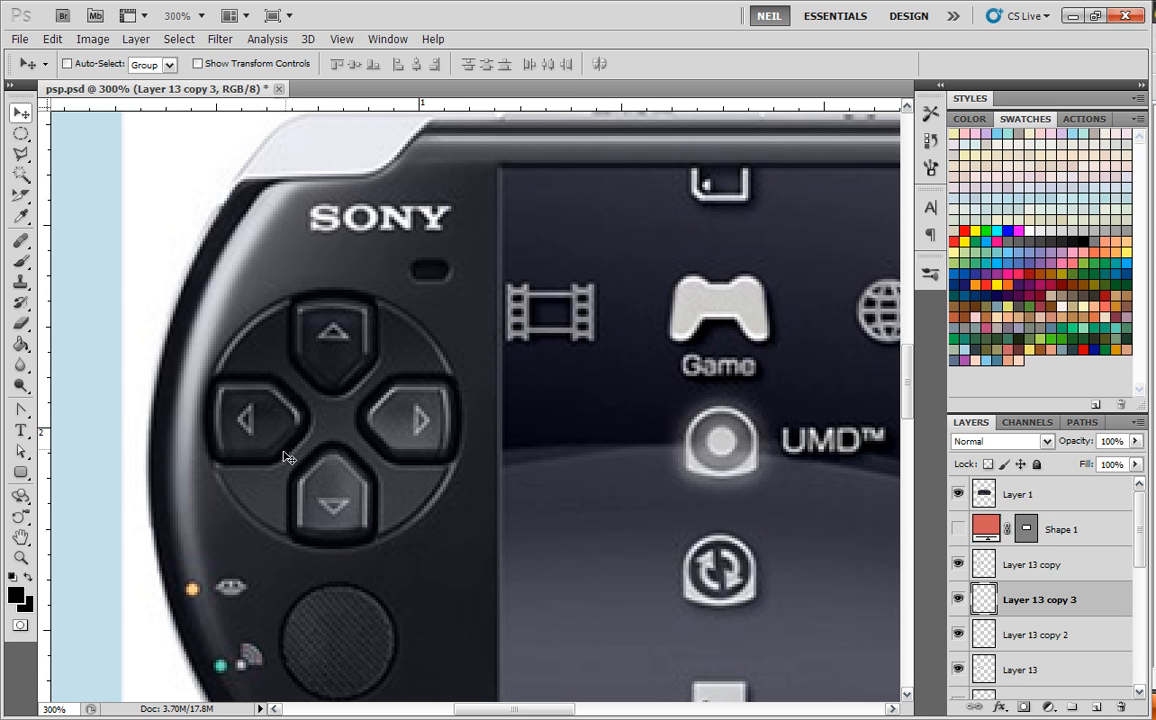
pyautogui.moveTo(310, 548)
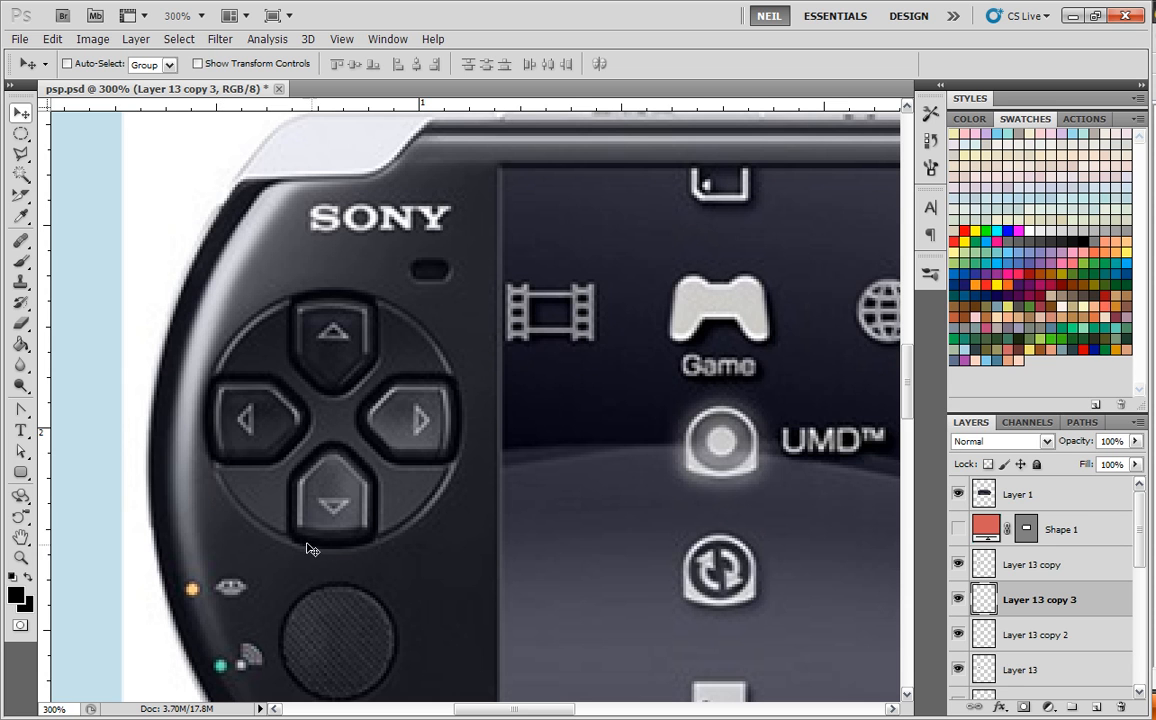
pyautogui.moveTo(564, 510)
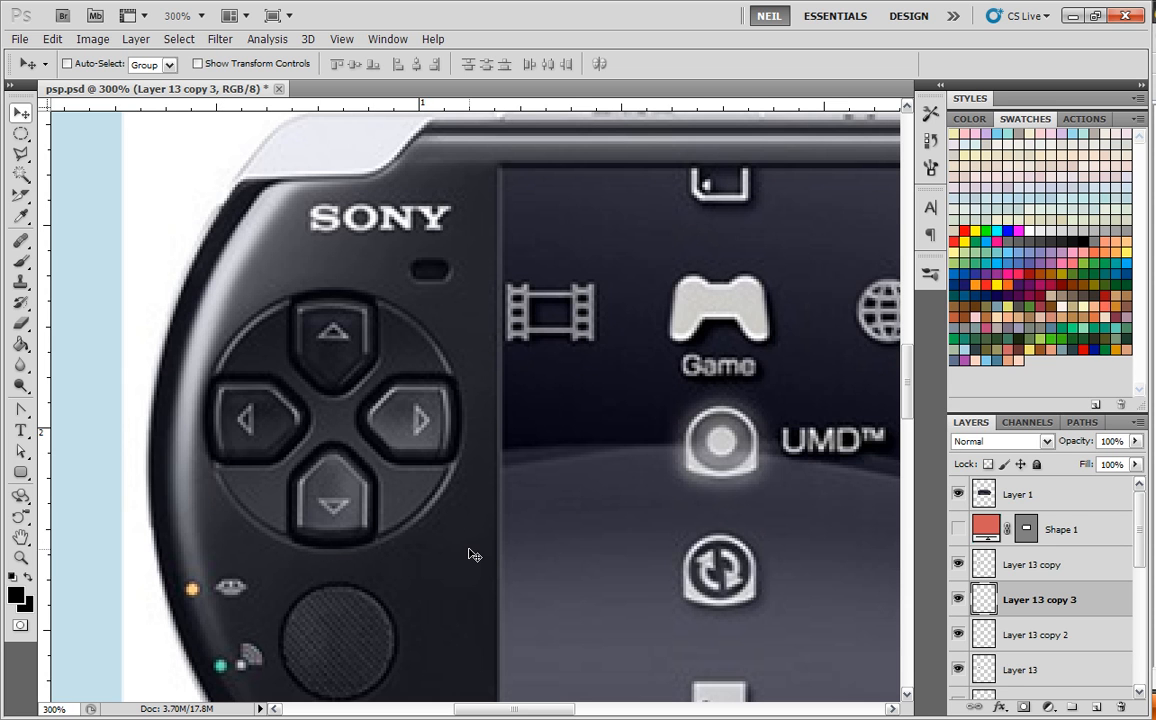
pyautogui.moveTo(338, 564)
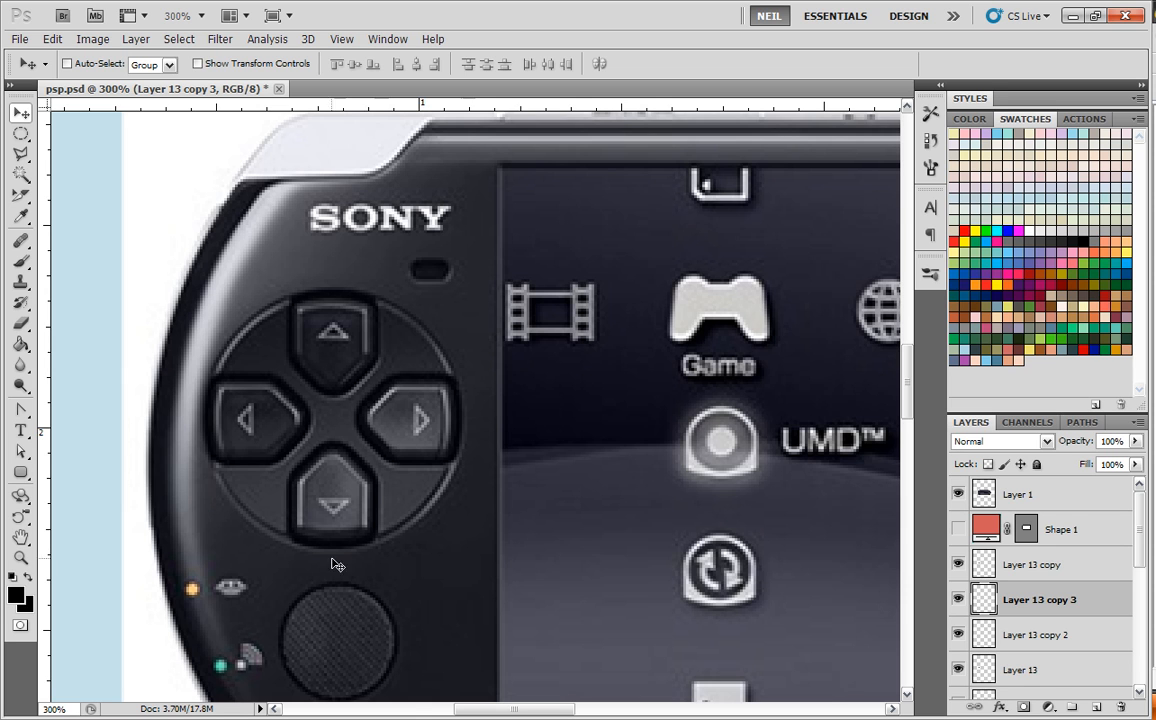
pyautogui.moveTo(532, 572)
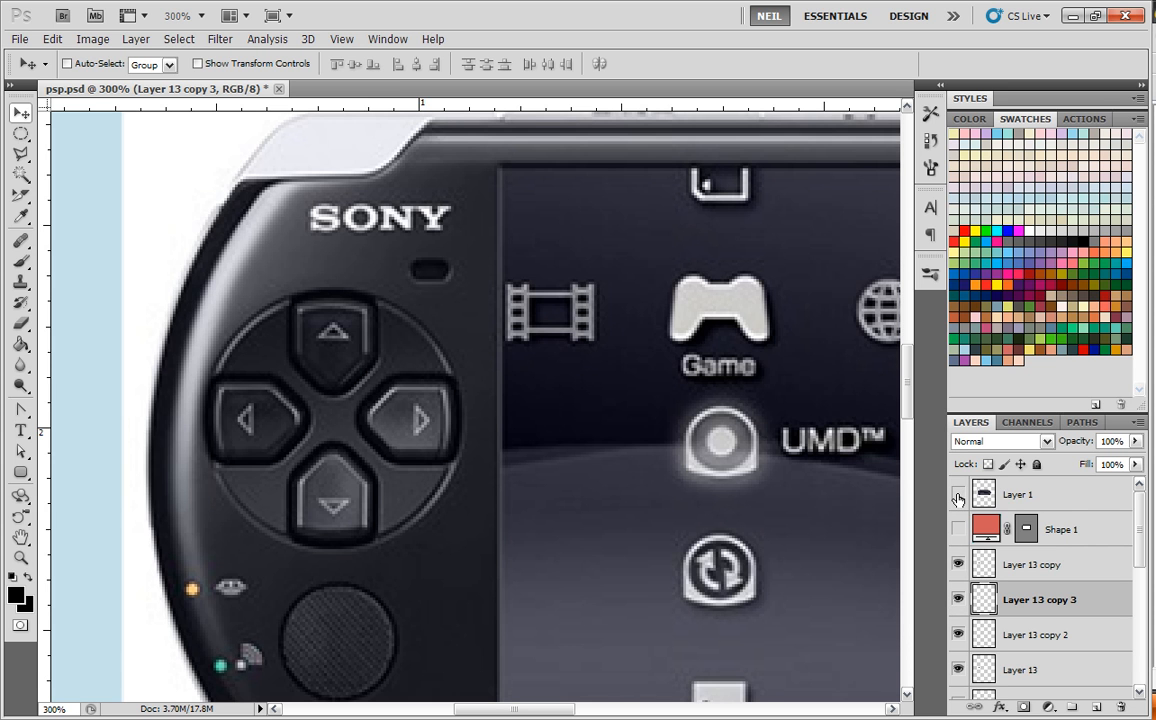
pyautogui.click(958, 492)
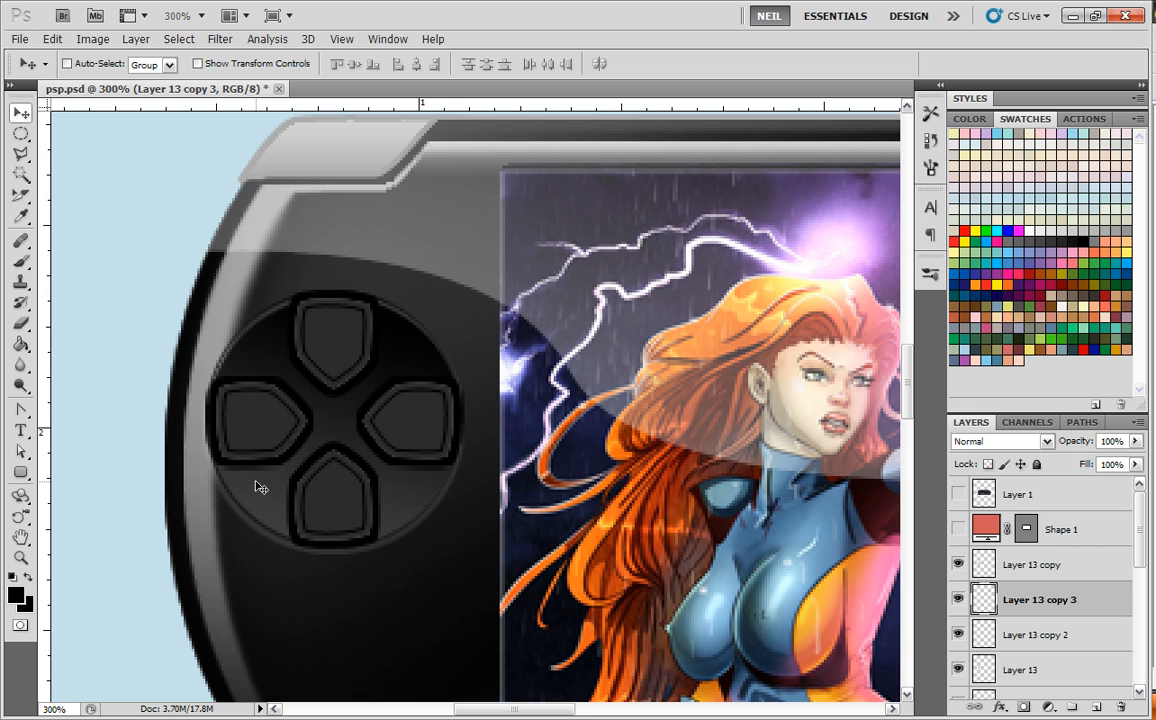
pyautogui.moveTo(218, 464)
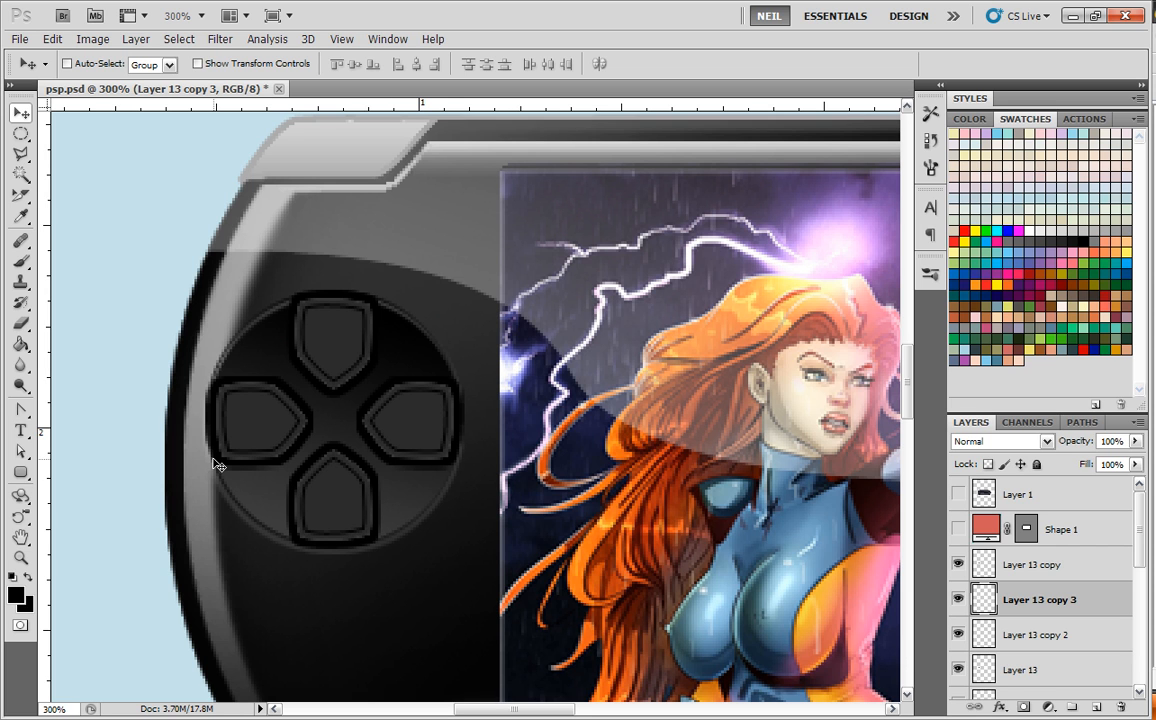
pyautogui.moveTo(222, 474)
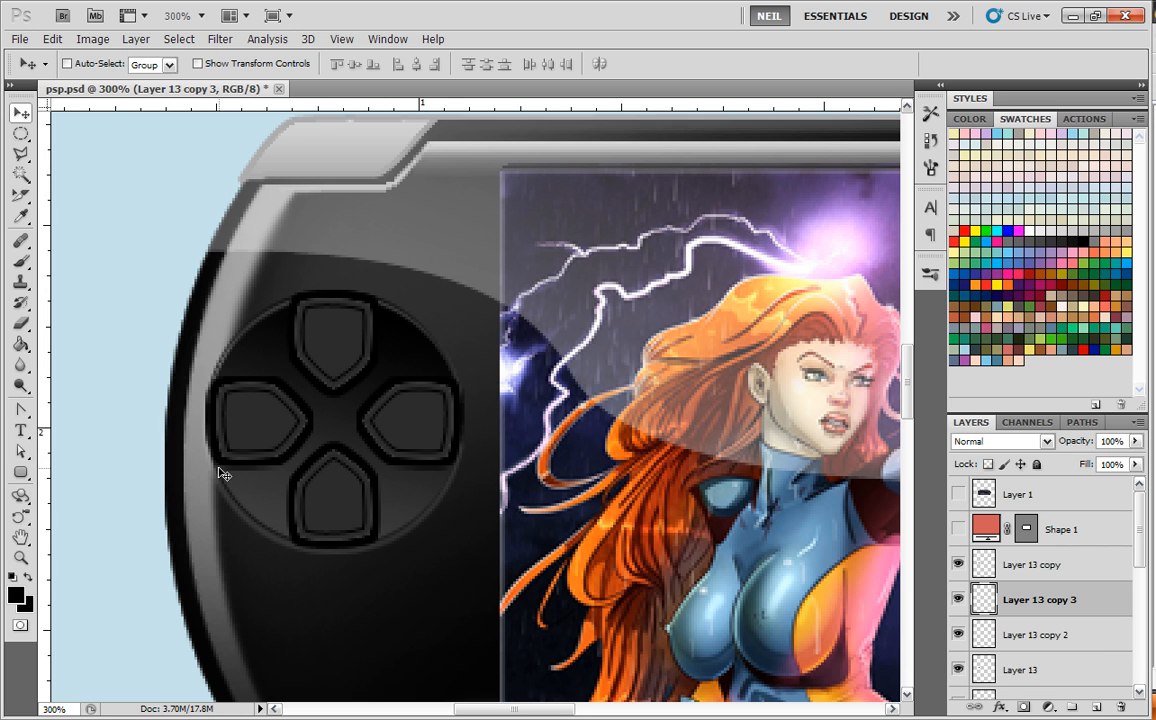
pyautogui.moveTo(836, 518)
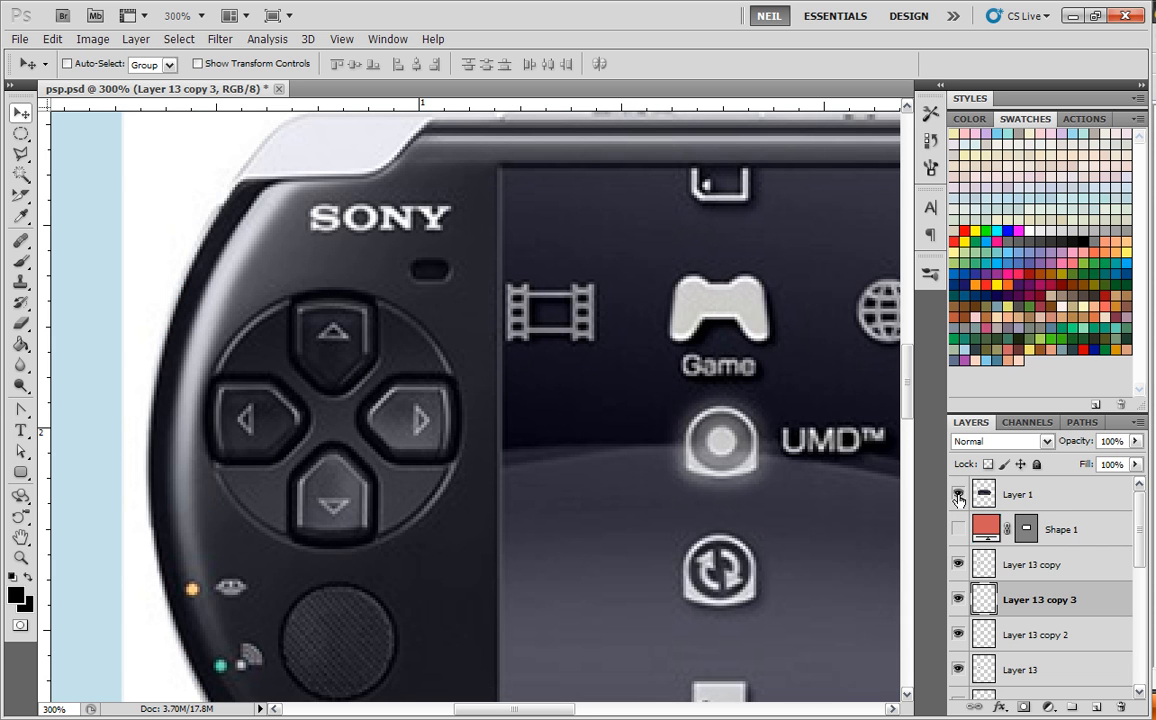
pyautogui.click(956, 492)
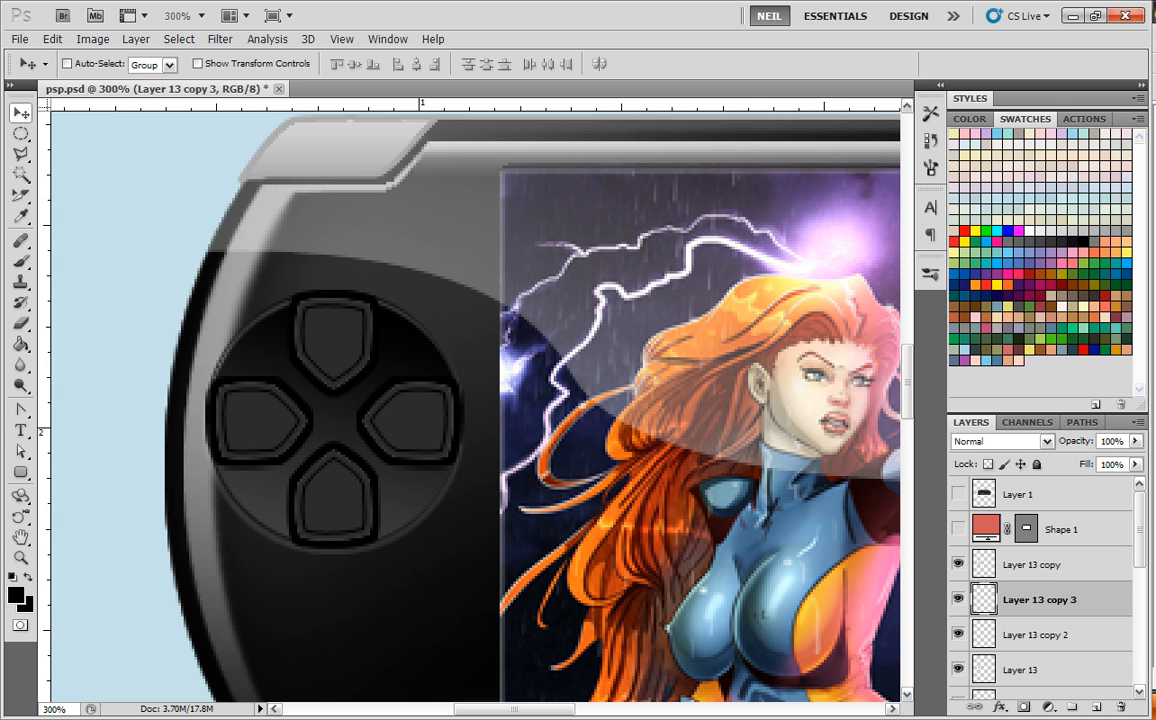
pyautogui.moveTo(764, 360)
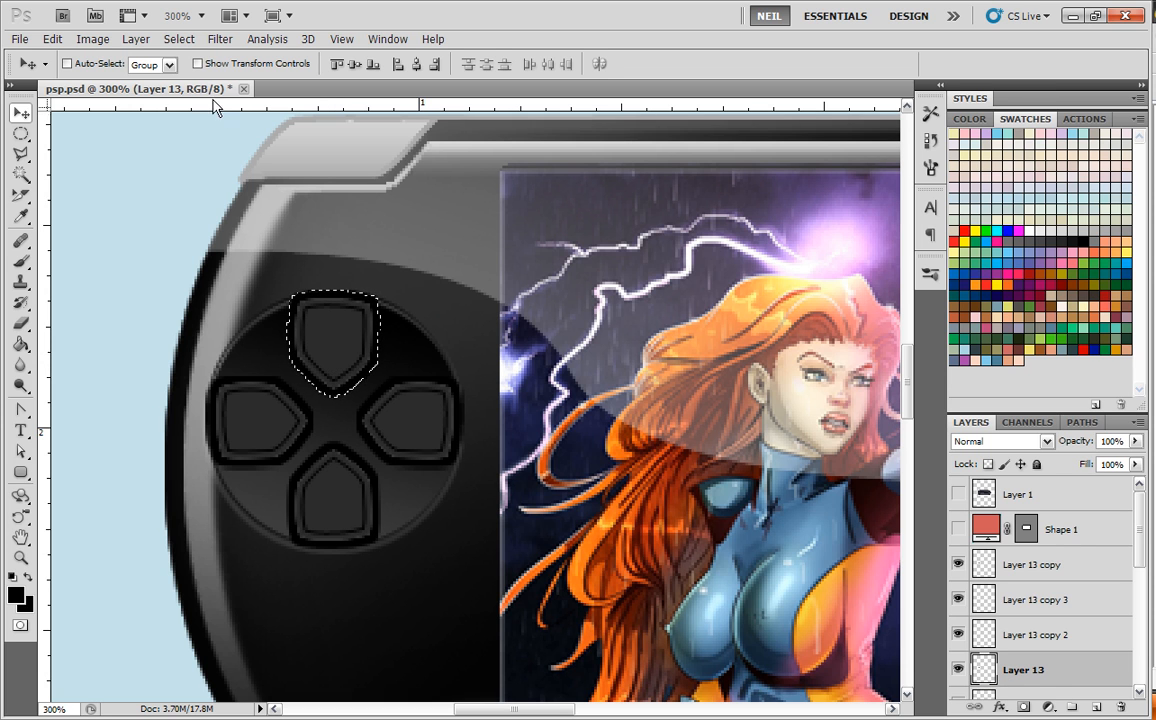
# Convert the top button's selection into a border band via Select > Modify > Border
pyautogui.click(178, 38)
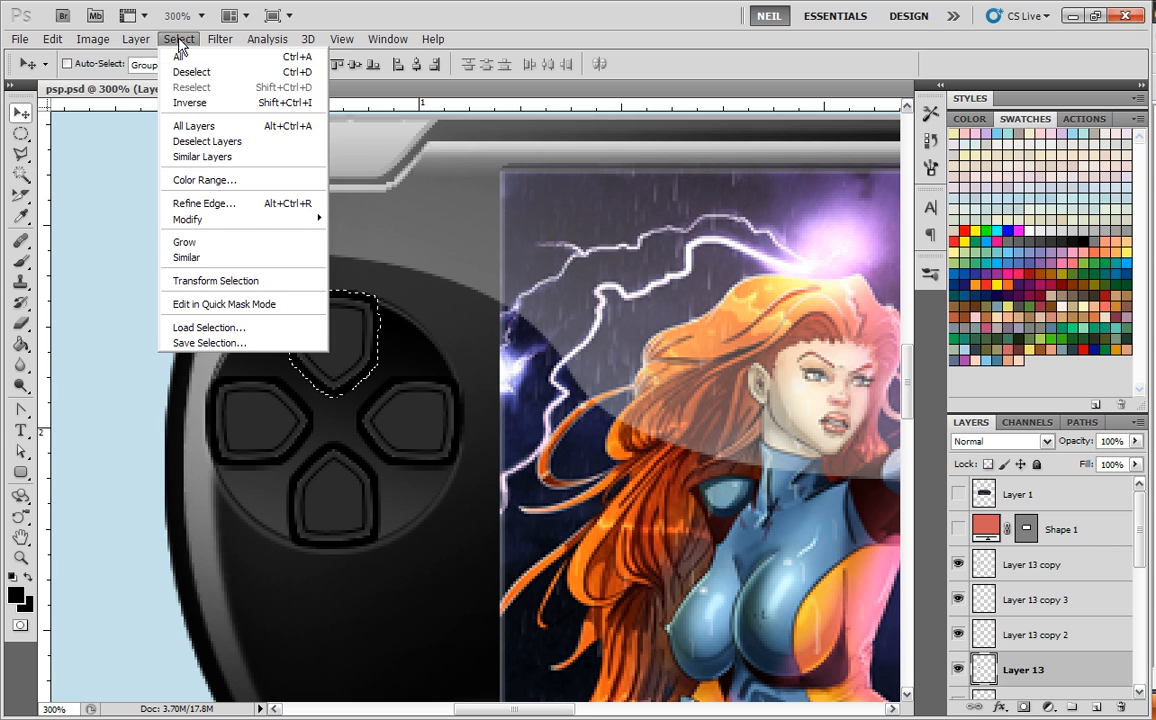
pyautogui.click(188, 218)
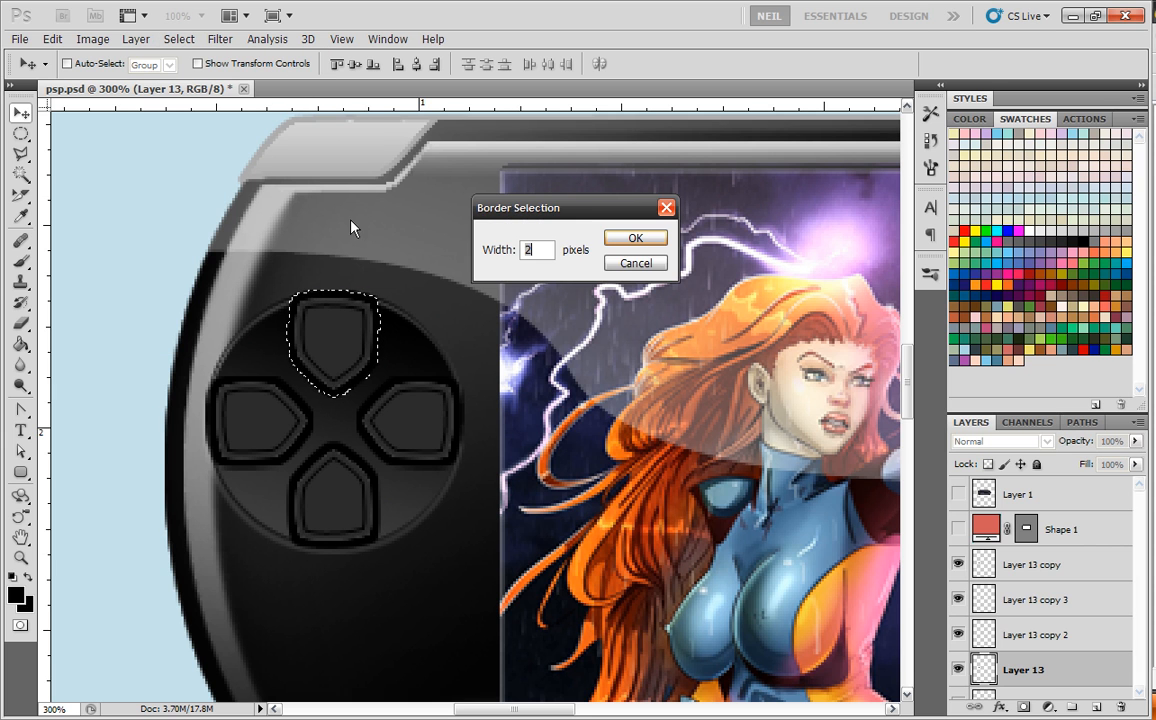
pyautogui.click(636, 236)
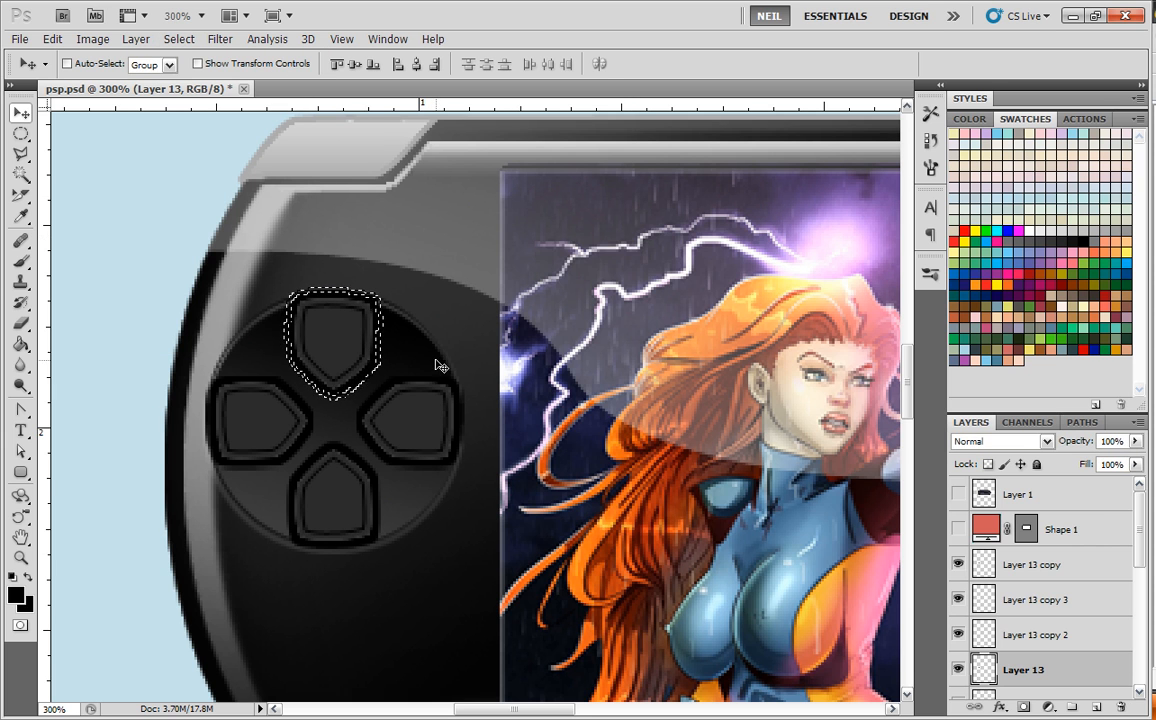
pyautogui.moveTo(70, 374)
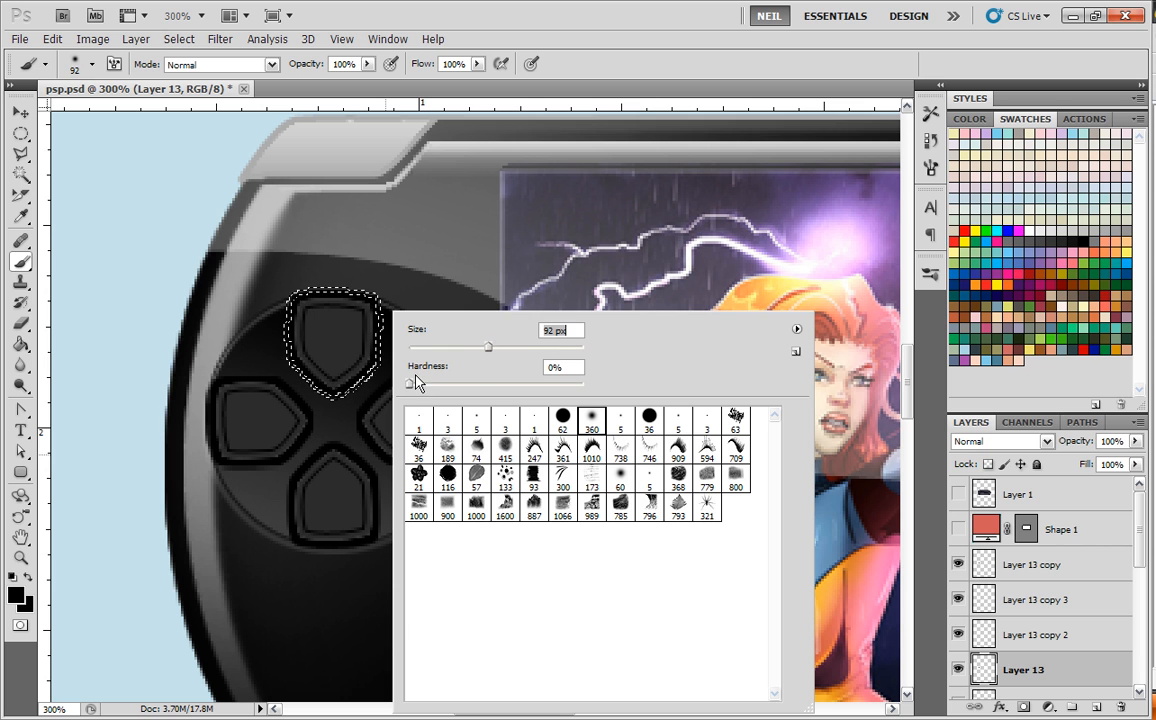
# Paint the white edge with a soft brush and fade the highlight layer to about 16%
pyautogui.moveTo(488, 346); pyautogui.dragTo(464, 346)
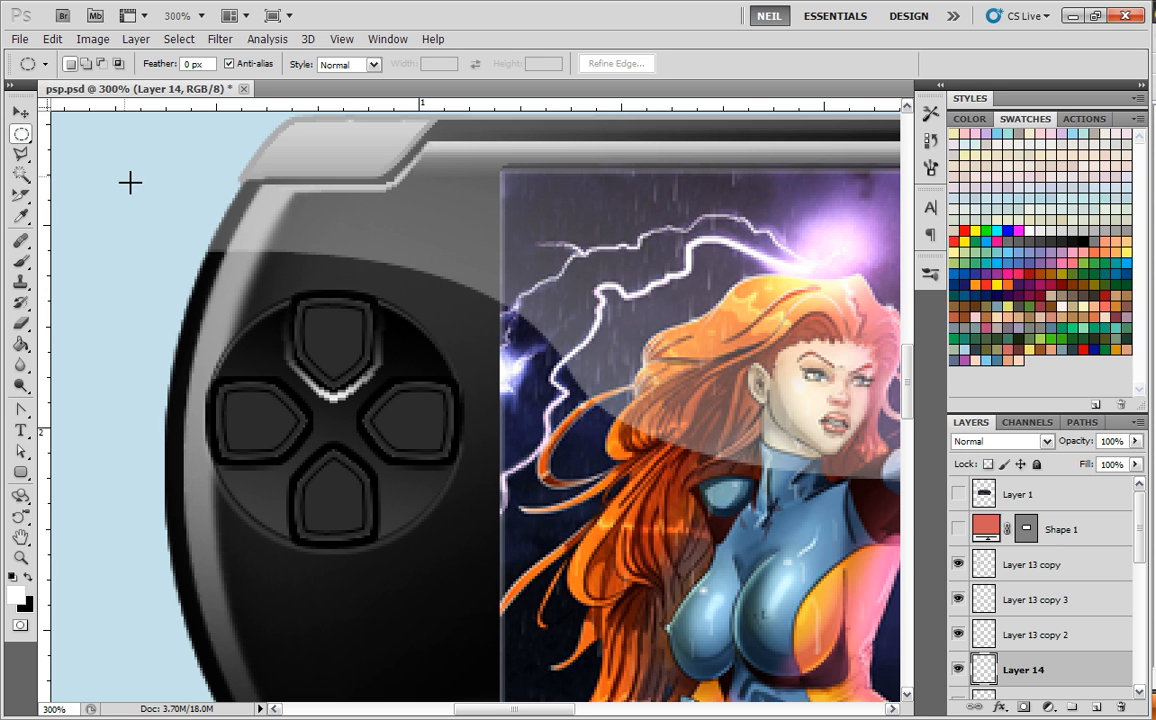
pyautogui.moveTo(1130, 456); pyautogui.dragTo(1096, 456)
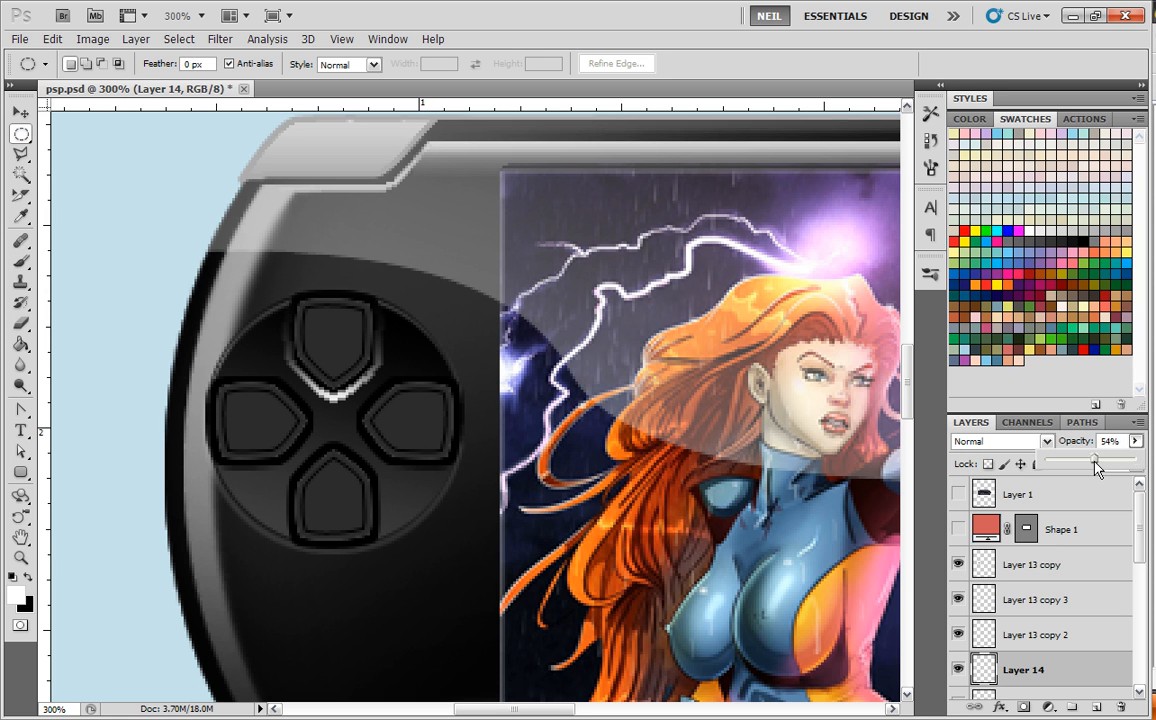
pyautogui.moveTo(1096, 464); pyautogui.dragTo(1060, 464)
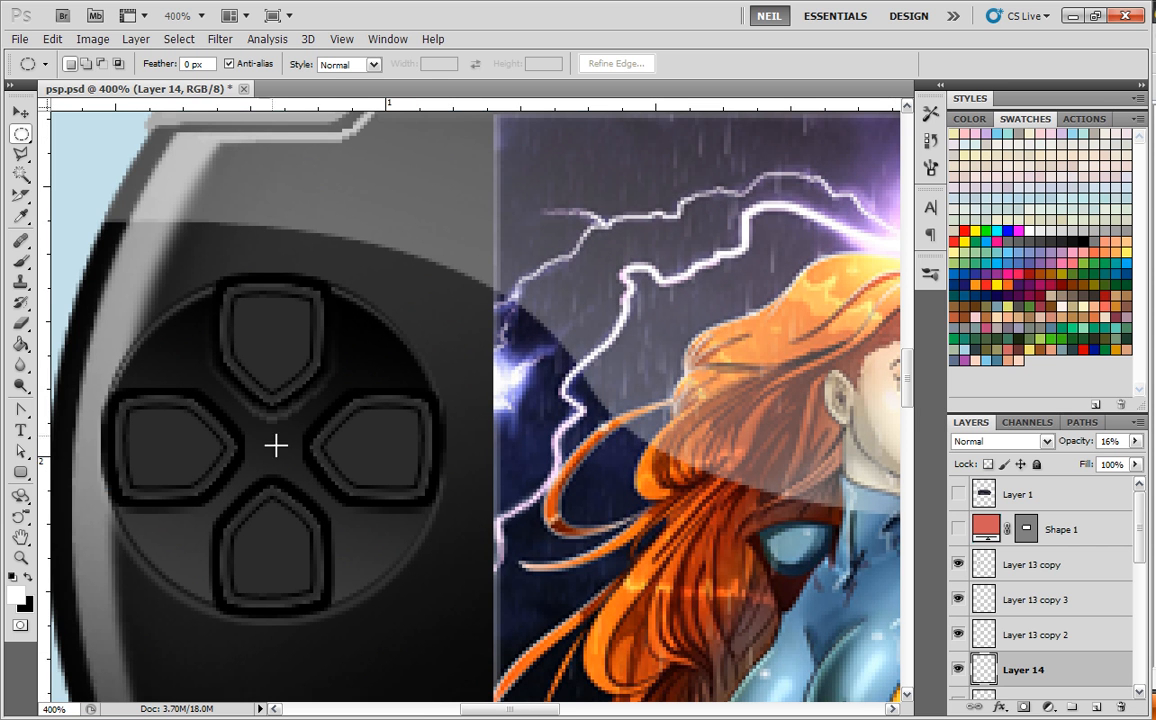
pyautogui.moveTo(418, 360)
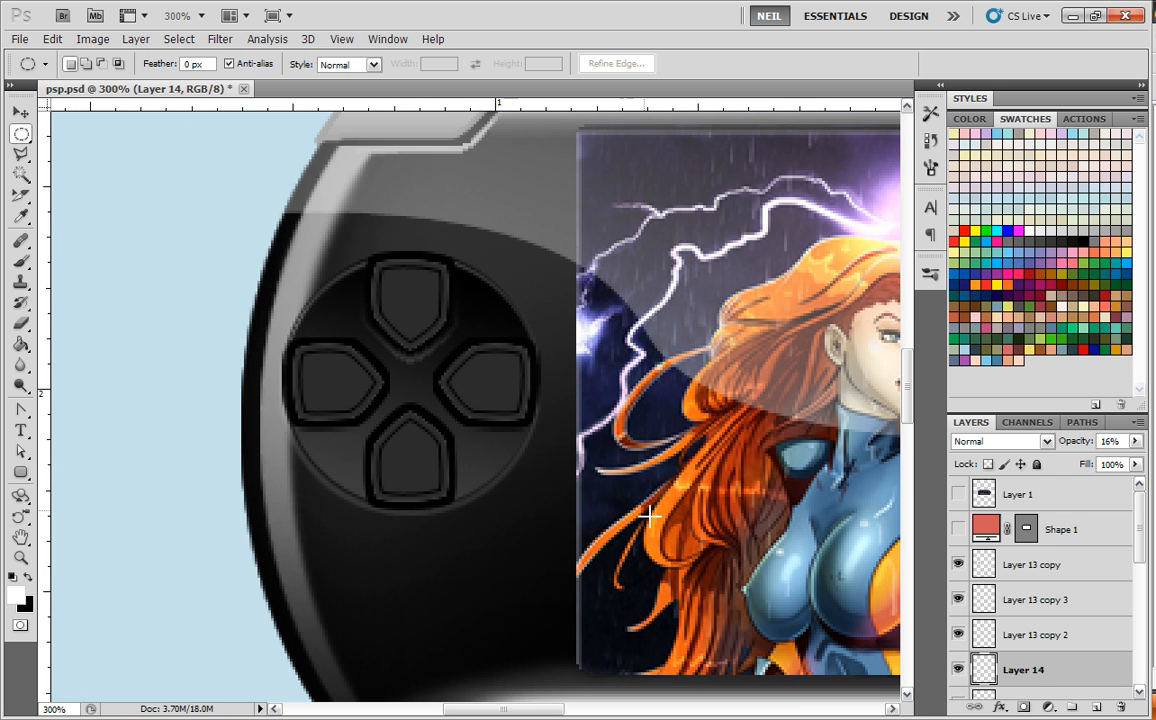
# Toggle the reference photo for comparison and select the Layer 13 copy 2 button layer
pyautogui.click(958, 634)
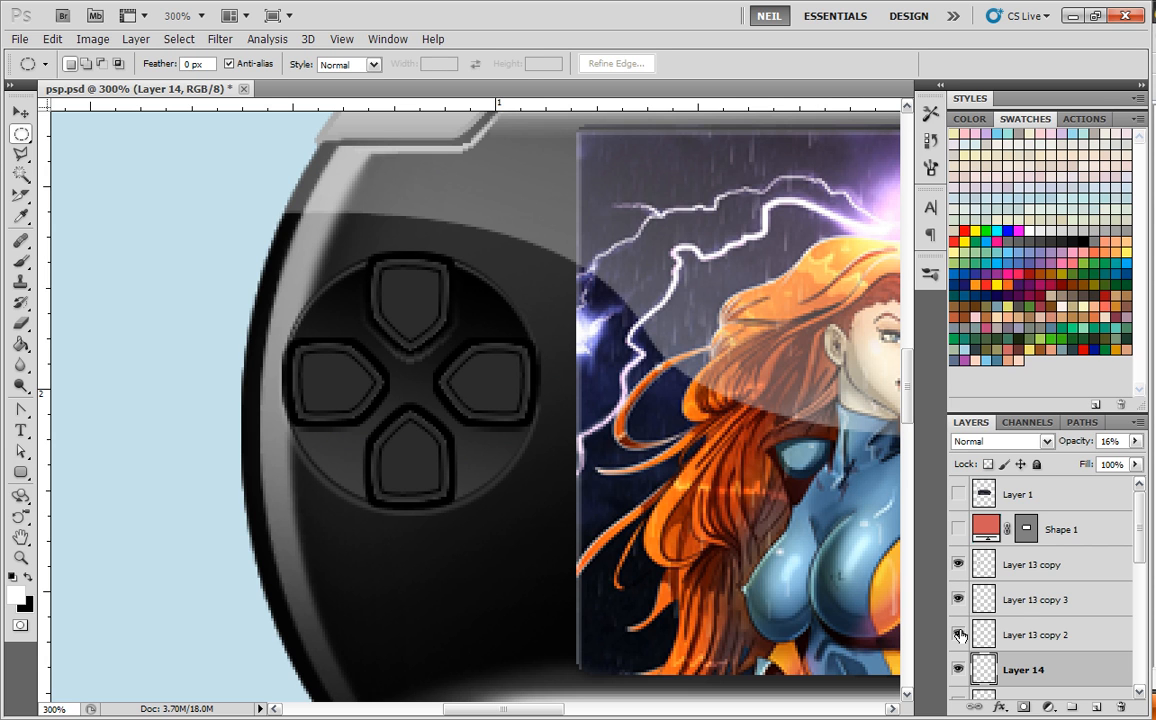
pyautogui.scroll(-3)
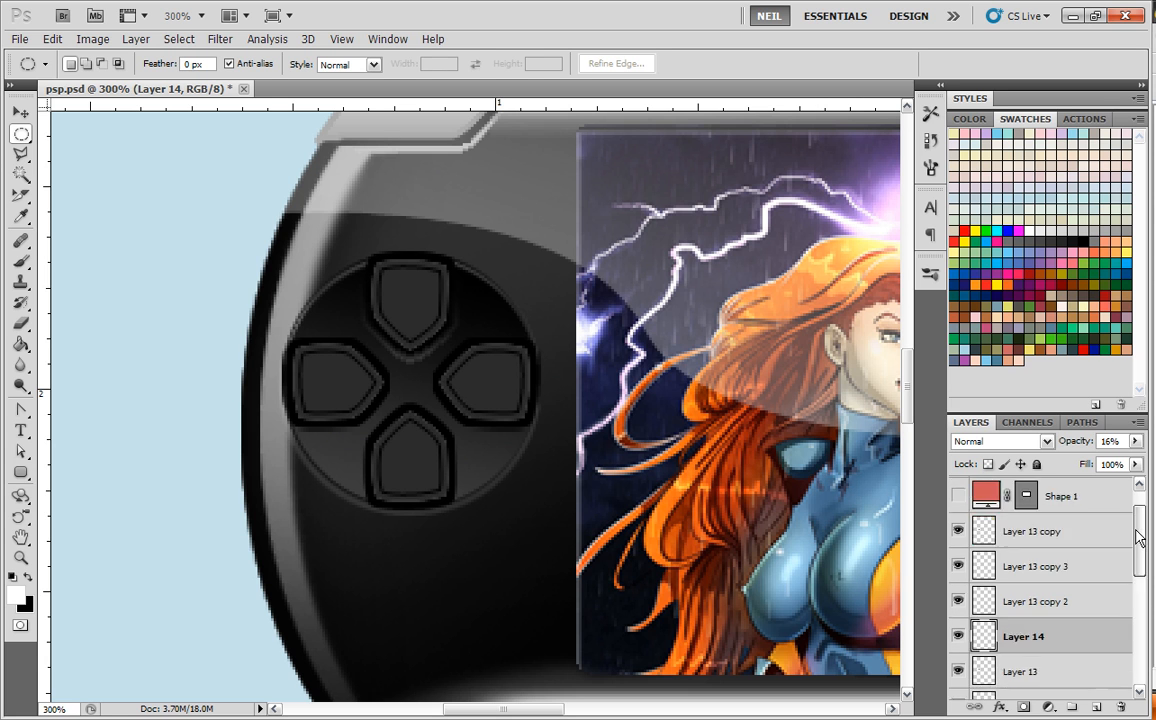
pyautogui.scroll(-3)
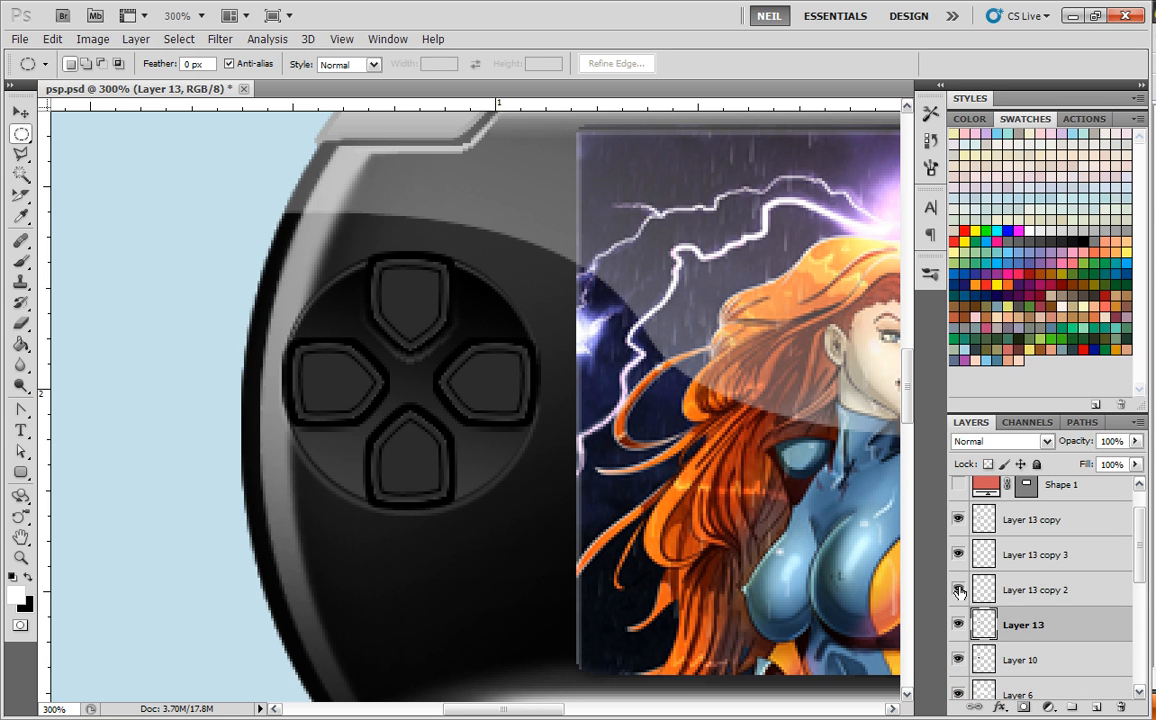
pyautogui.click(1036, 588)
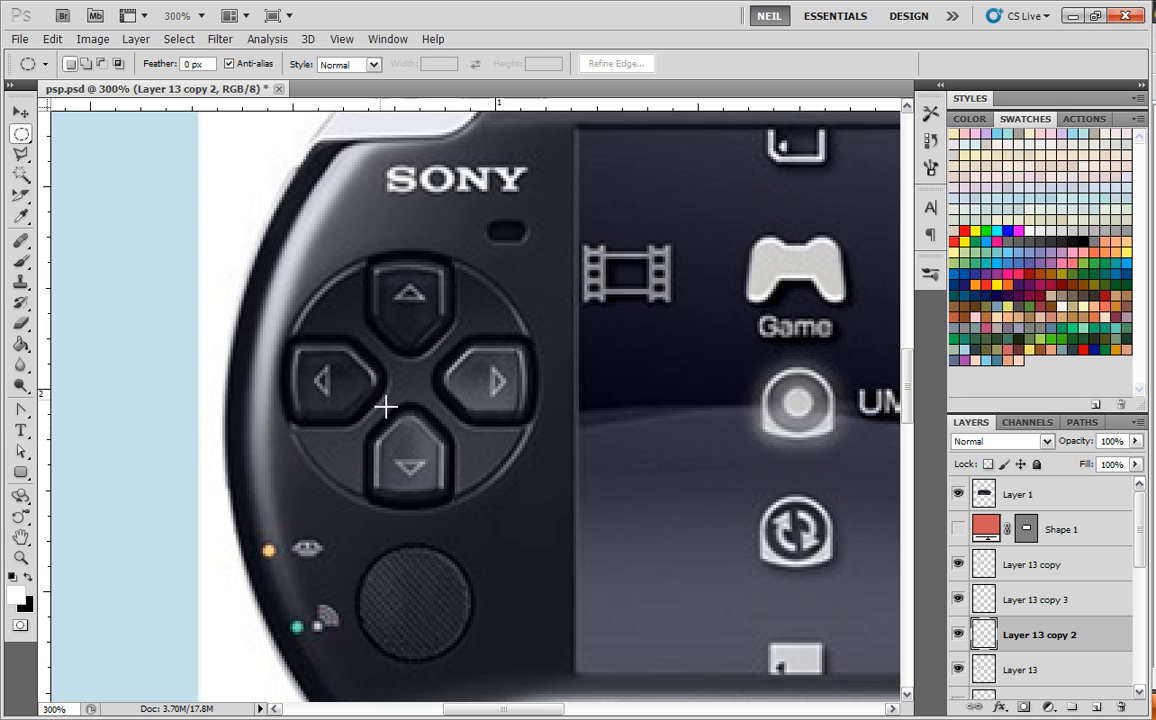
pyautogui.moveTo(280, 376)
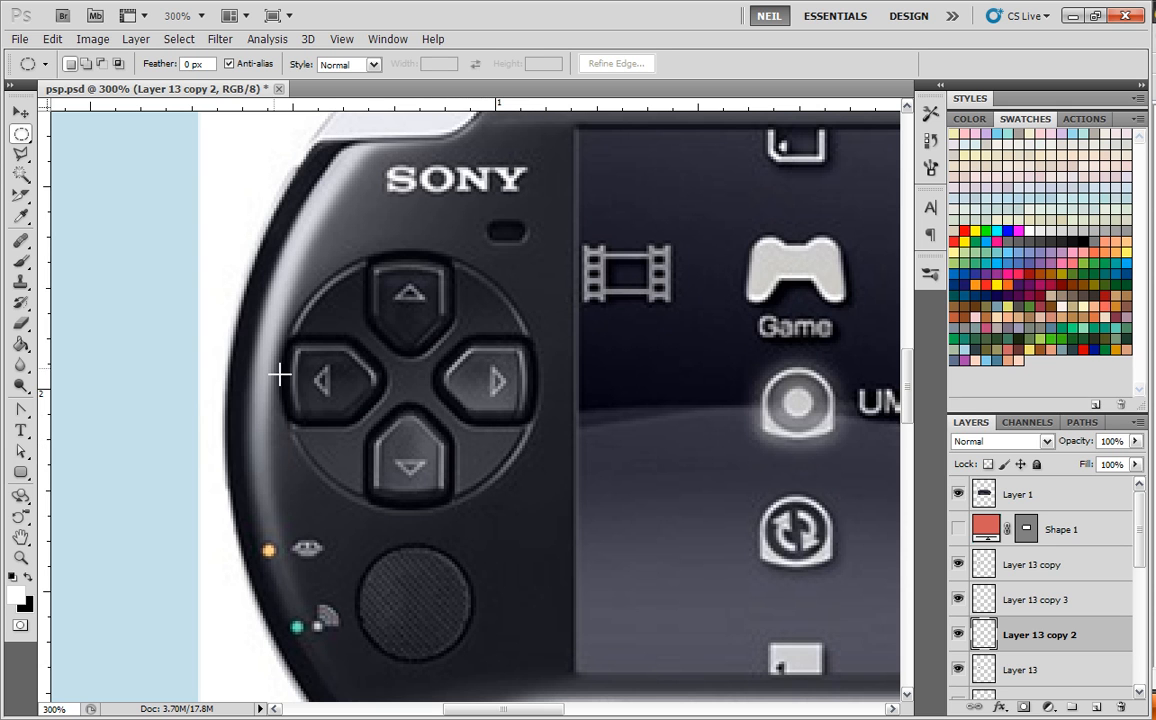
pyautogui.moveTo(520, 472)
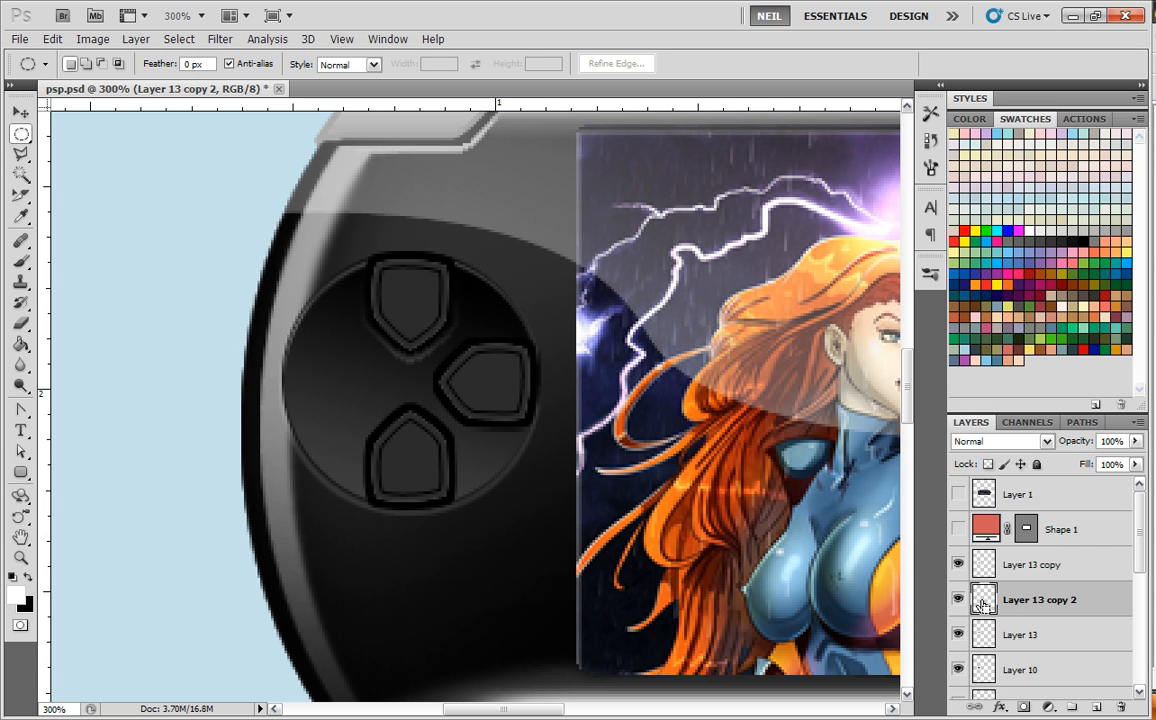
# Paint a white border highlight on the right button and fade it to about 20% opacity
pyautogui.click(484, 384)
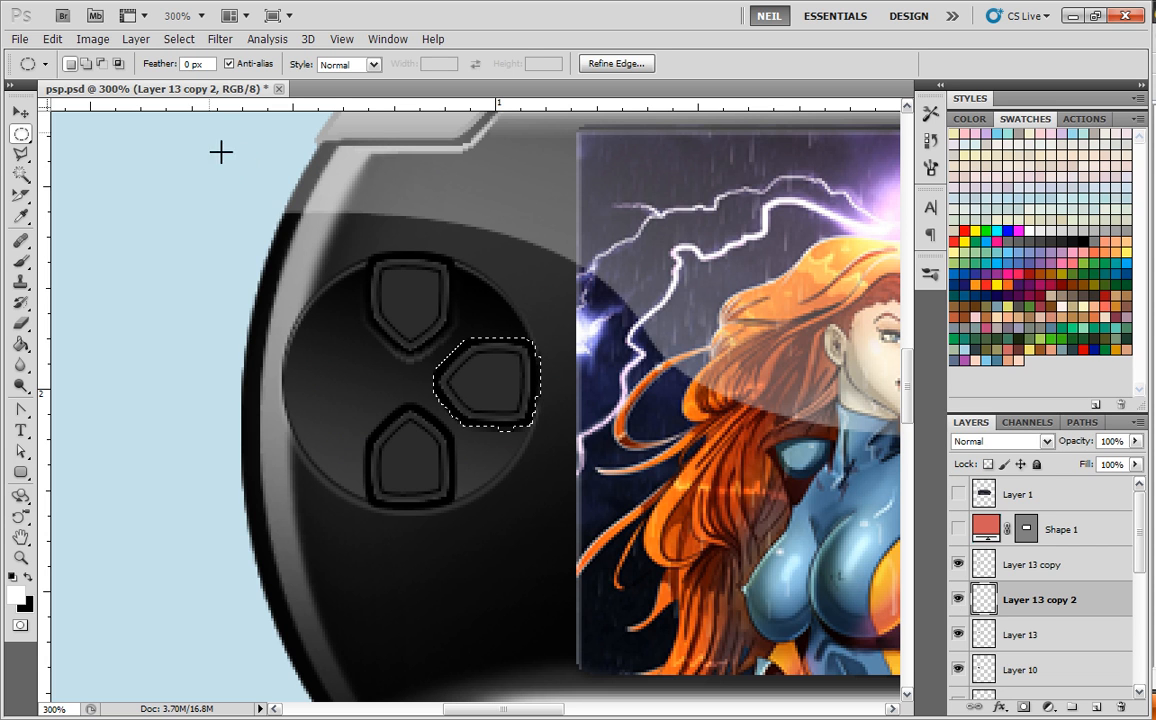
pyautogui.click(178, 40)
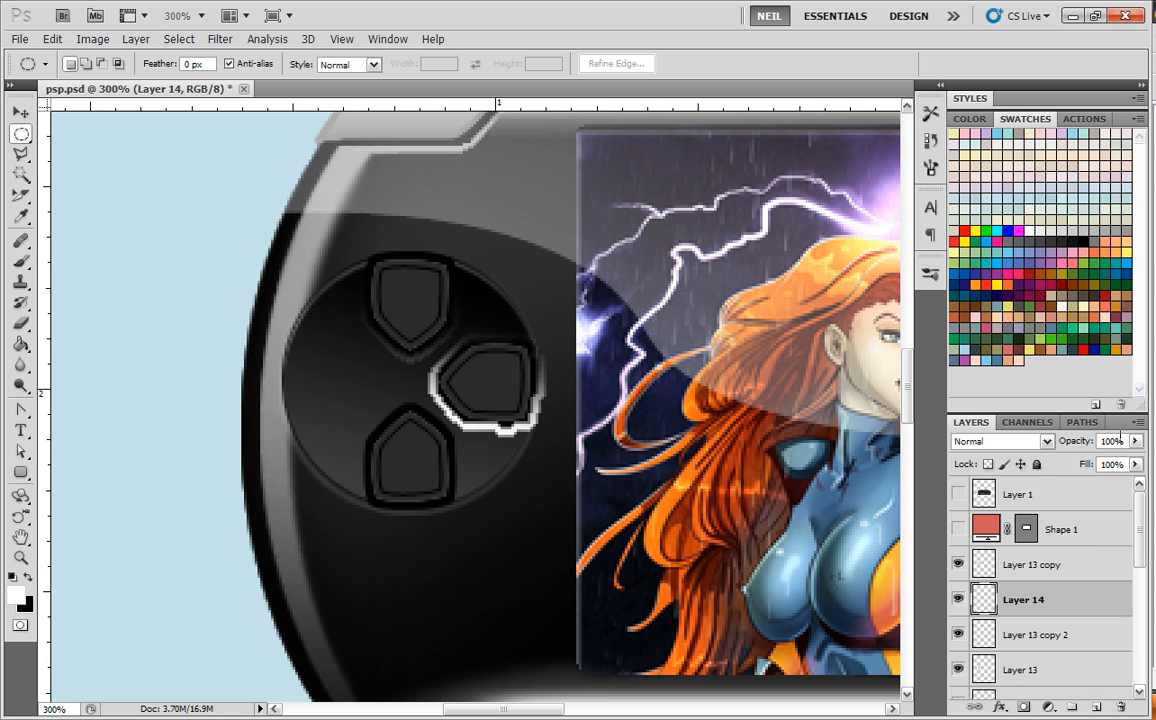
pyautogui.moveTo(1130, 456); pyautogui.dragTo(1084, 456)
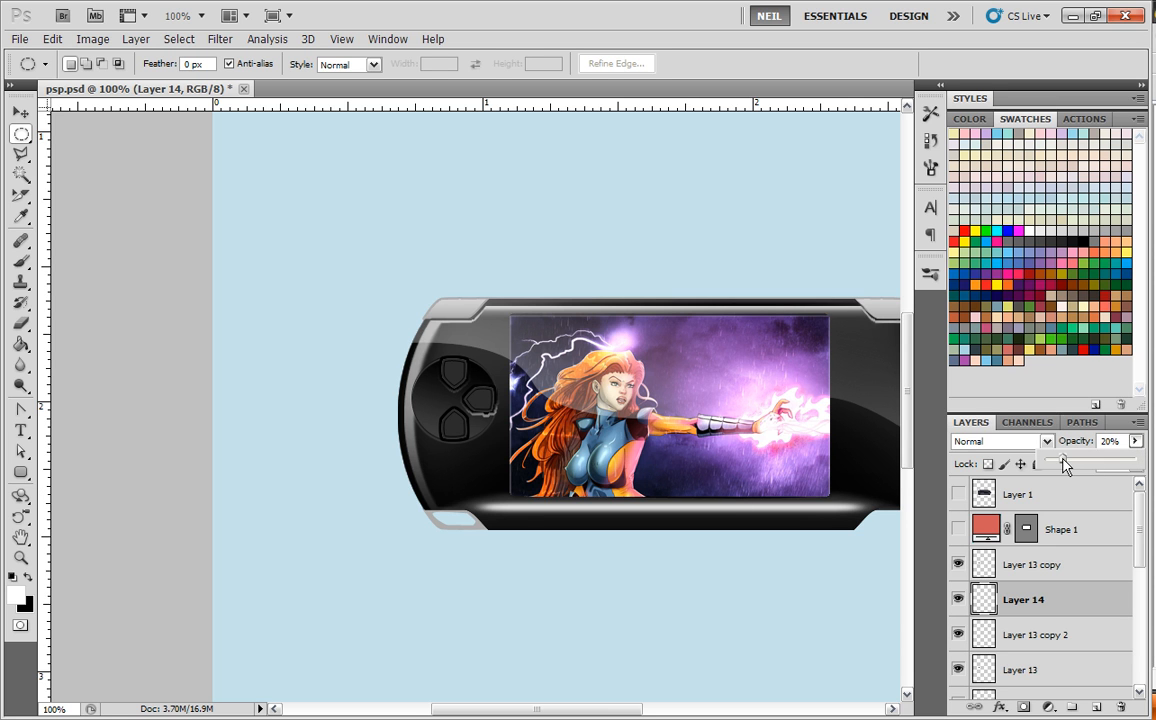
pyautogui.moveTo(1064, 460); pyautogui.dragTo(1048, 460)
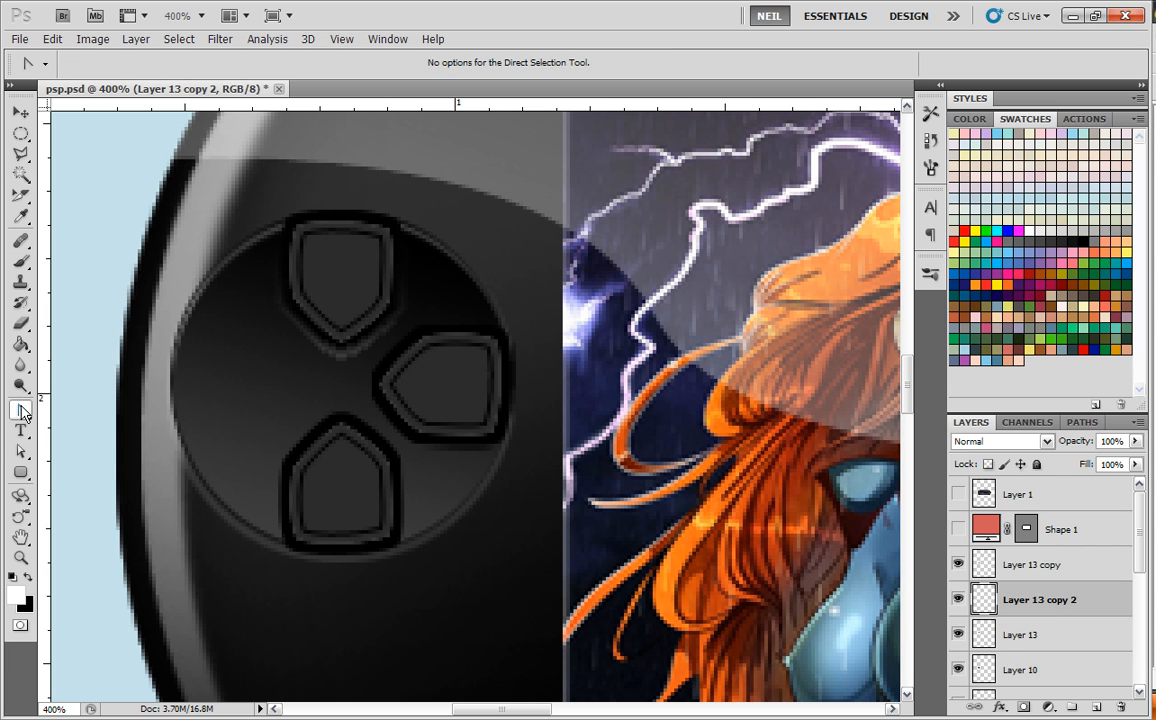
# Draw a pen curve along the right button's lower-left edge and target Layer 14
pyautogui.click(20, 412)
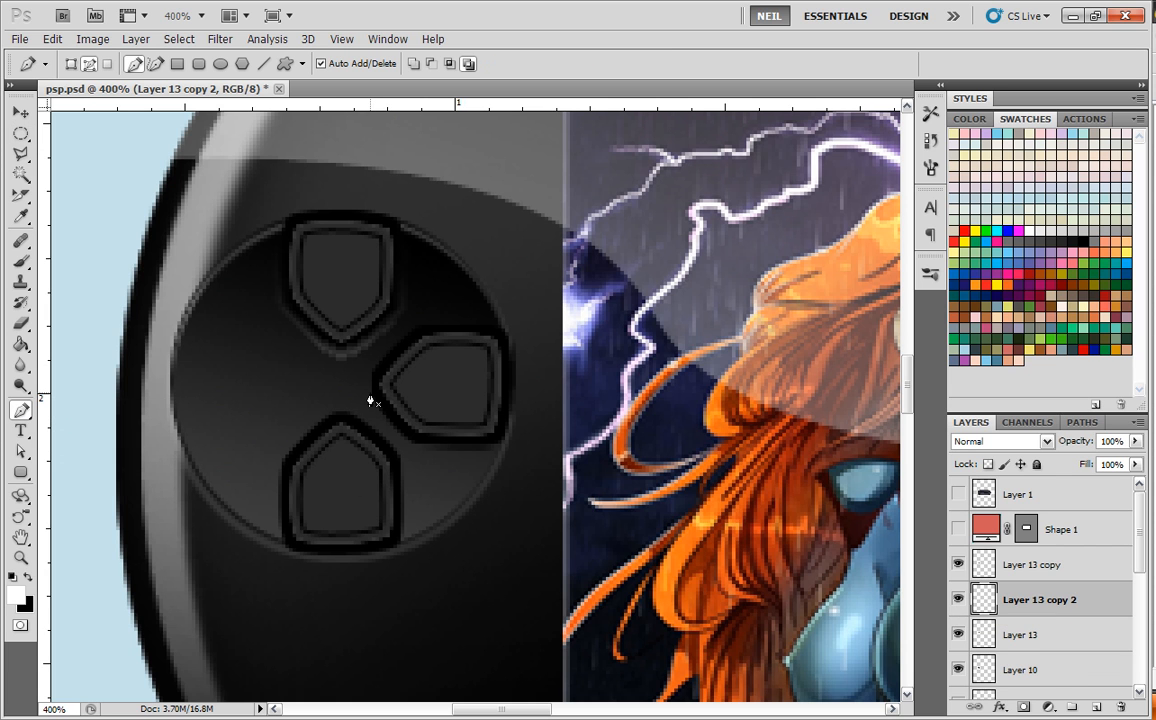
pyautogui.moveTo(370, 396); pyautogui.dragTo(412, 438)
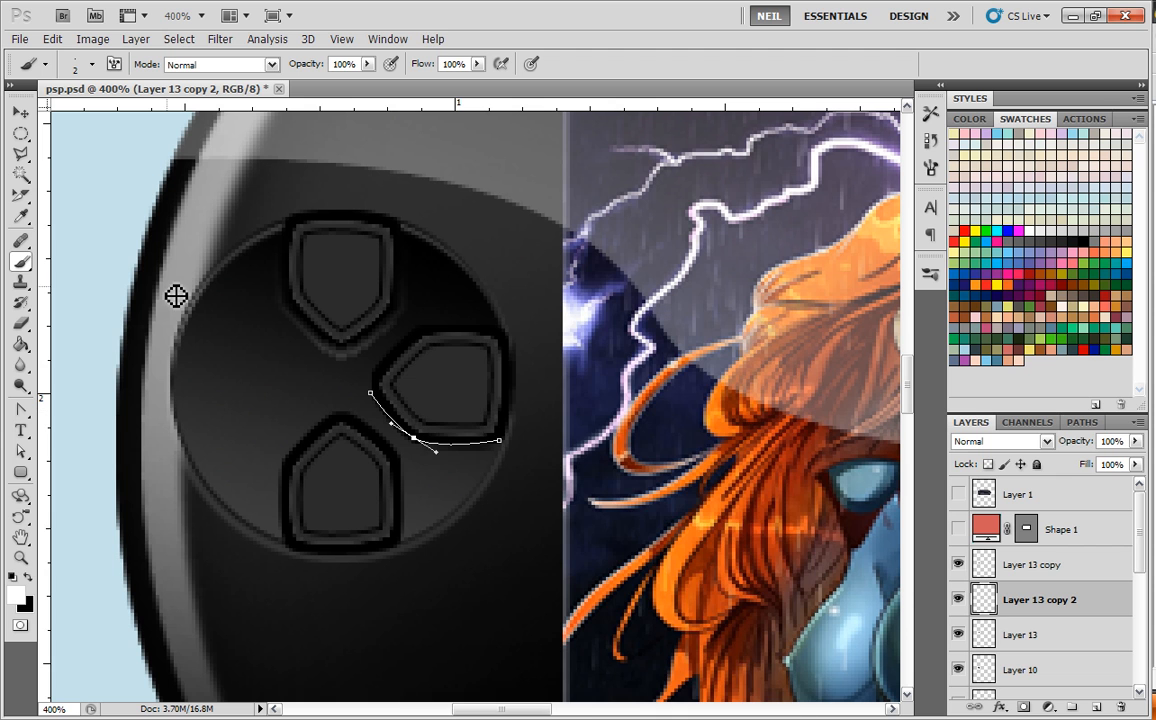
pyautogui.click(958, 600)
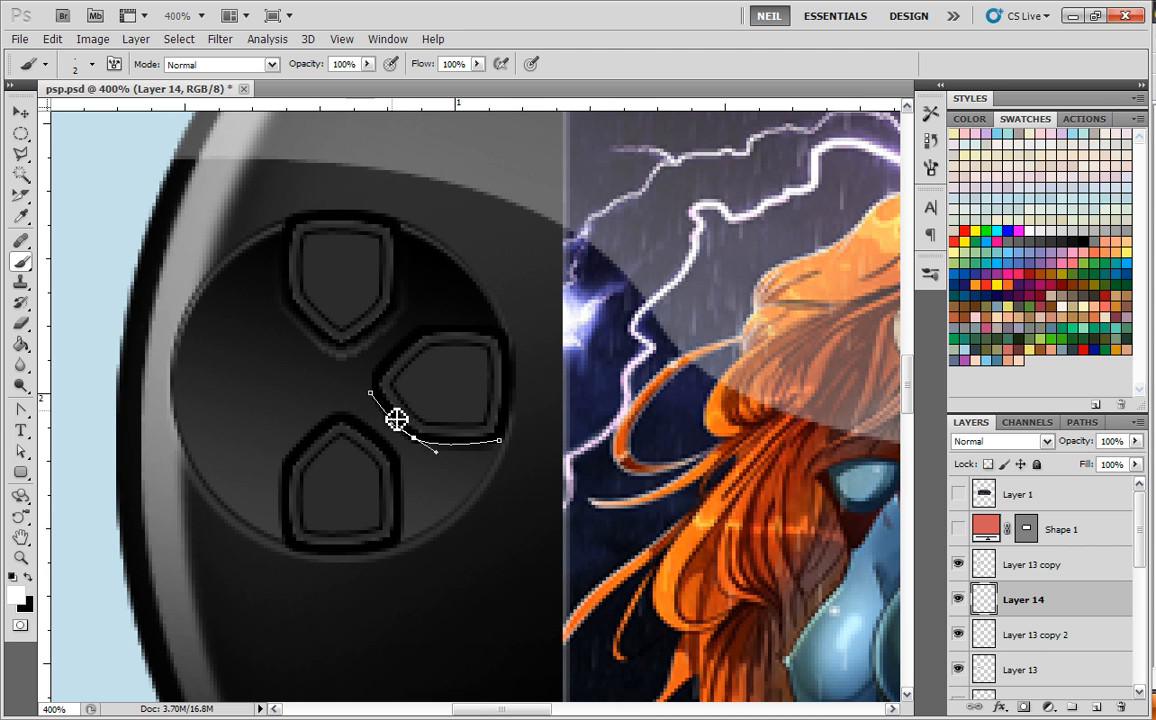
# Stroke the path with the white brush, then delete the guide path
pyautogui.rightClick(416, 436)
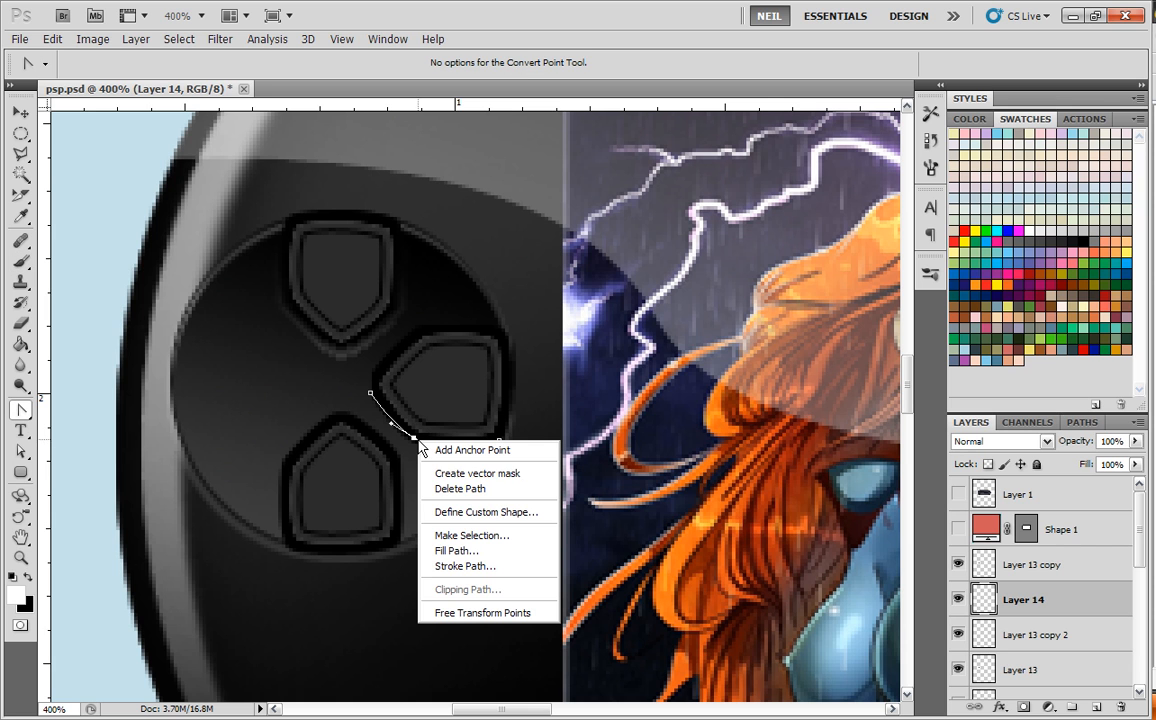
pyautogui.moveTo(480, 566)
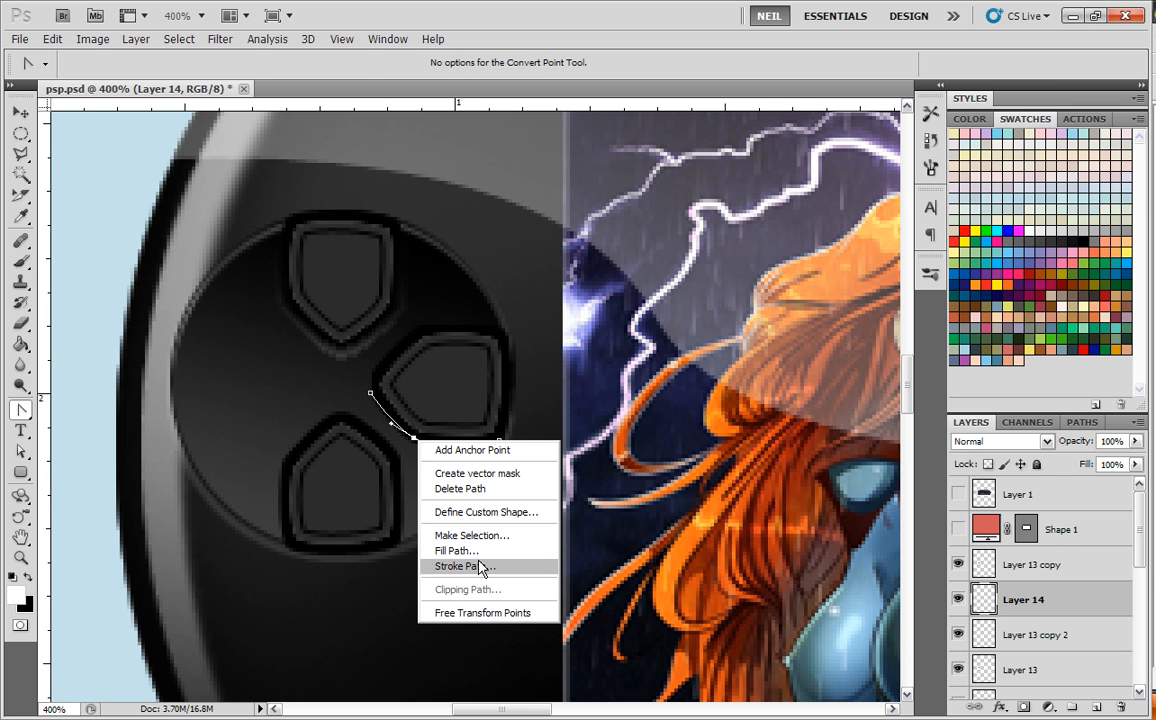
pyautogui.click(464, 566)
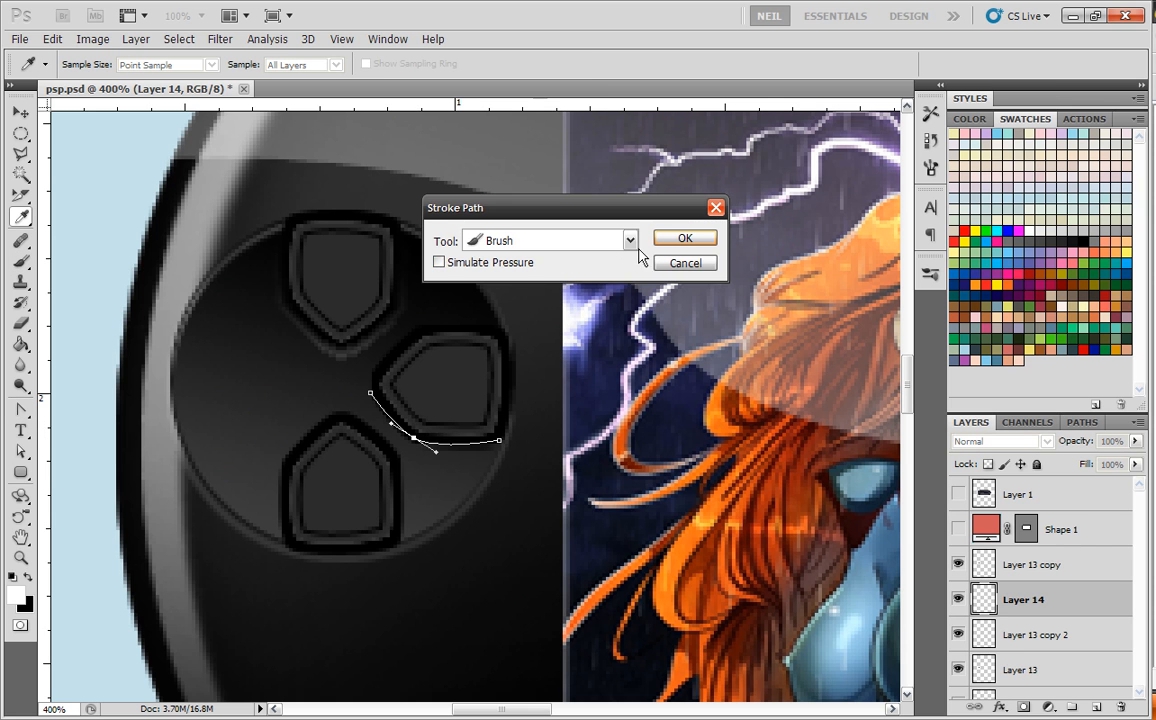
pyautogui.click(684, 238)
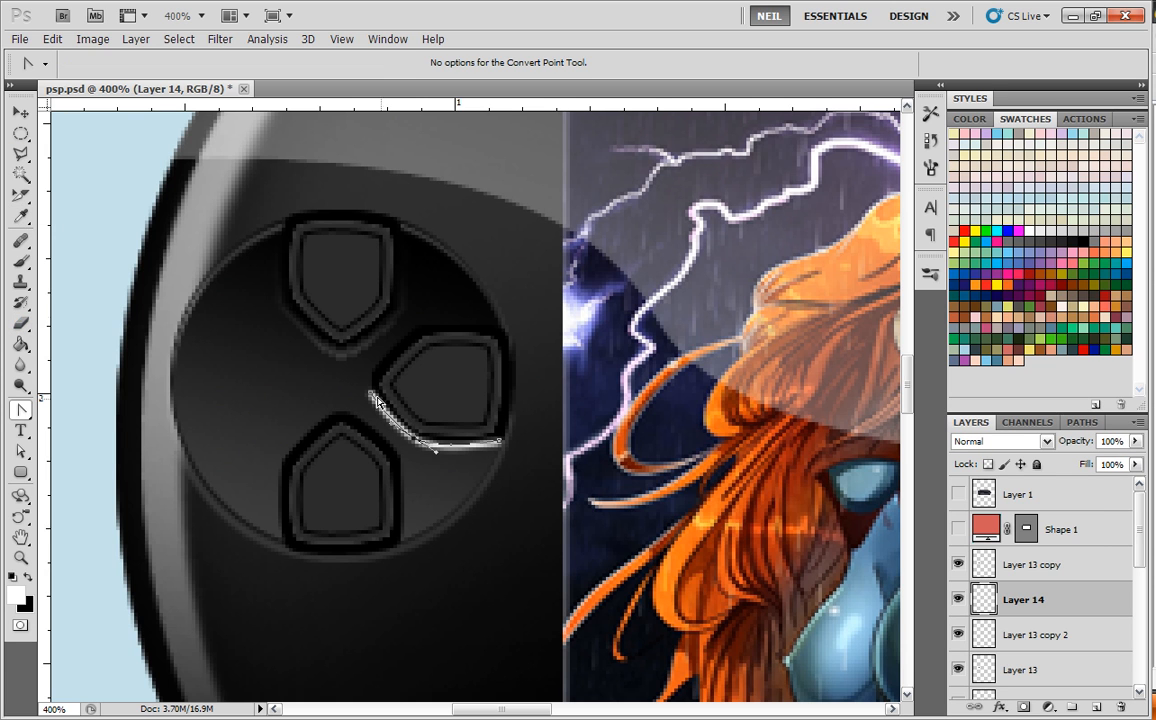
pyautogui.rightClick(378, 402)
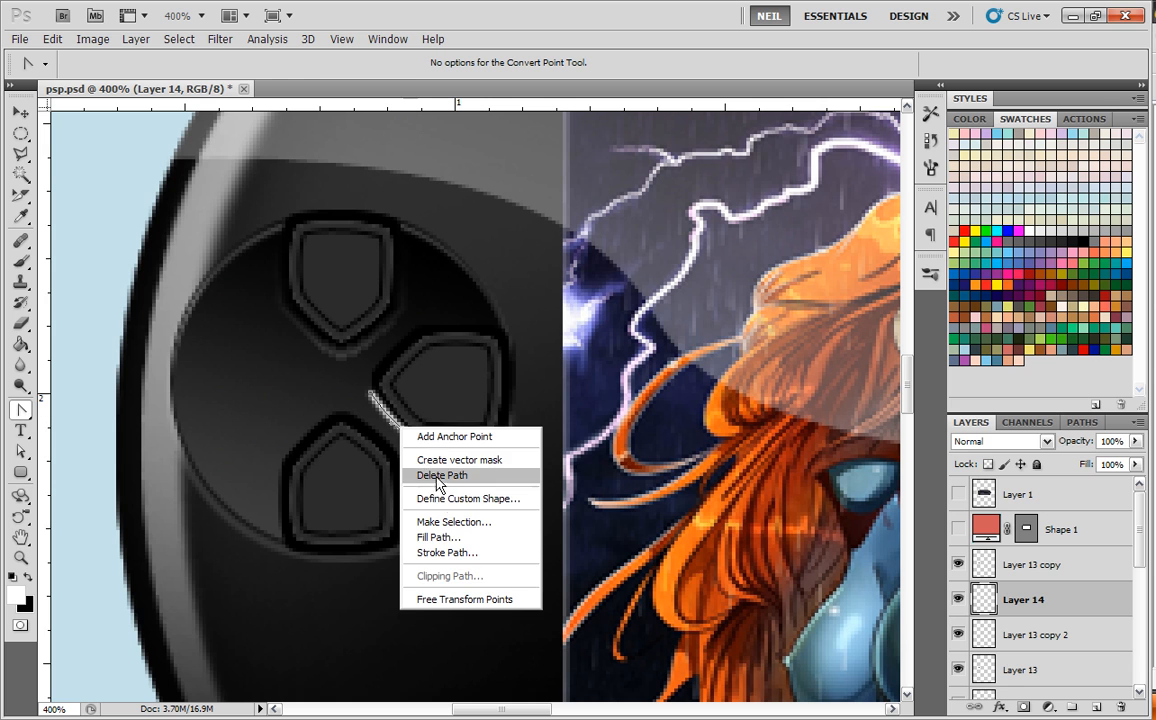
pyautogui.click(440, 476)
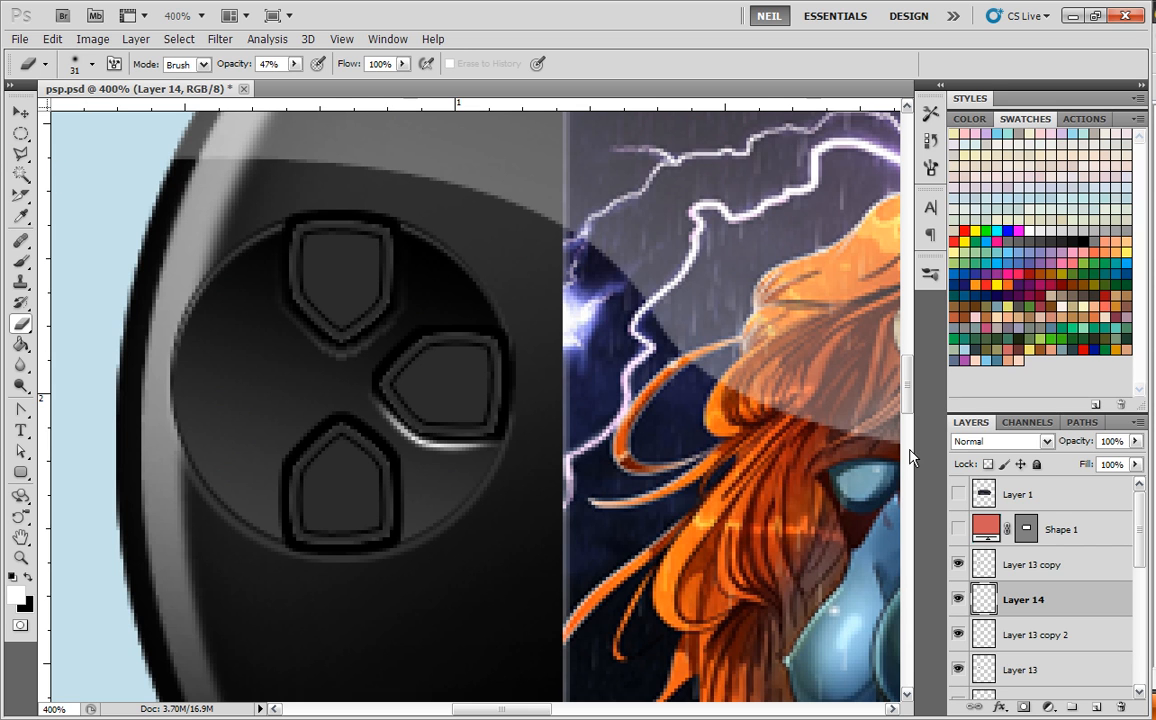
# Lower the stroked highlight layer's opacity to about 47%
pyautogui.moveTo(1136, 460); pyautogui.dragTo(1100, 460)
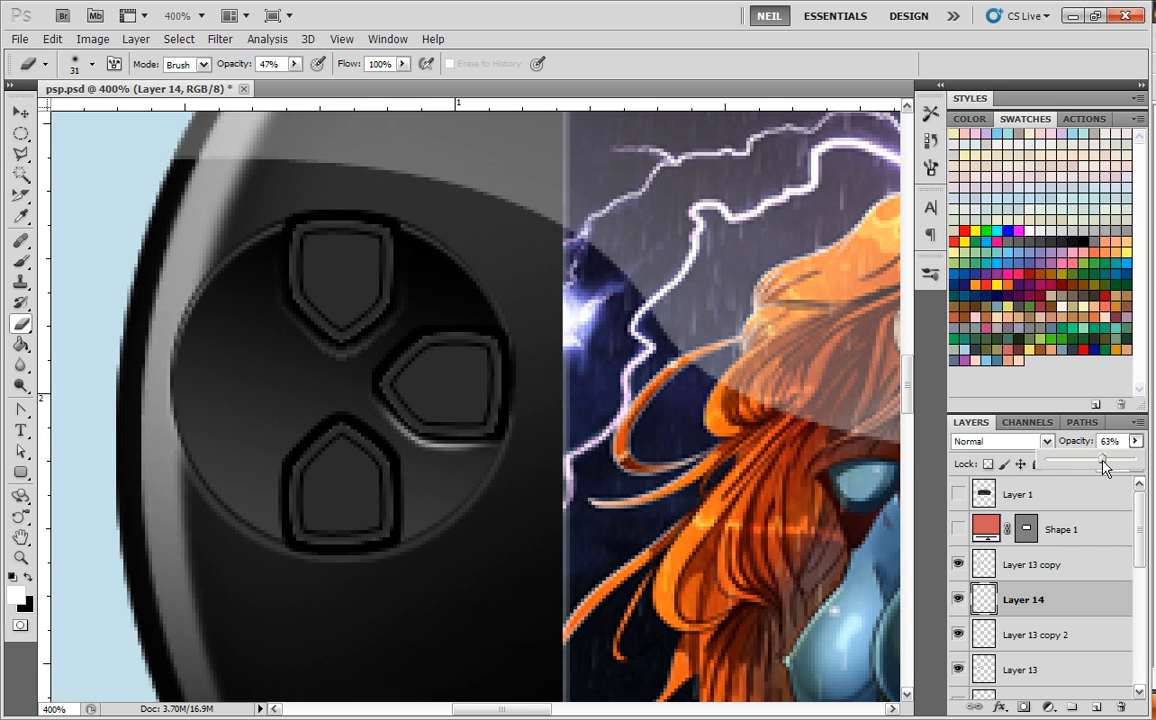
pyautogui.moveTo(1100, 464); pyautogui.dragTo(1080, 464)
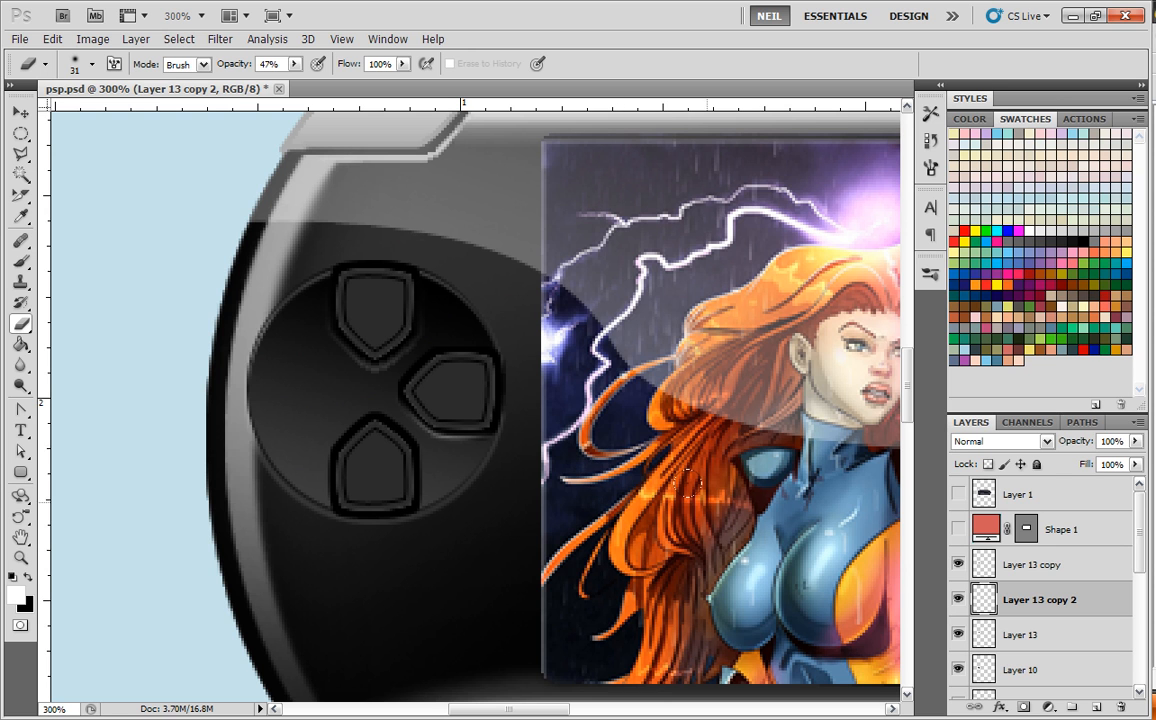
# Check the reference, then fill the right button selection on Layer 14 with a grey gradient at 92%
pyautogui.click(956, 494)
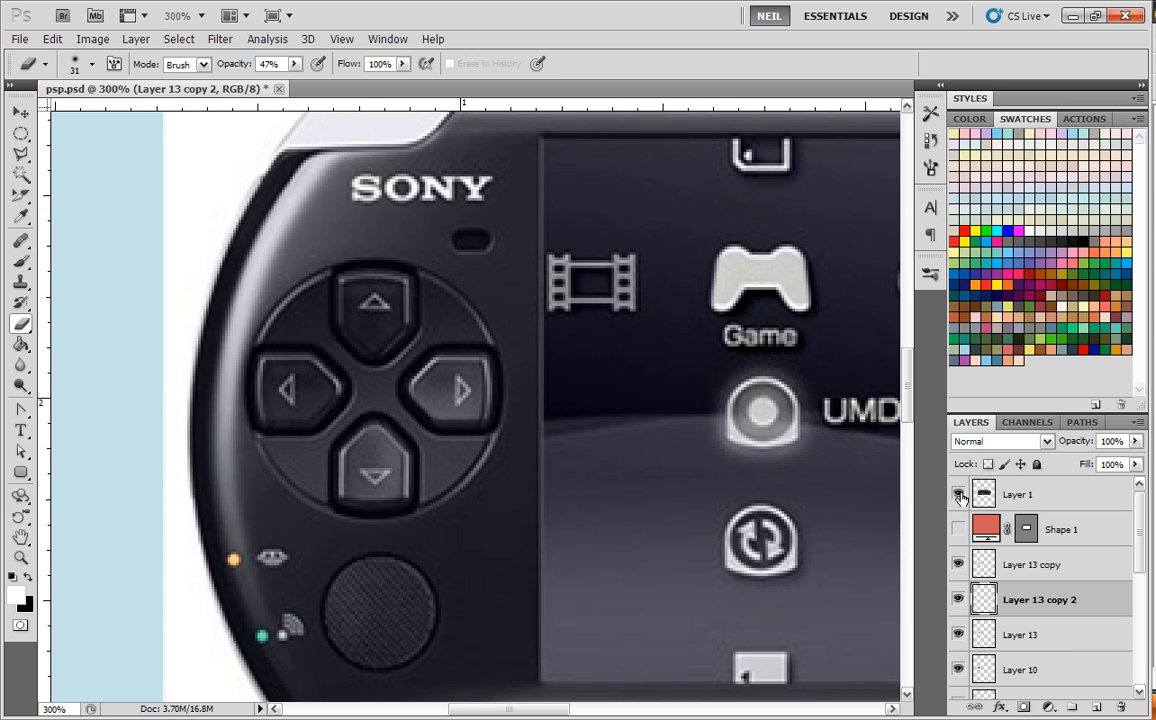
pyautogui.moveTo(960, 494)
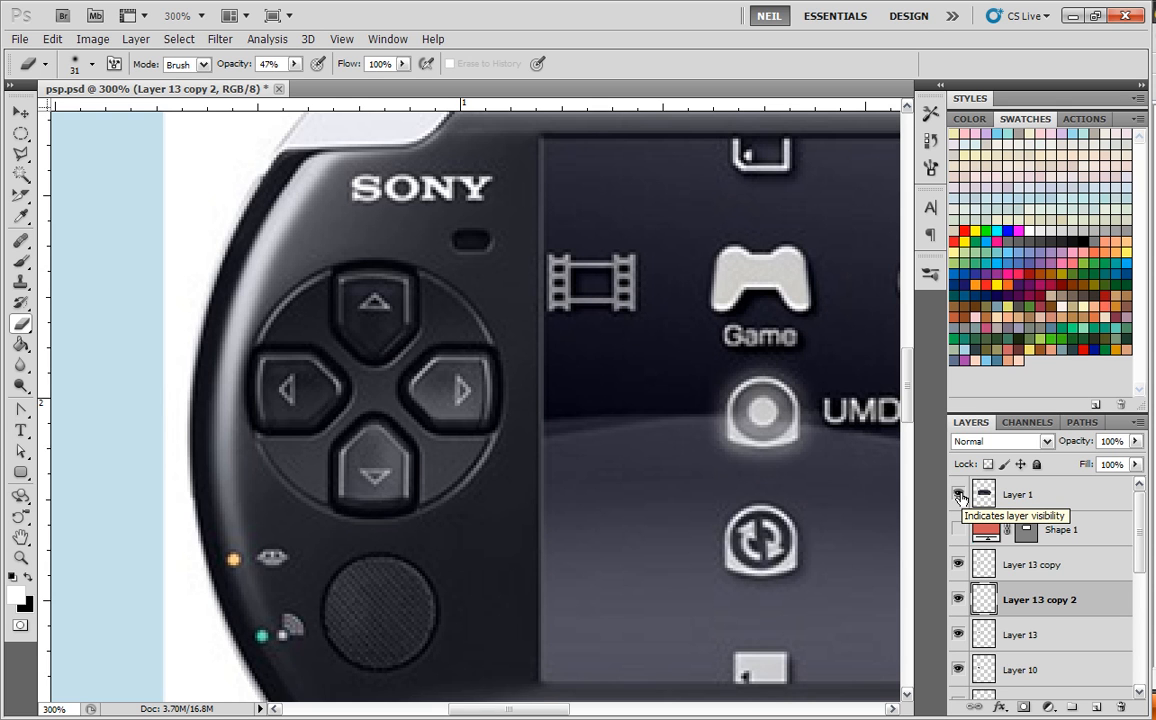
pyautogui.click(958, 494)
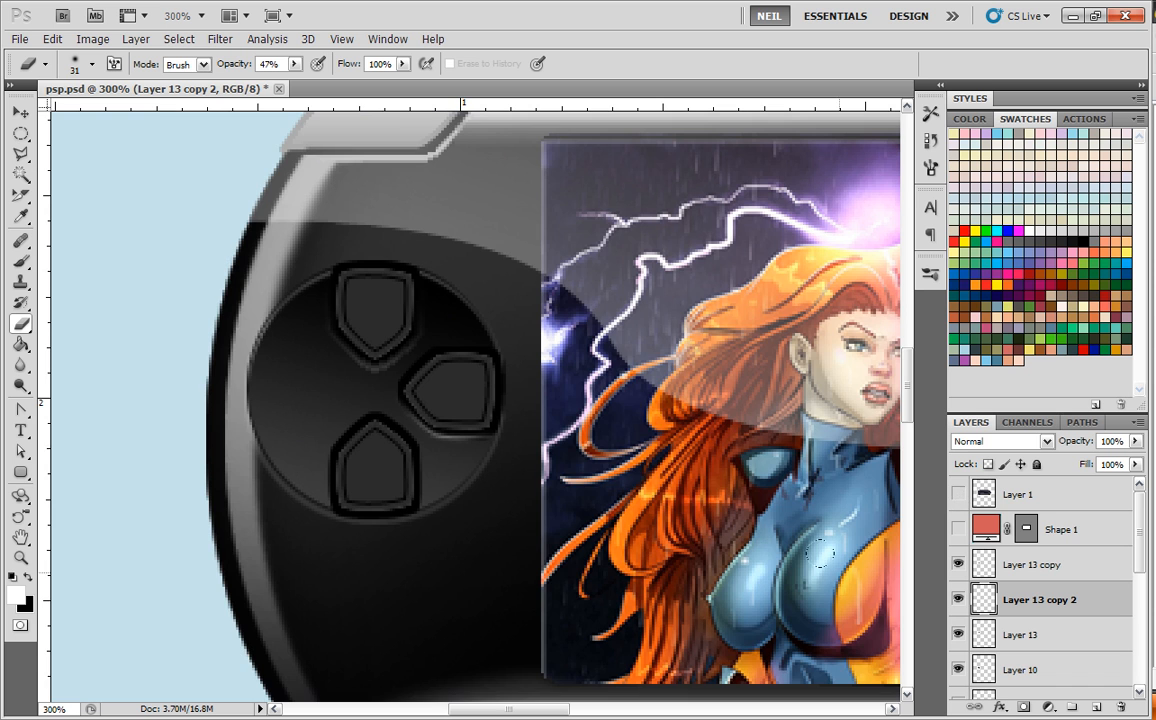
pyautogui.click(1036, 600)
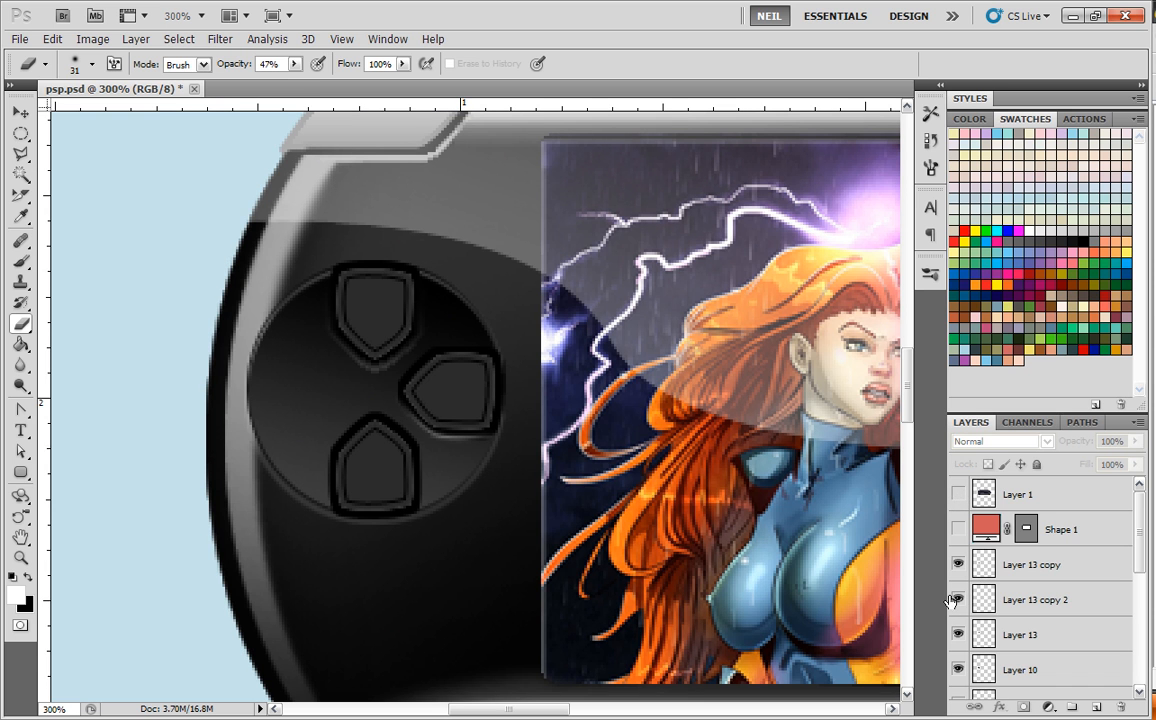
pyautogui.moveTo(988, 600)
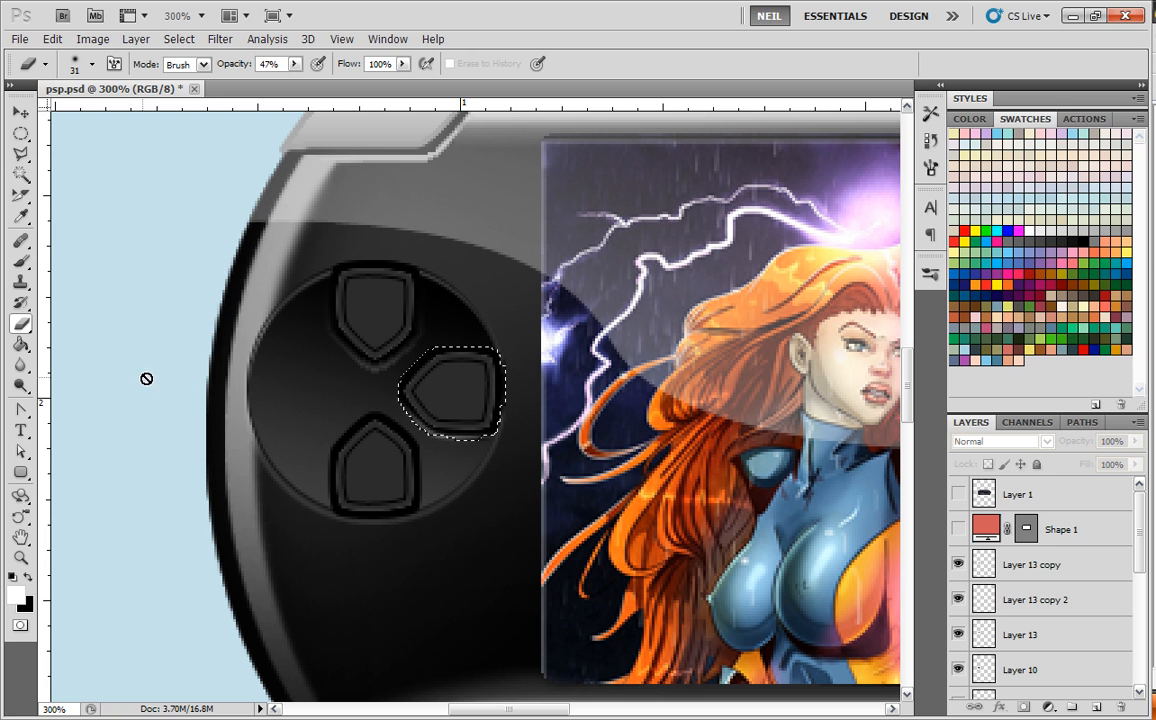
pyautogui.click(20, 348)
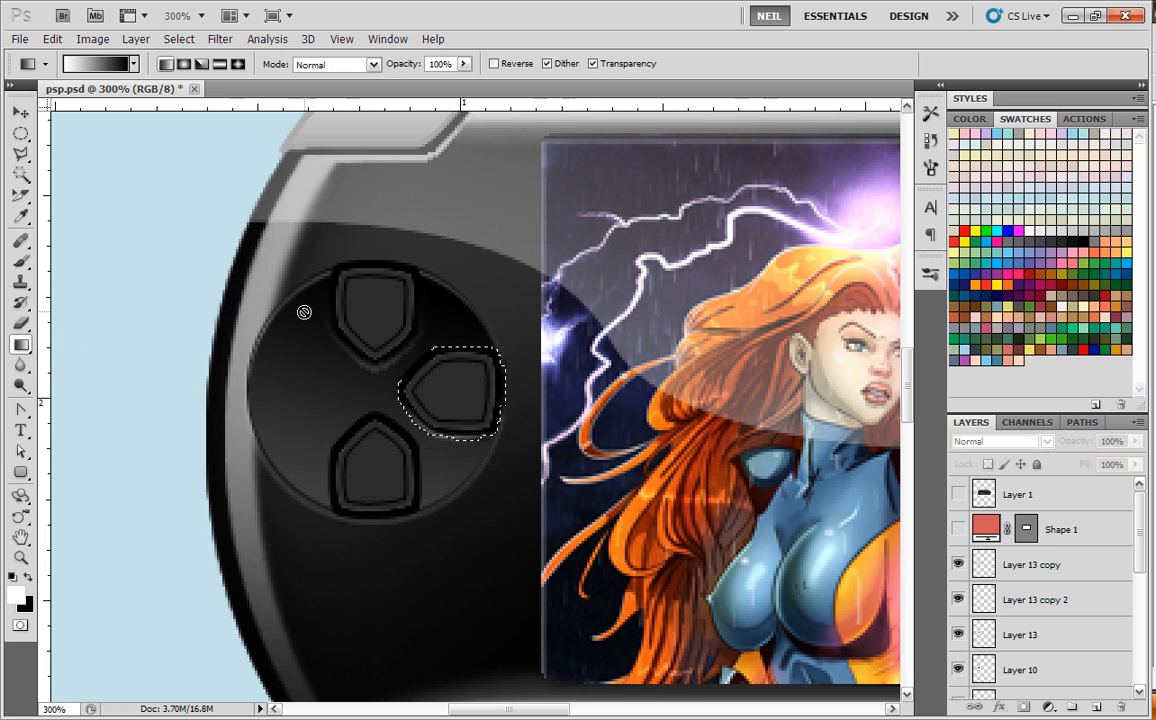
pyautogui.moveTo(724, 324)
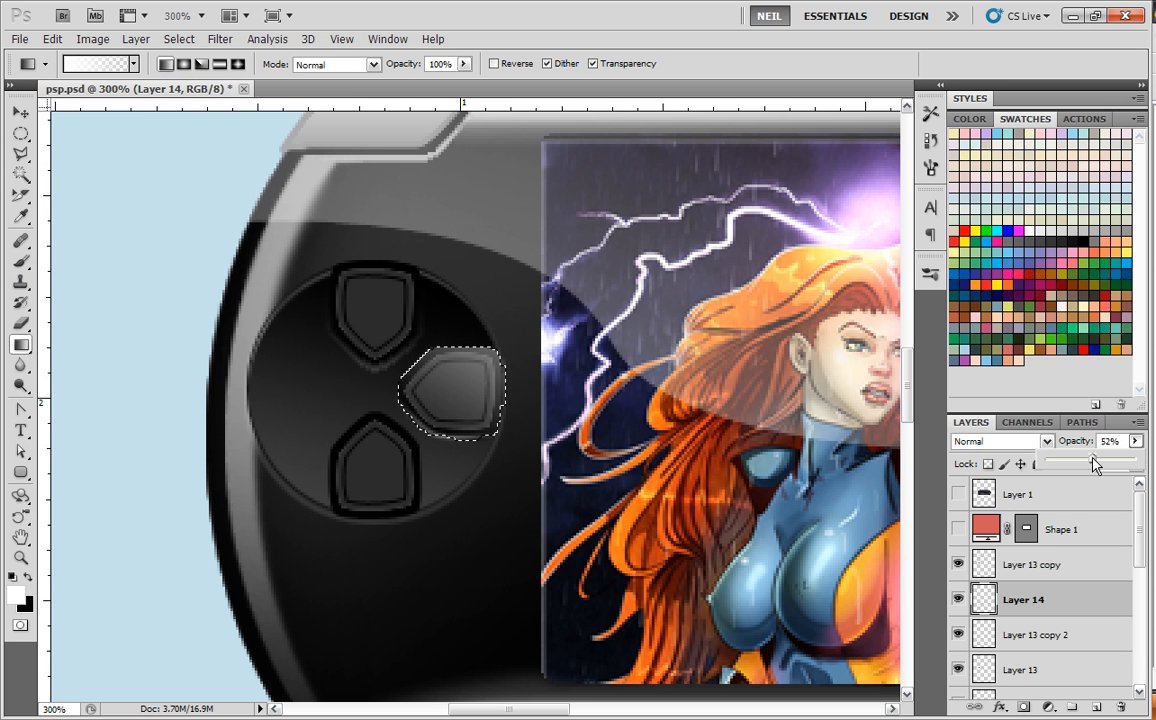
pyautogui.click(1136, 420)
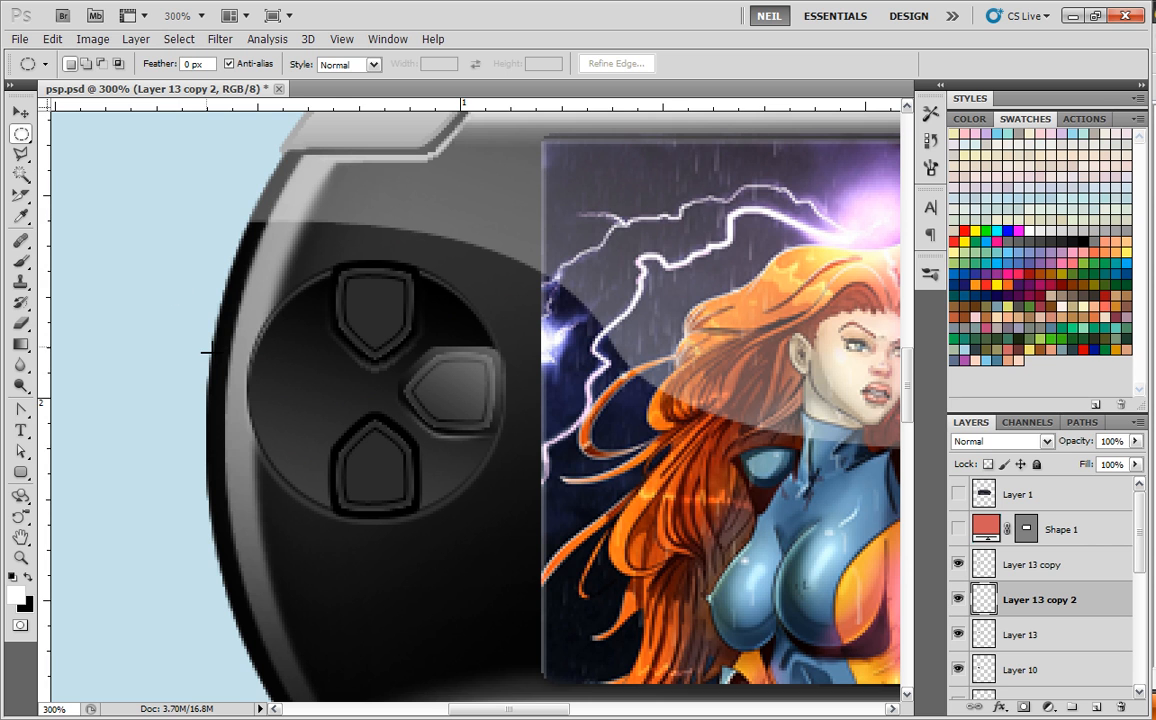
# Draw a pen curve along the right button's upper edge, refining points with Convert Point and Direct Selection
pyautogui.click(20, 410)
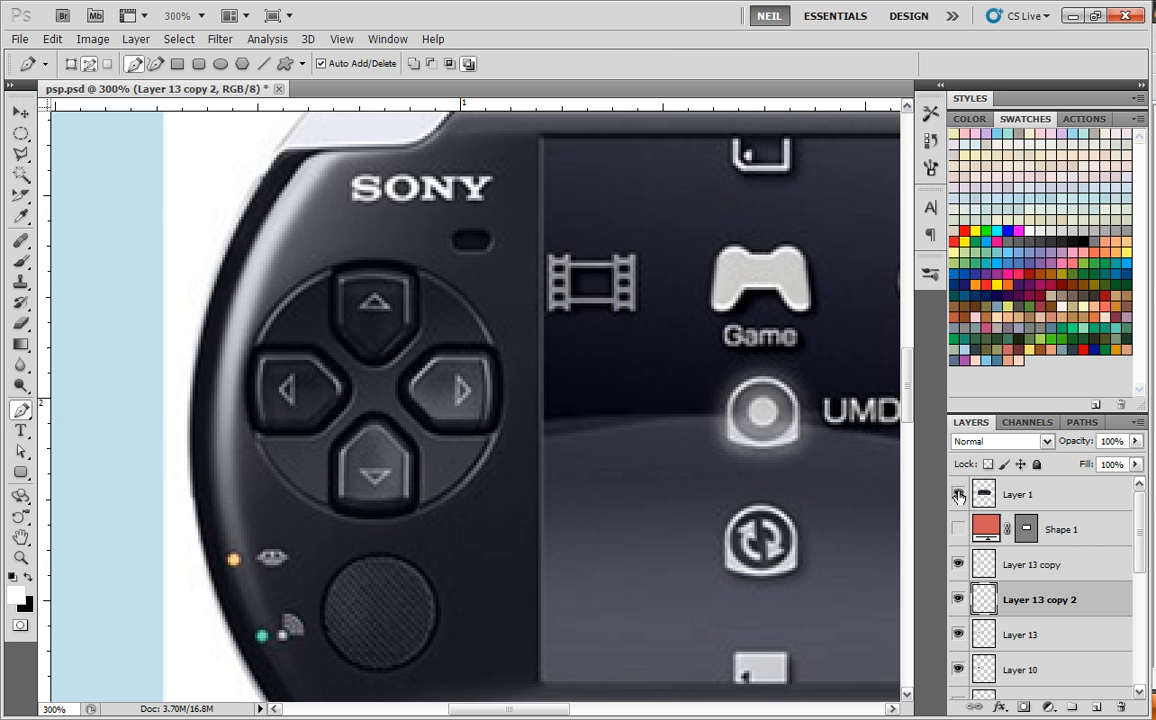
pyautogui.moveTo(960, 492)
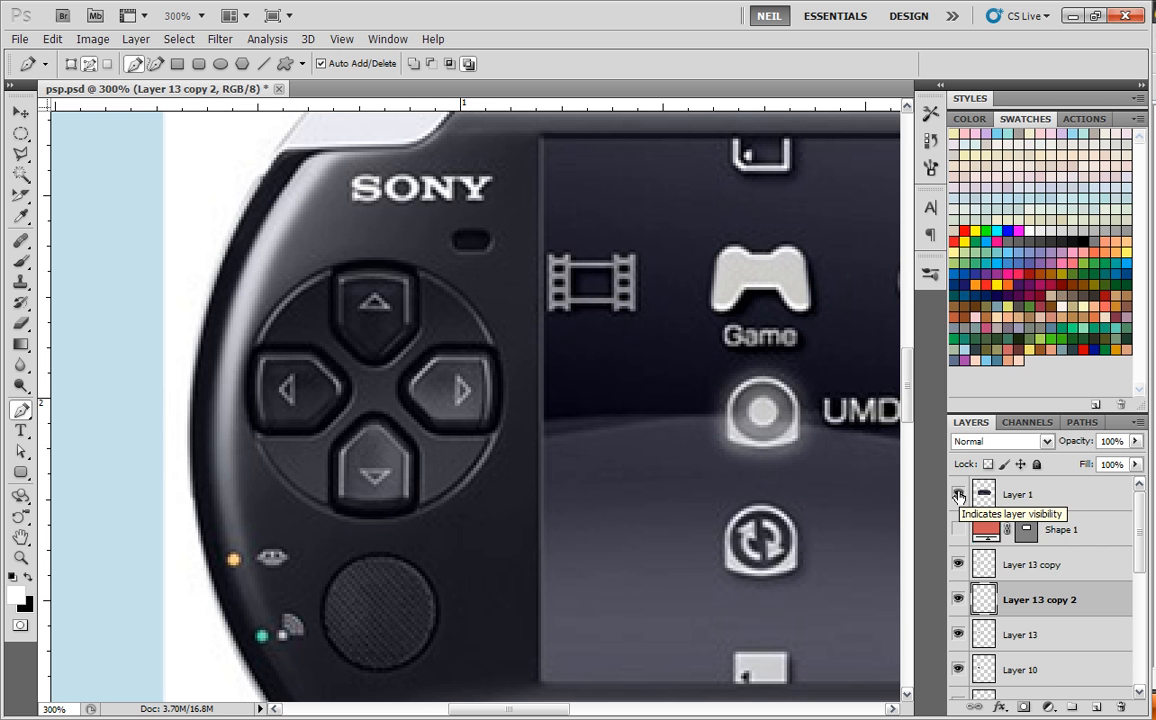
pyautogui.click(956, 492)
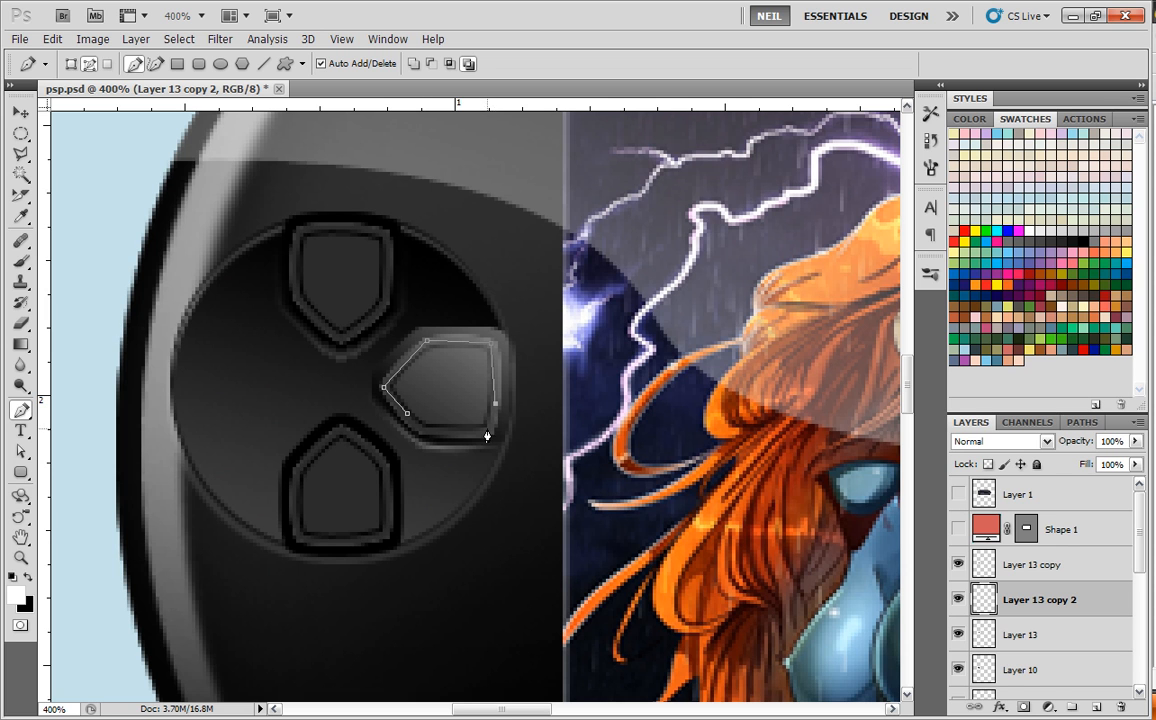
pyautogui.click(20, 410)
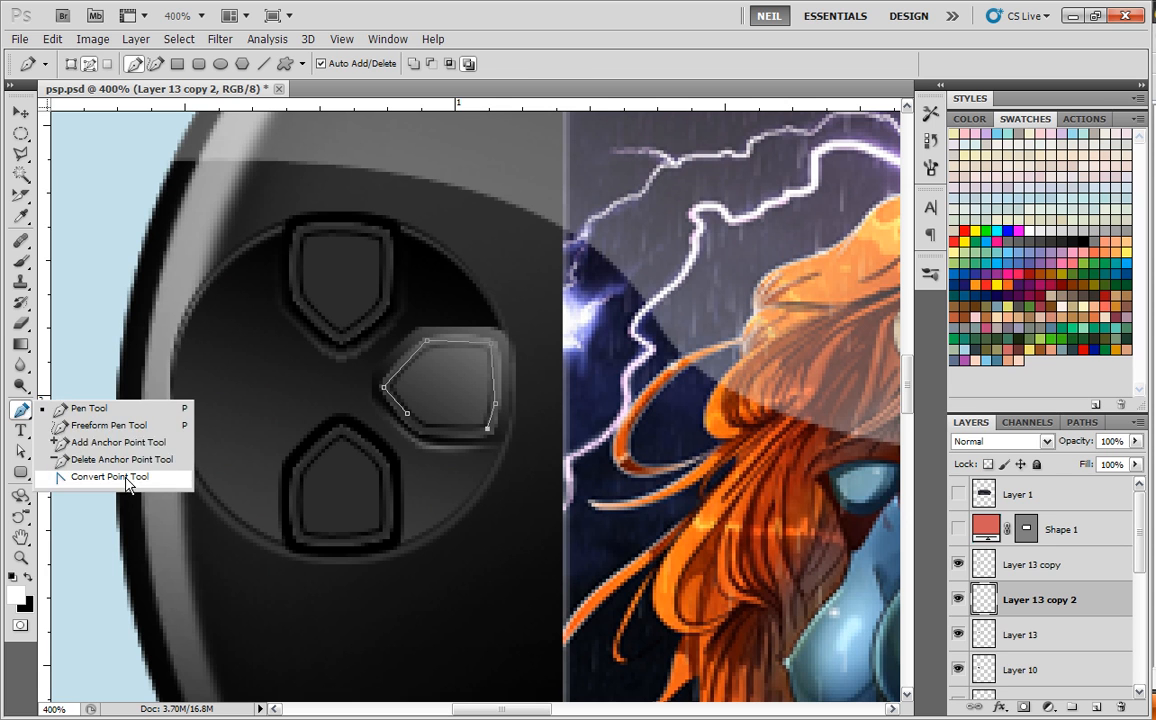
pyautogui.click(108, 476)
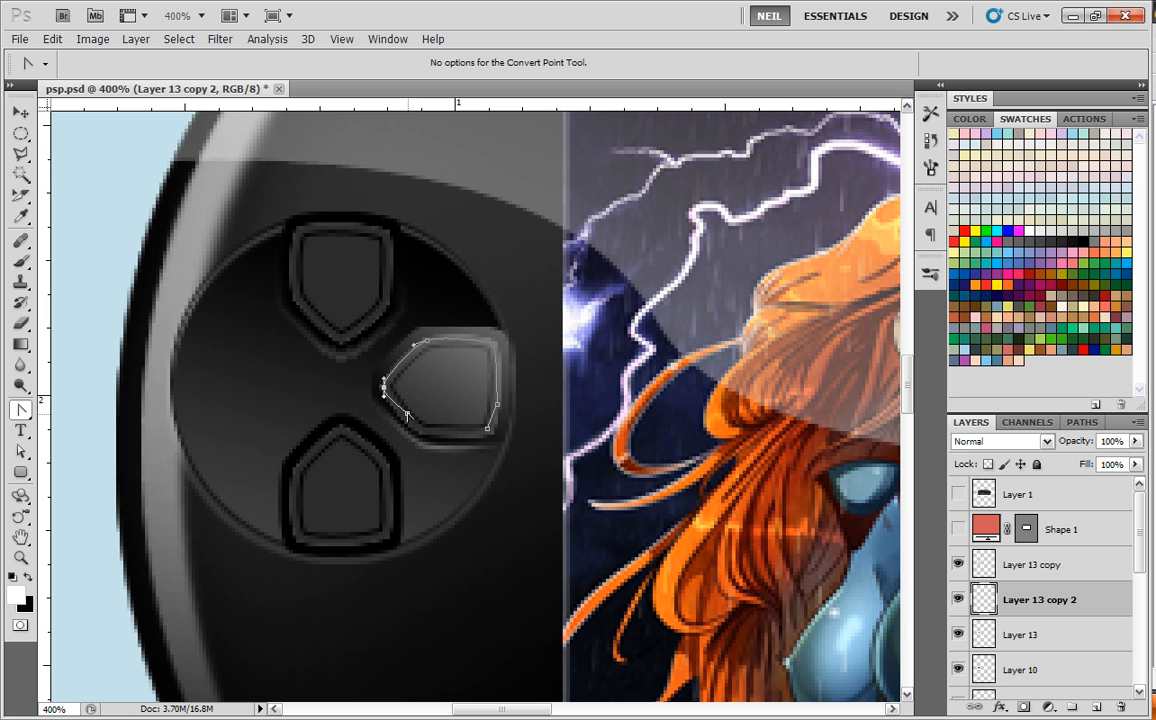
pyautogui.click(20, 410)
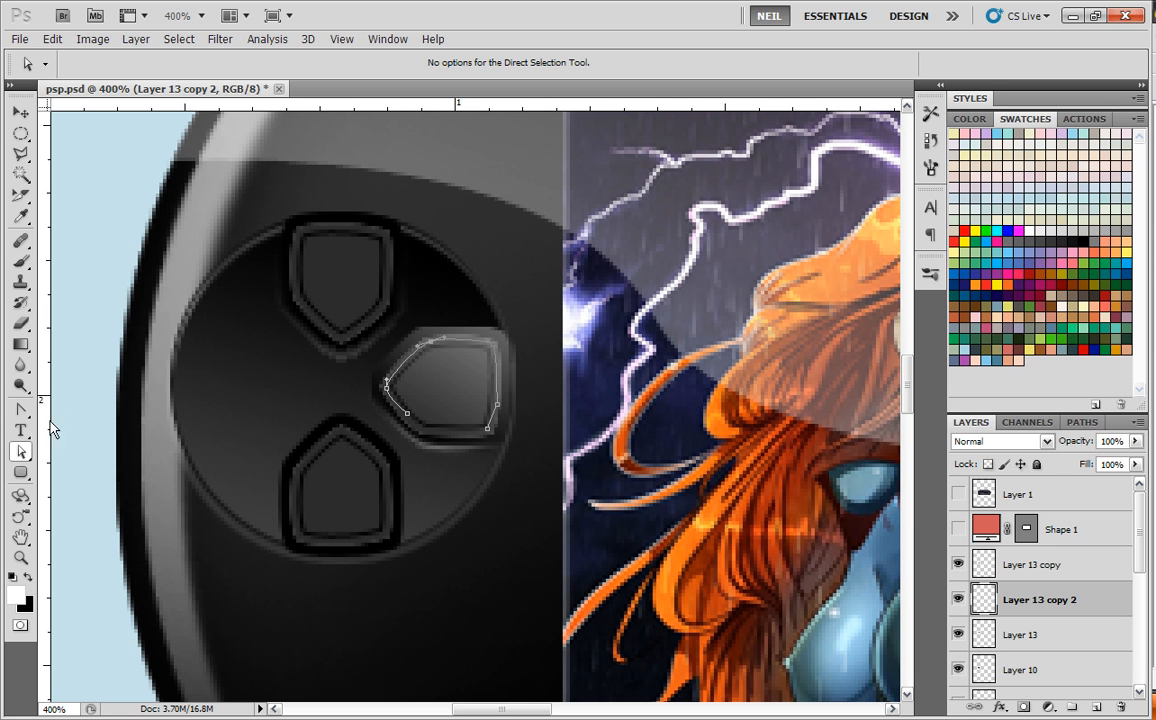
pyautogui.click(20, 410)
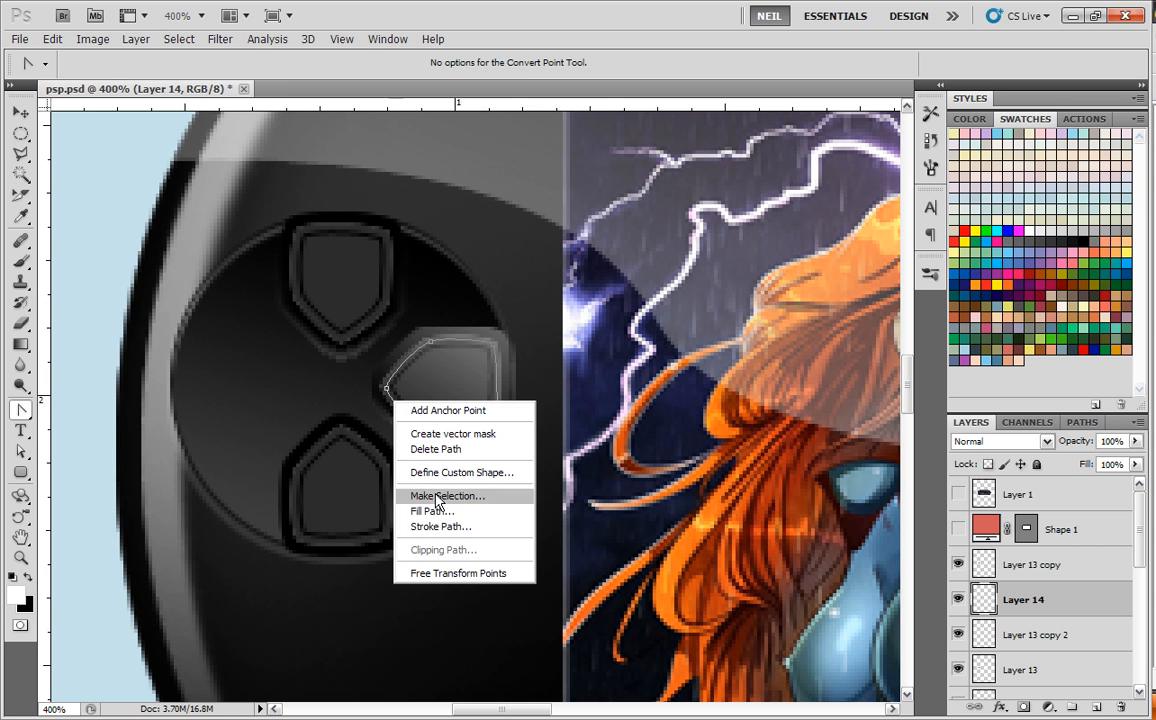
# Stroke the path white on Layer 14 at 67% opacity and zoom back to 100%
pyautogui.click(448, 496)
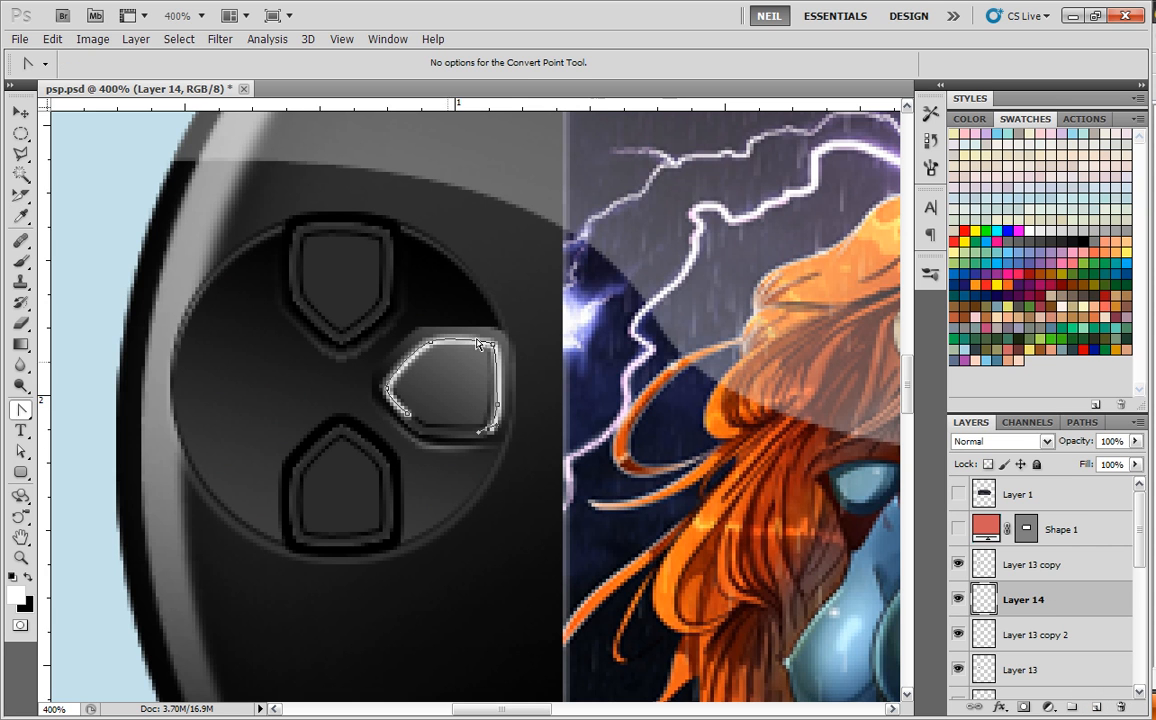
pyautogui.rightClick(478, 344)
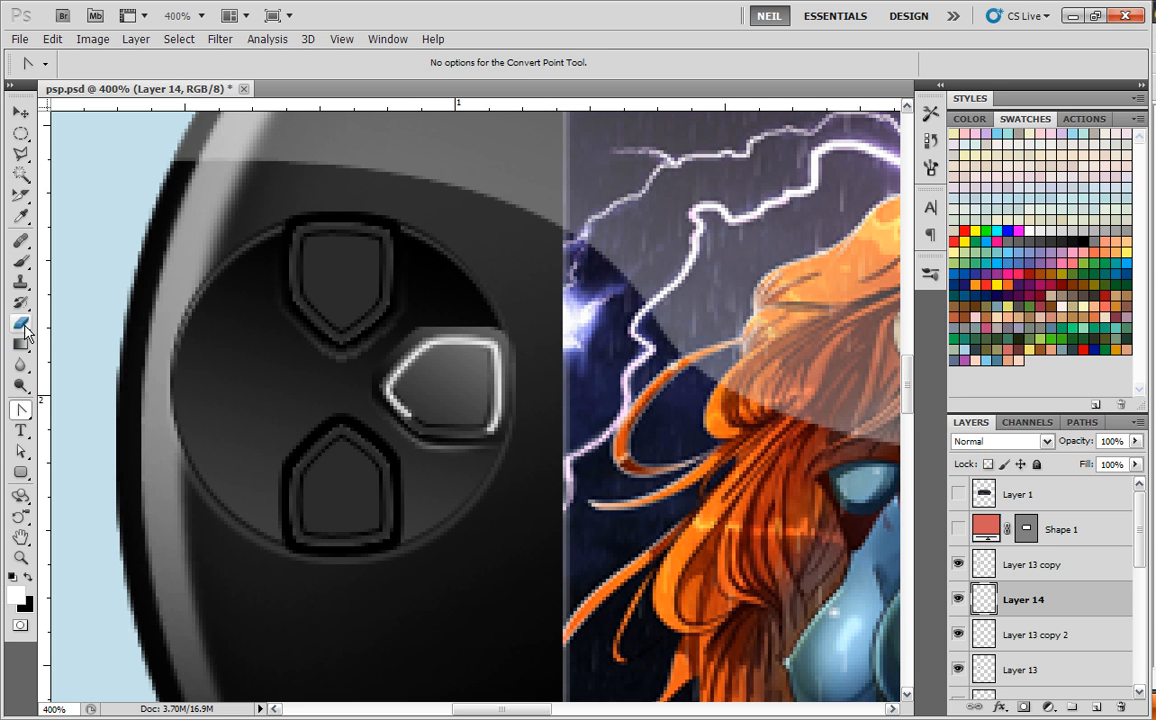
pyautogui.click(20, 324)
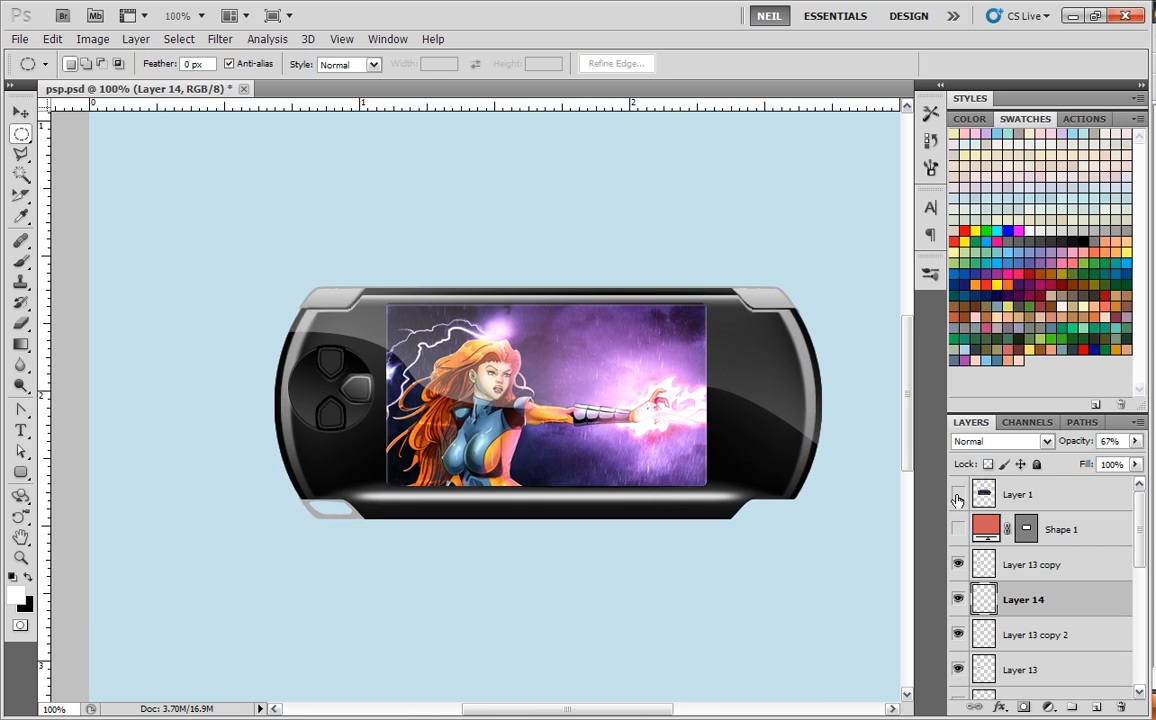
pyautogui.click(956, 492)
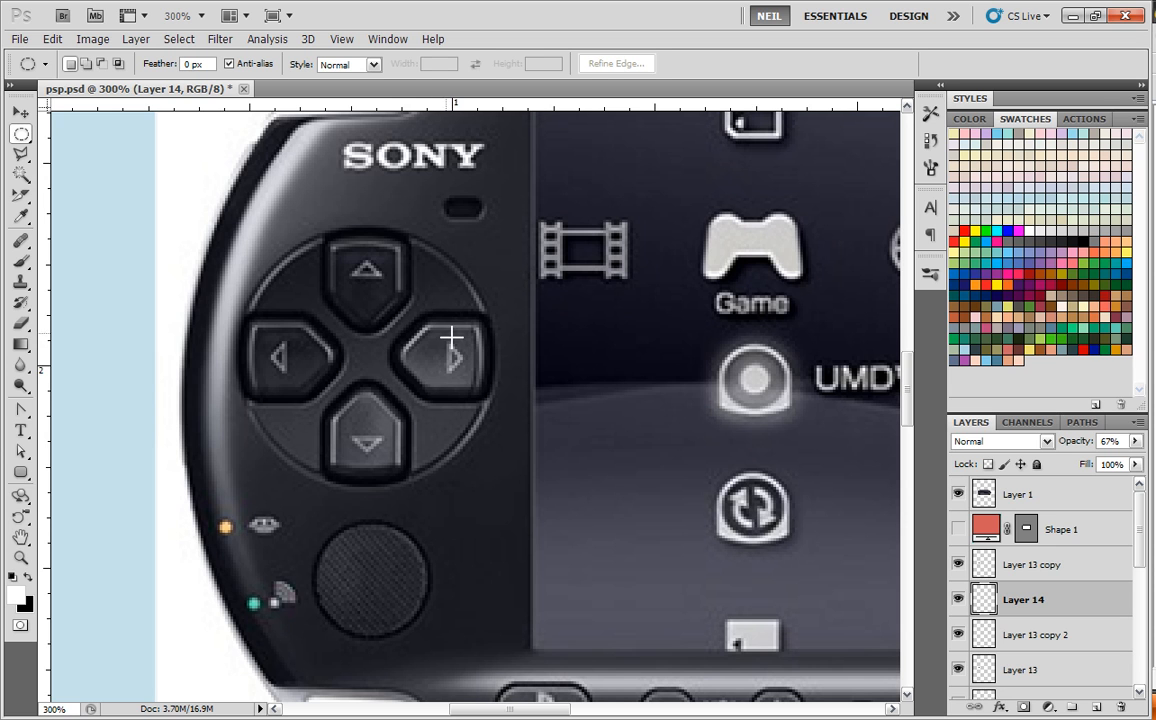
pyautogui.moveTo(448, 348)
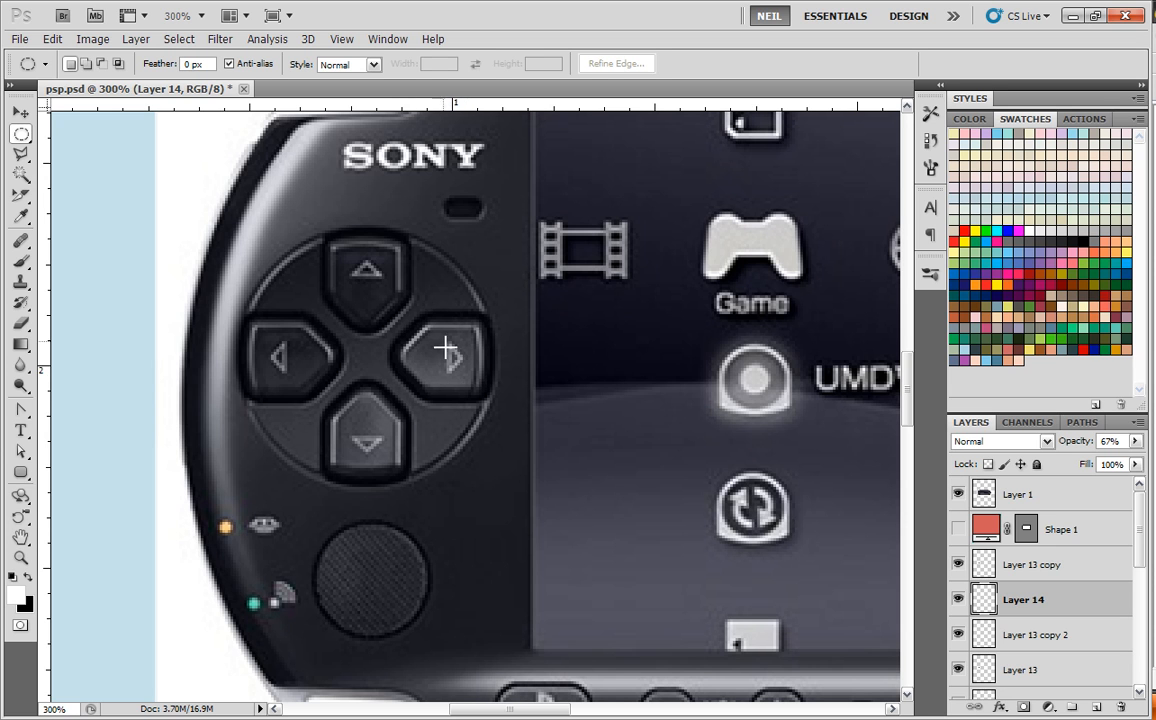
pyautogui.moveTo(668, 432)
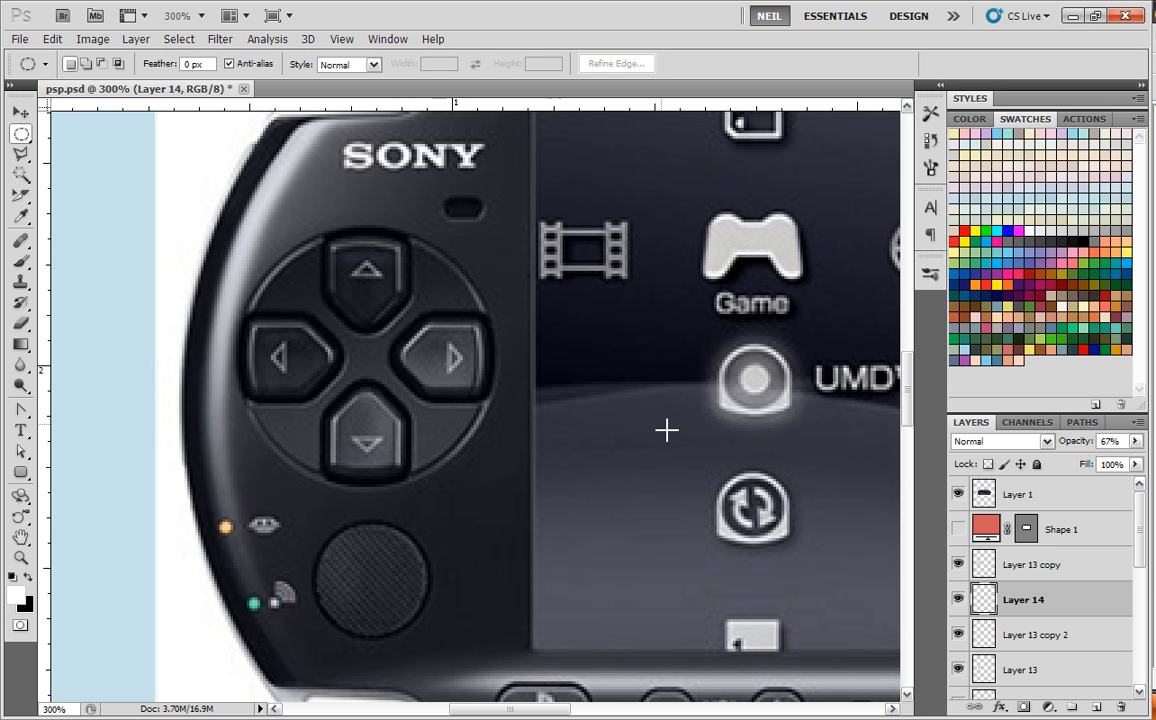
pyautogui.moveTo(696, 444)
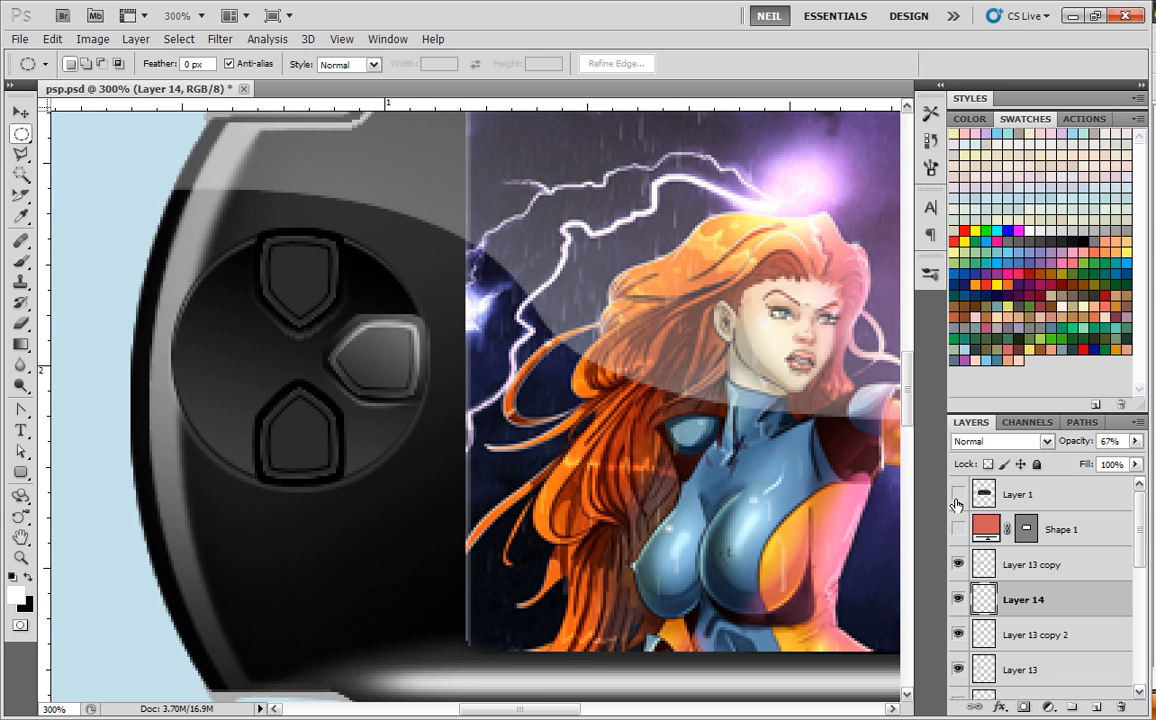
pyautogui.click(956, 492)
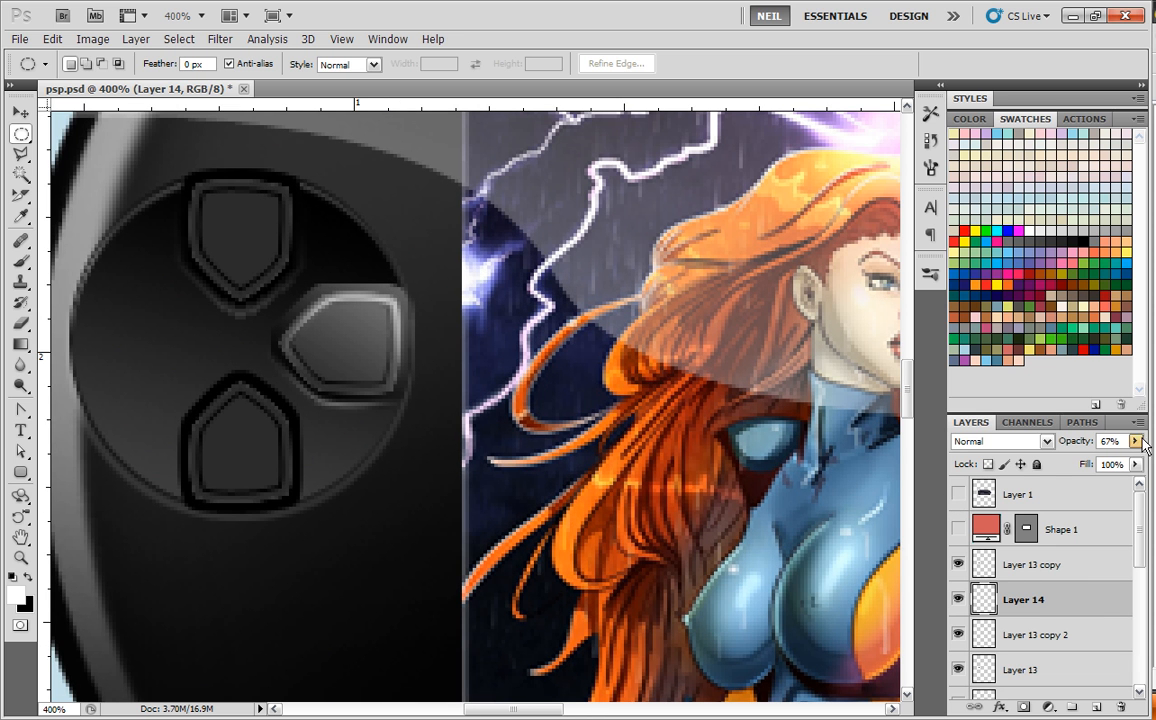
# Brush soft shading onto the right D-pad button on Layer 13 copy 2
pyautogui.click(1038, 600)
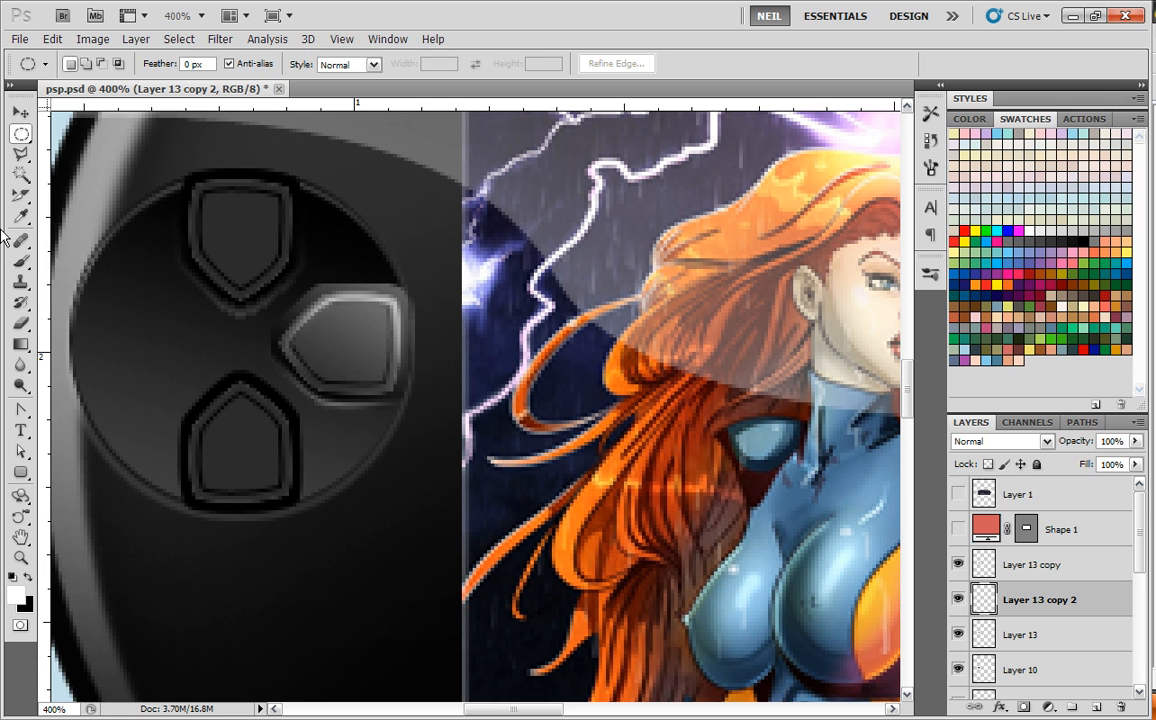
pyautogui.moveTo(56, 336)
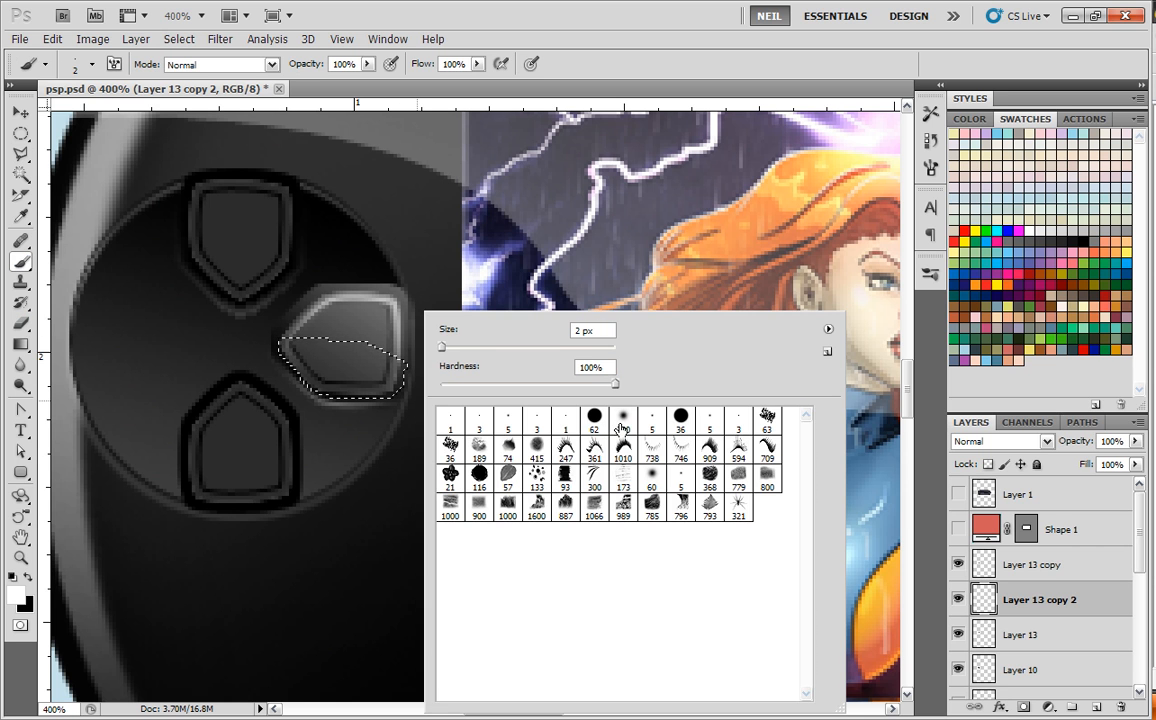
pyautogui.click(624, 416)
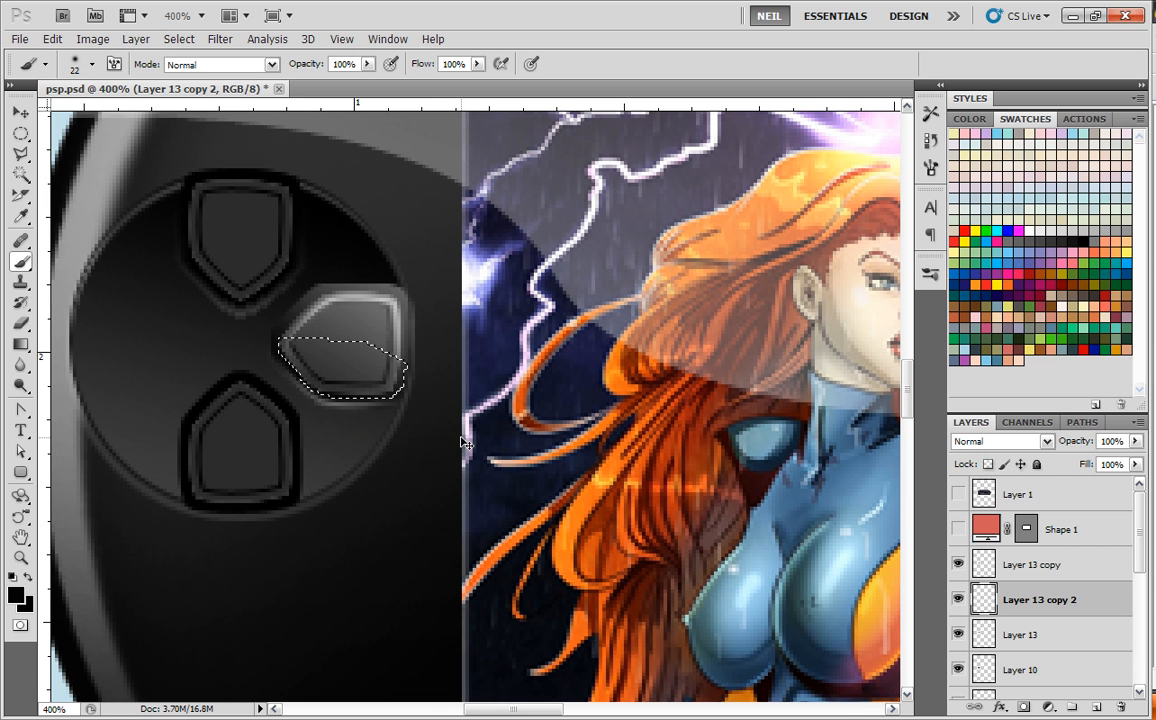
pyautogui.click(366, 64)
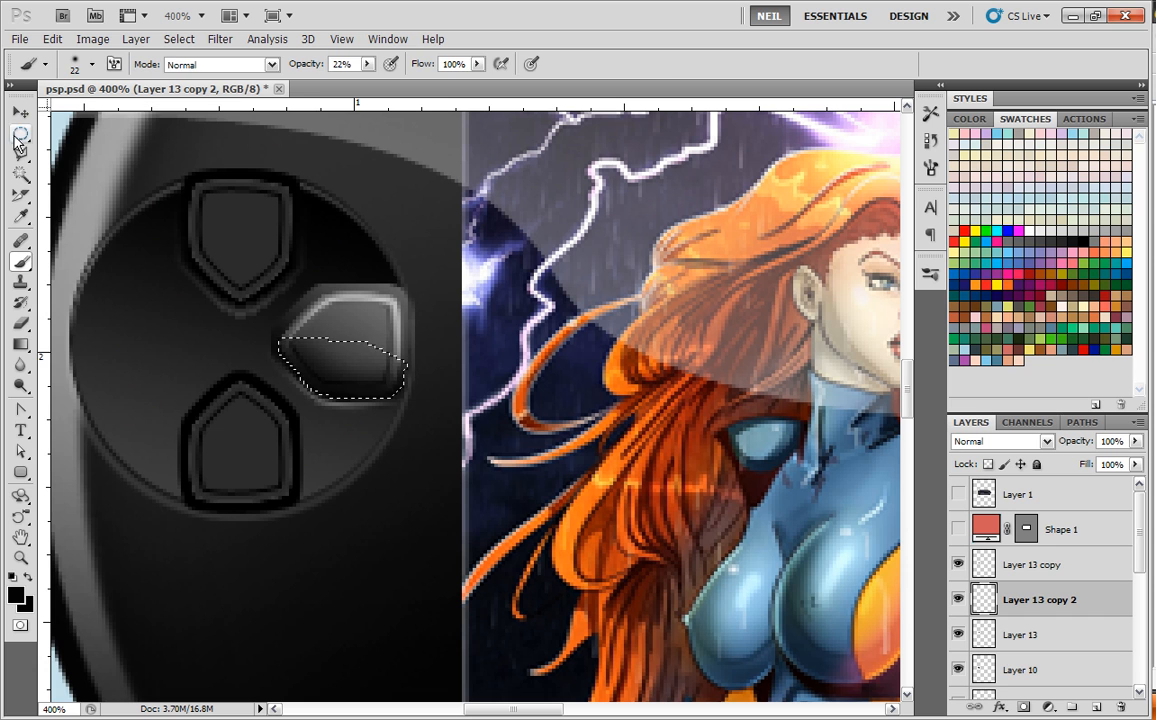
pyautogui.click(20, 136)
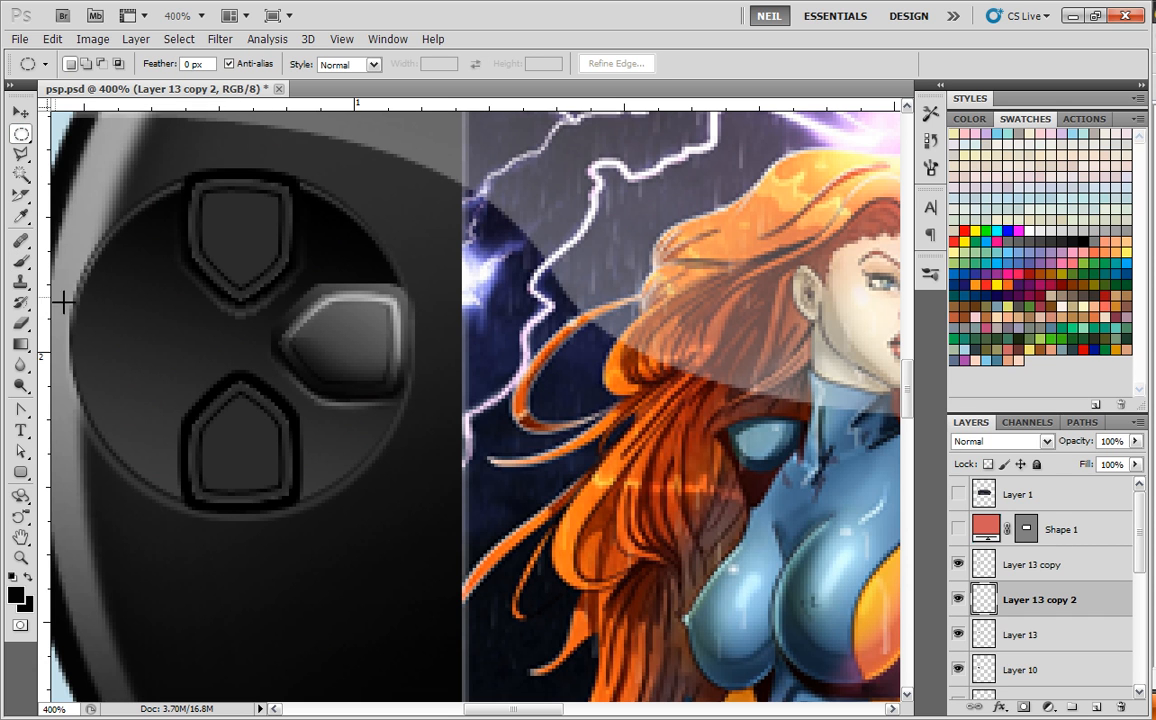
pyautogui.moveTo(58, 322)
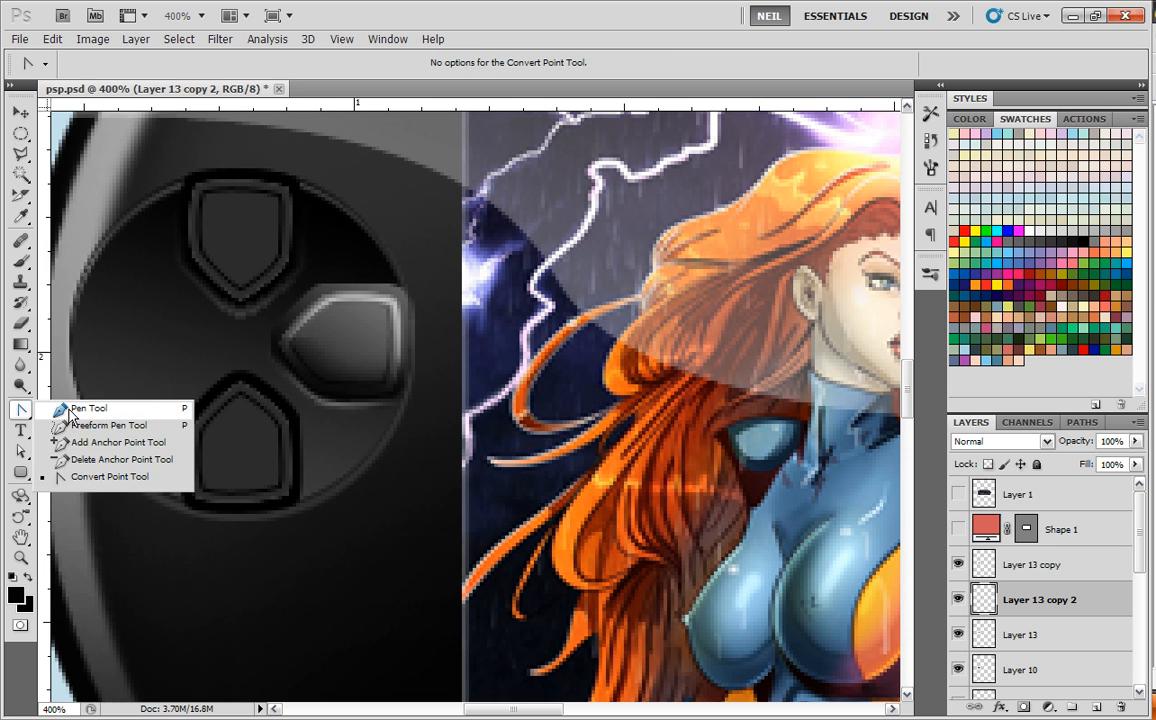
# Make the traced path on the right button face a selection with Feather 0
pyautogui.click(88, 408)
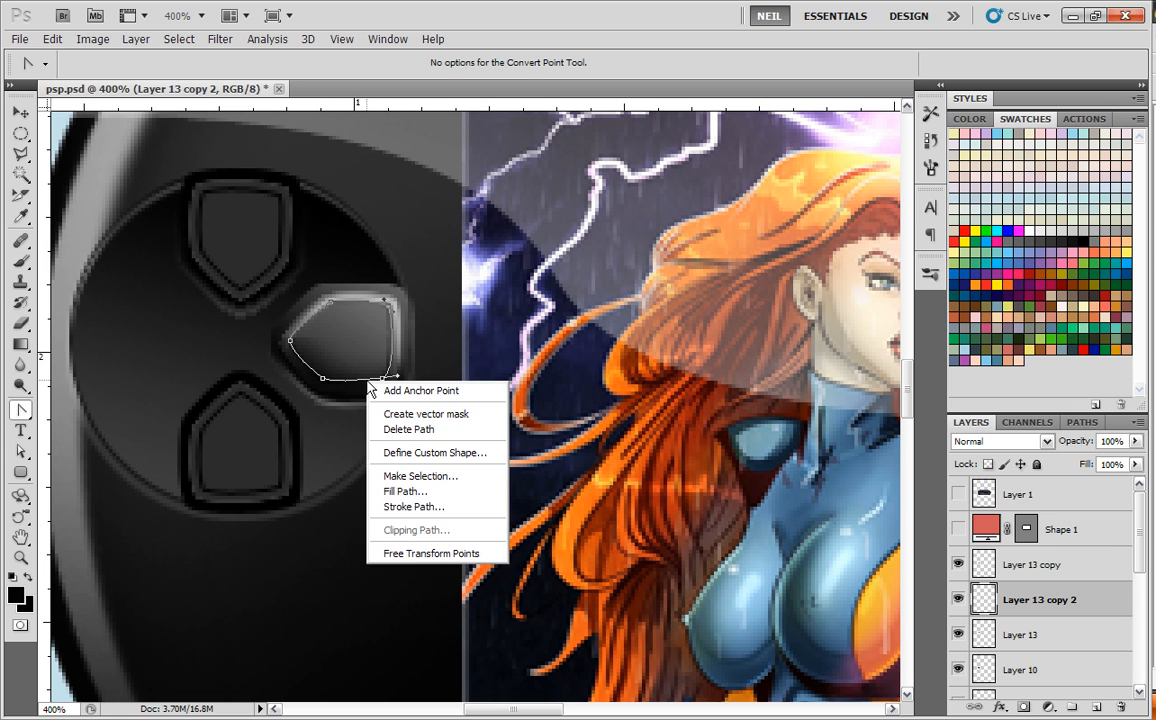
pyautogui.moveTo(420, 390)
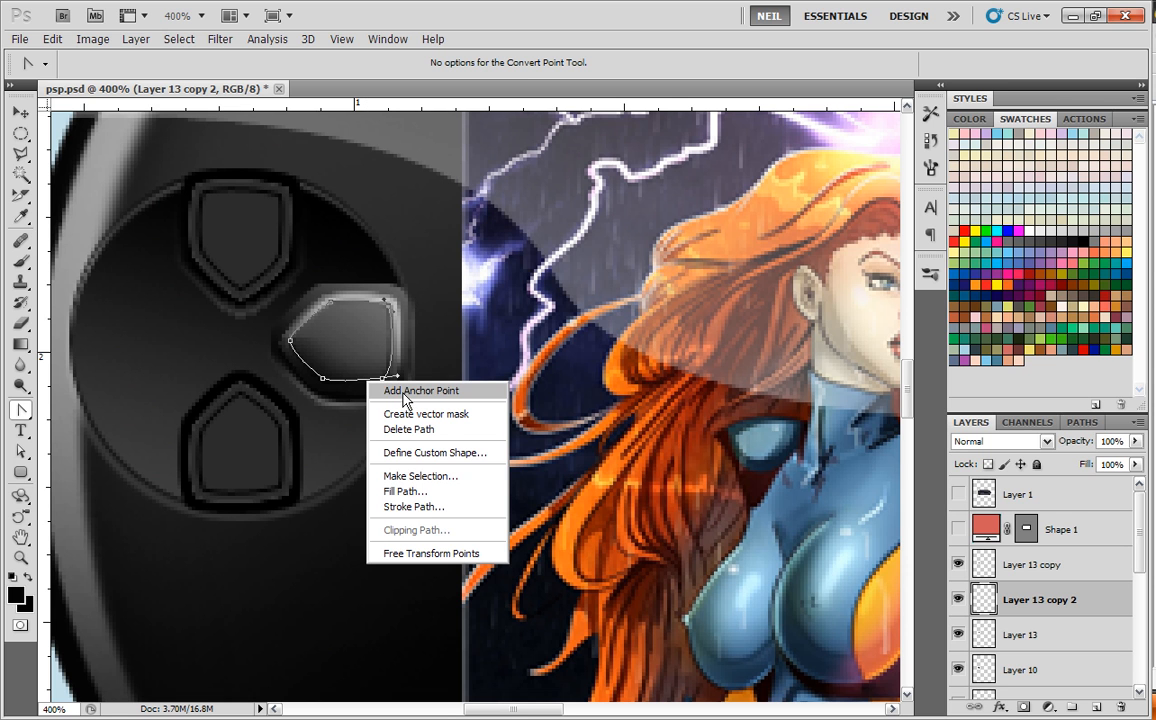
pyautogui.click(420, 476)
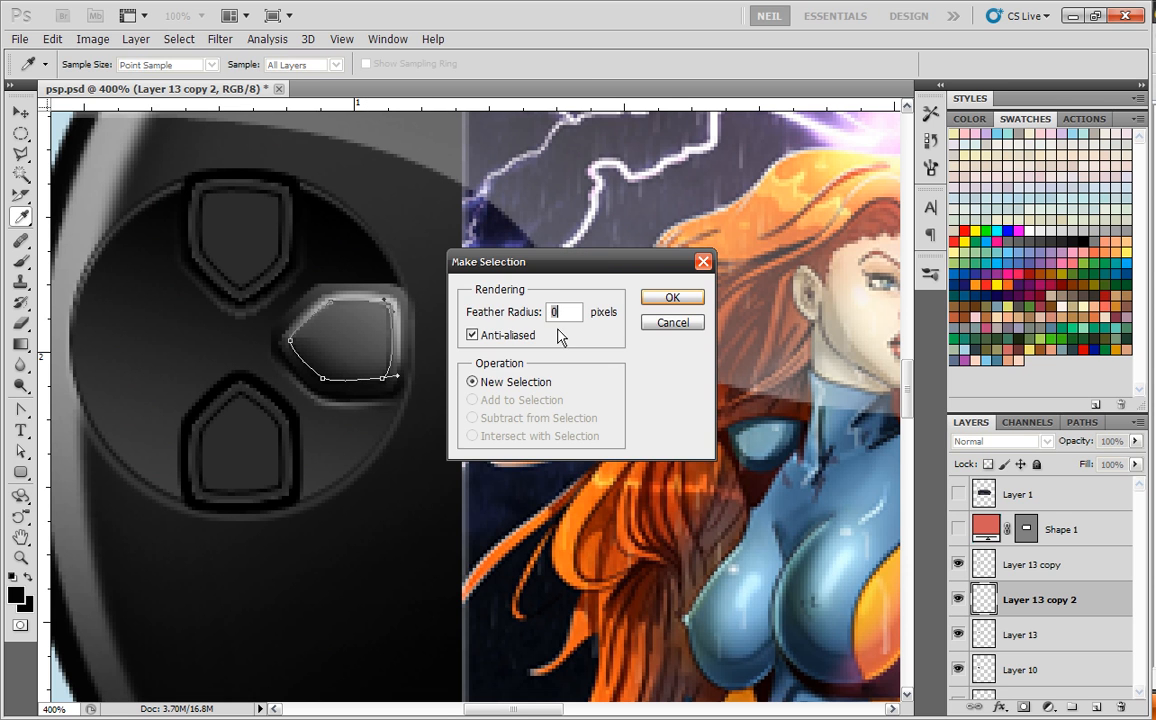
pyautogui.click(672, 296)
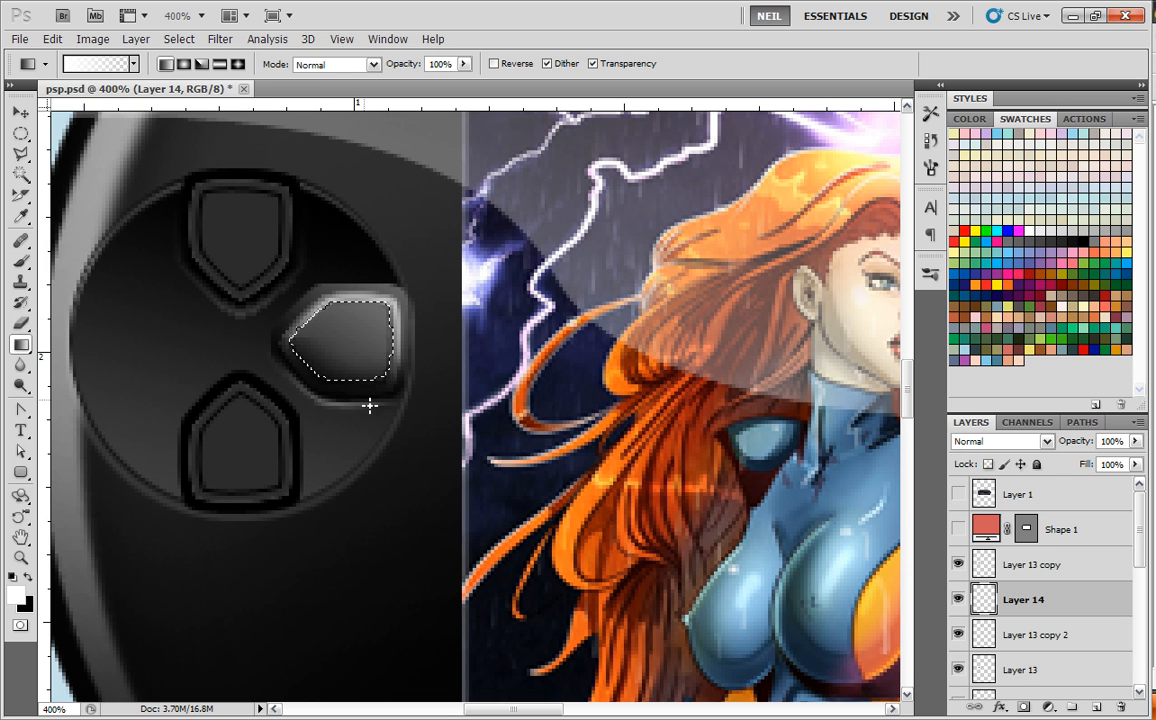
pyautogui.moveTo(360, 428)
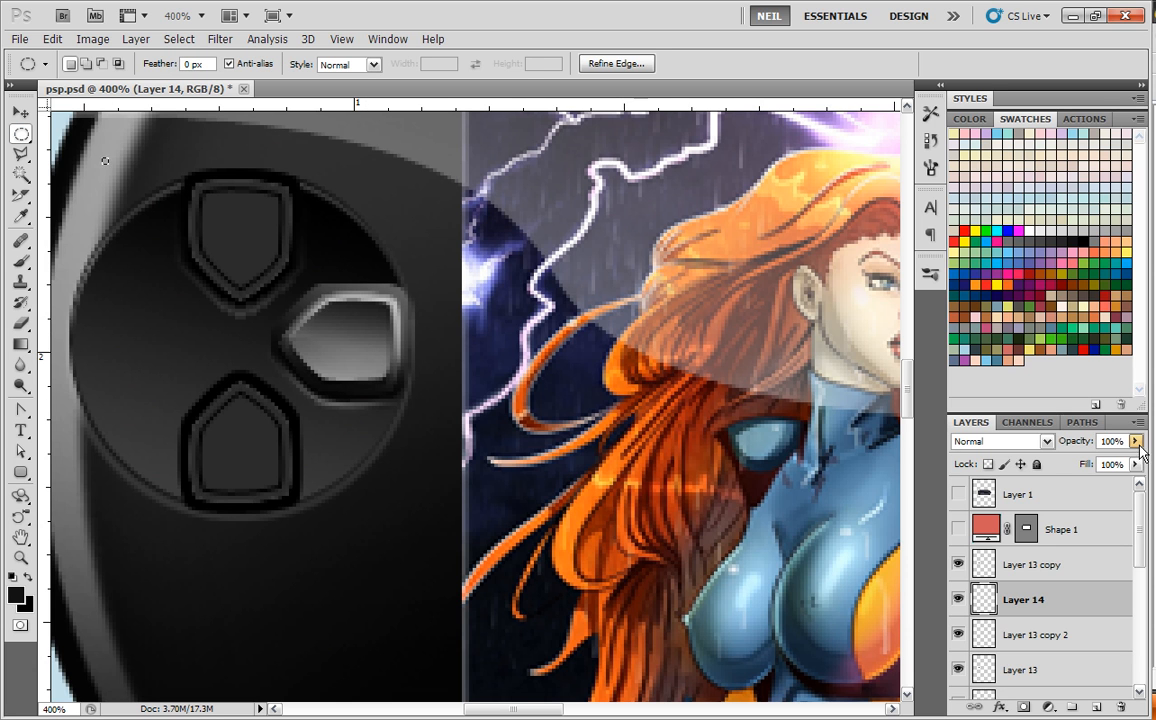
# Lower the Layer 14 white highlight's opacity to about 69% and zoom back to the D-pad
pyautogui.moveTo(1130, 456); pyautogui.dragTo(1090, 460)
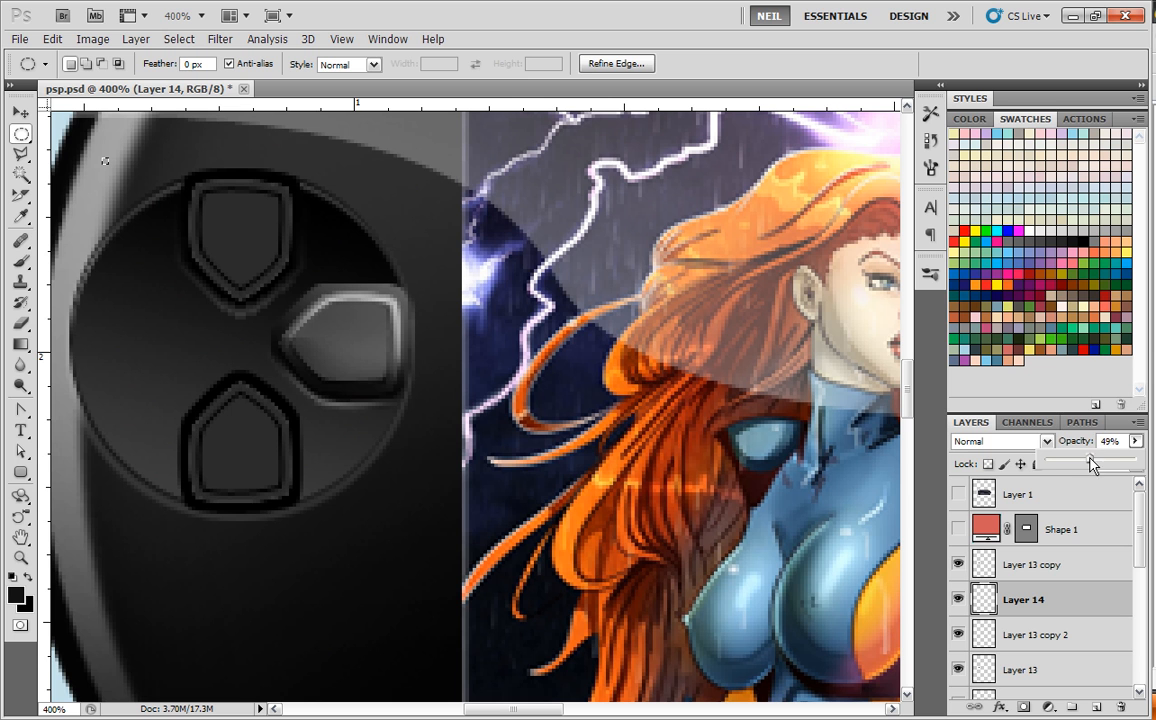
pyautogui.moveTo(1084, 462); pyautogui.dragTo(1110, 462)
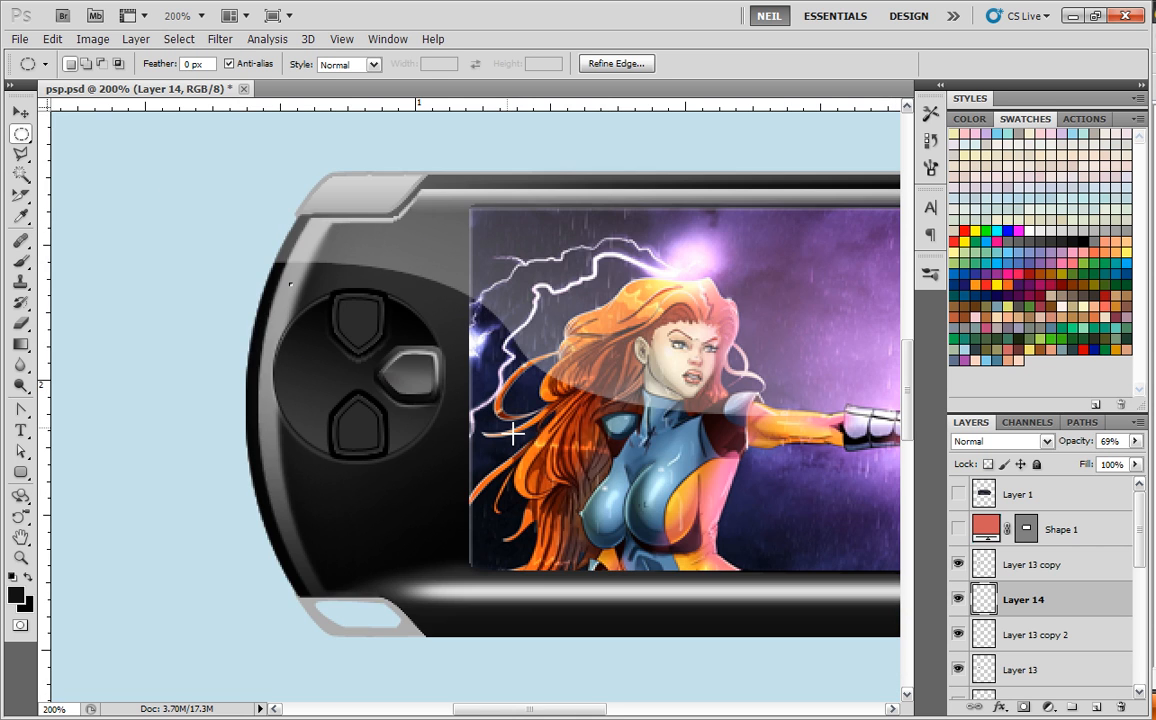
pyautogui.moveTo(250, 248)
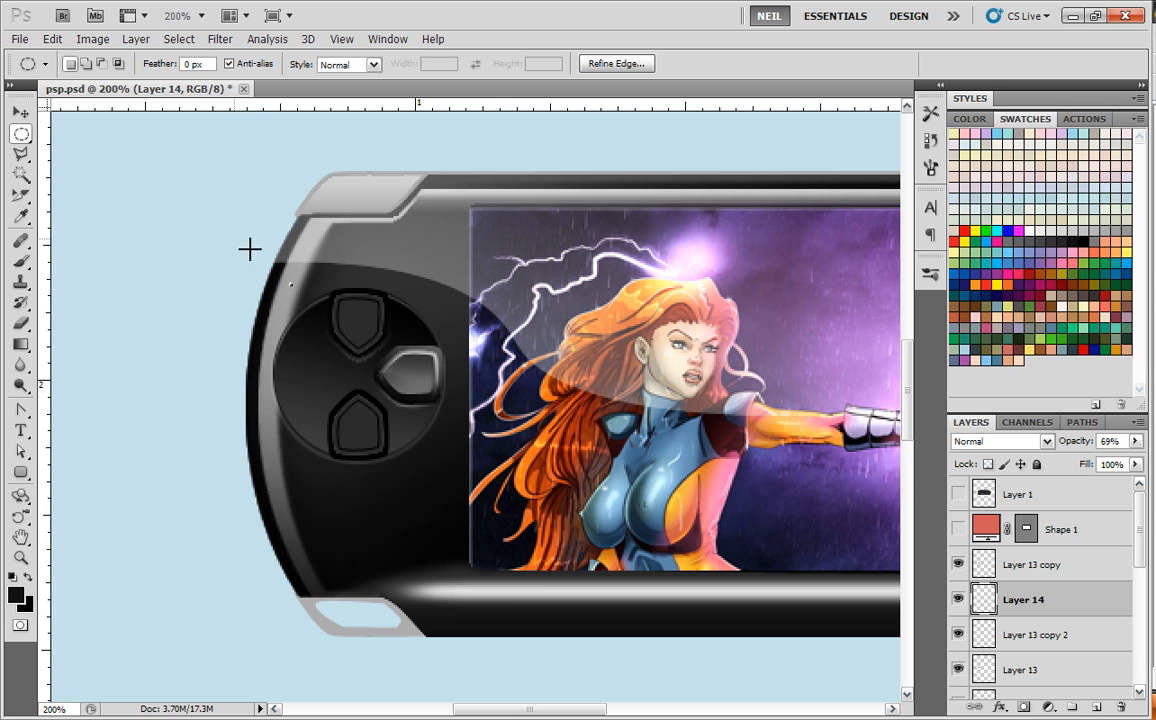
pyautogui.click(18, 38)
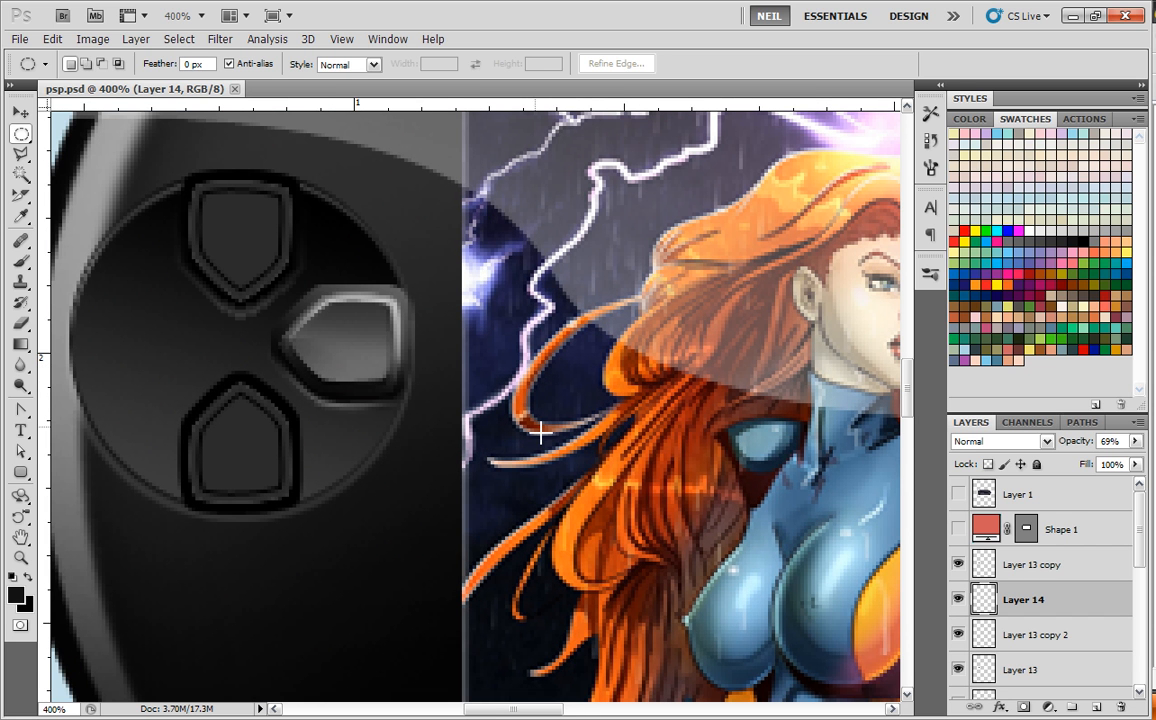
# Merge the highlight down into Layer 13 copy 2 and add a new empty shading layer
pyautogui.click(958, 600)
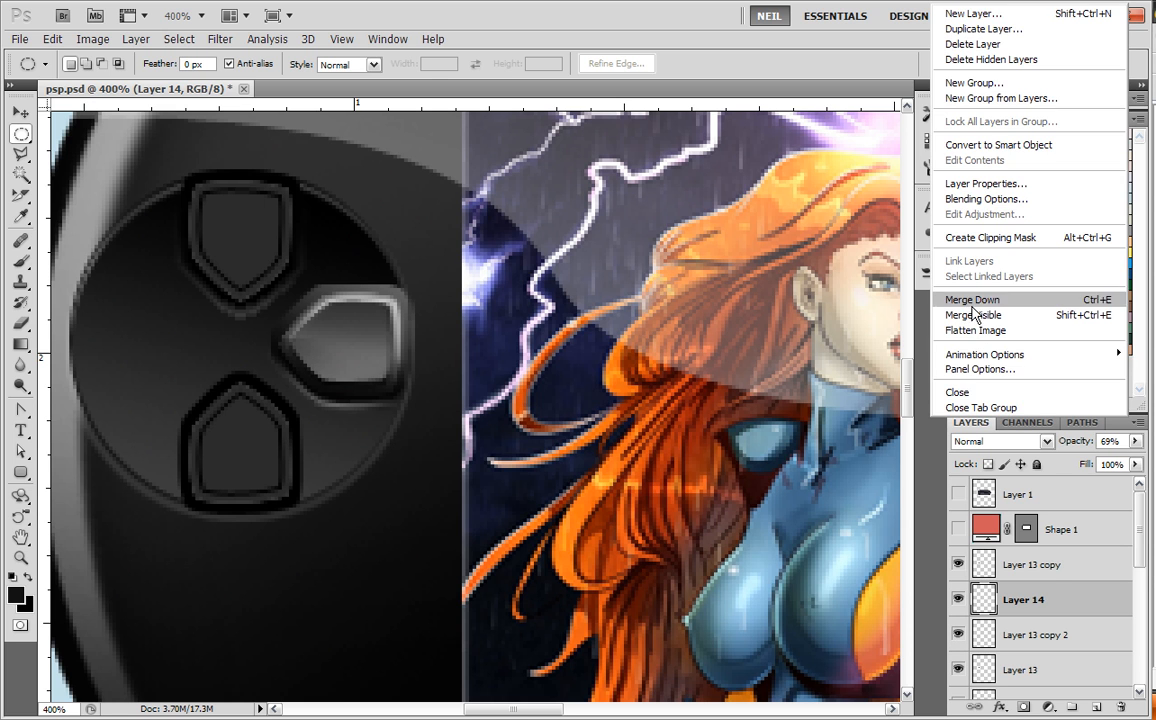
pyautogui.click(972, 300)
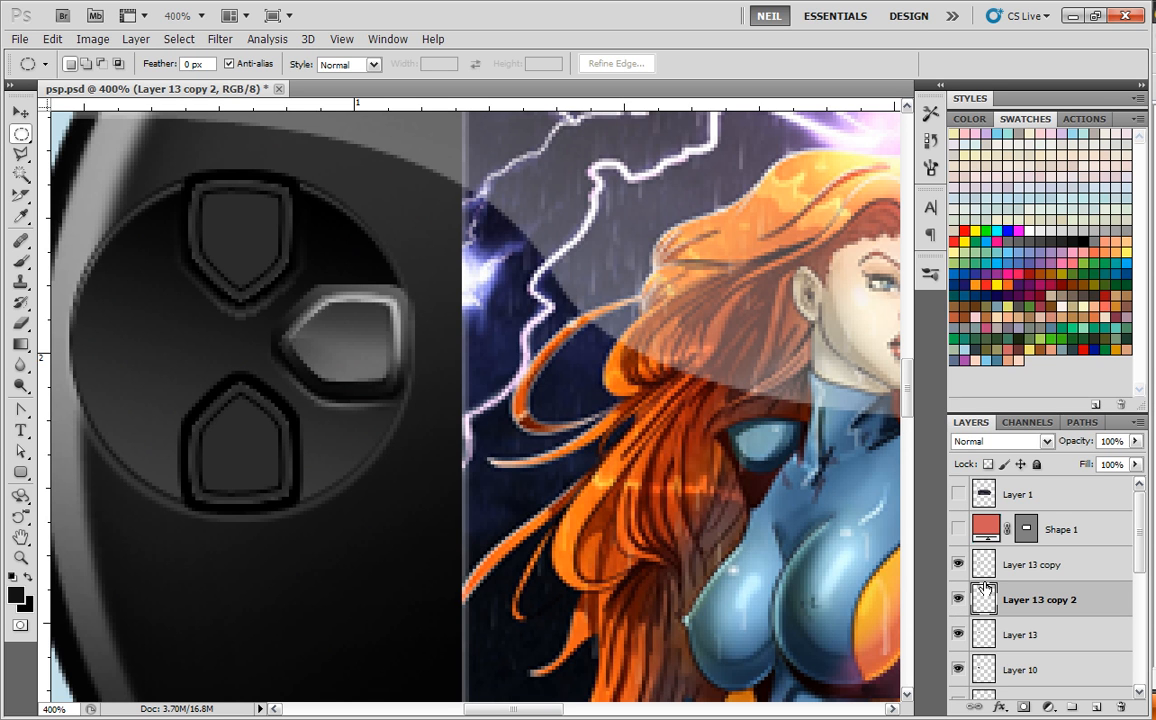
pyautogui.click(22, 262)
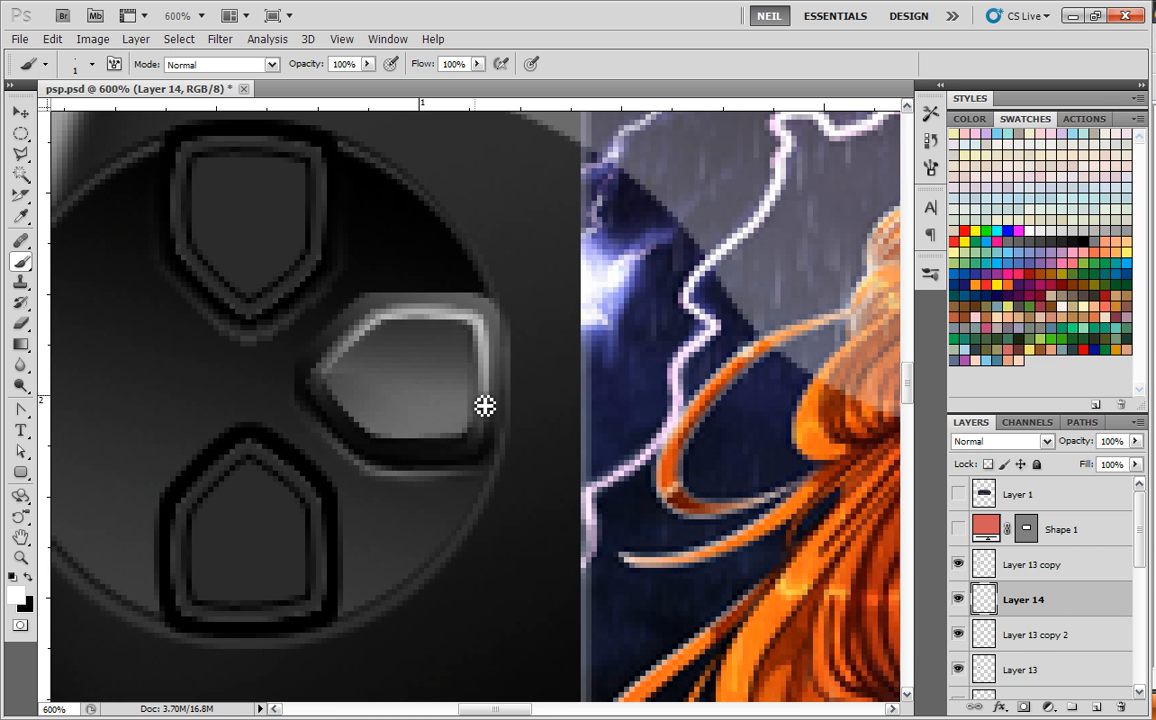
pyautogui.moveTo(458, 384)
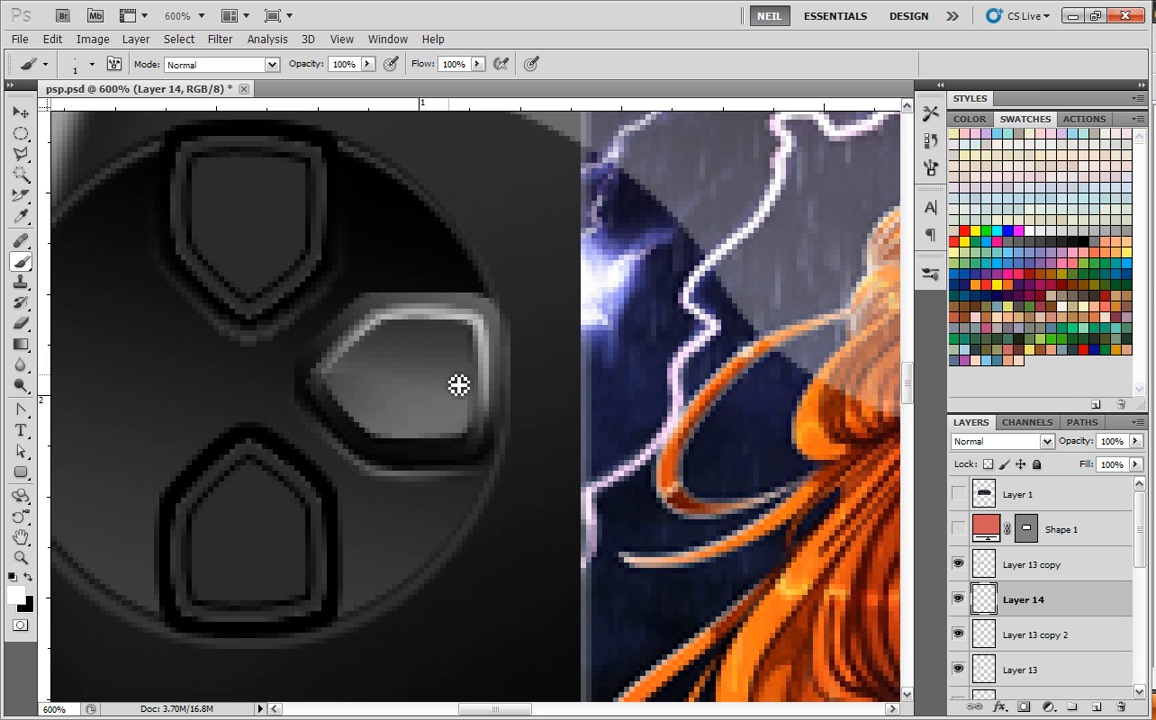
pyautogui.moveTo(436, 364)
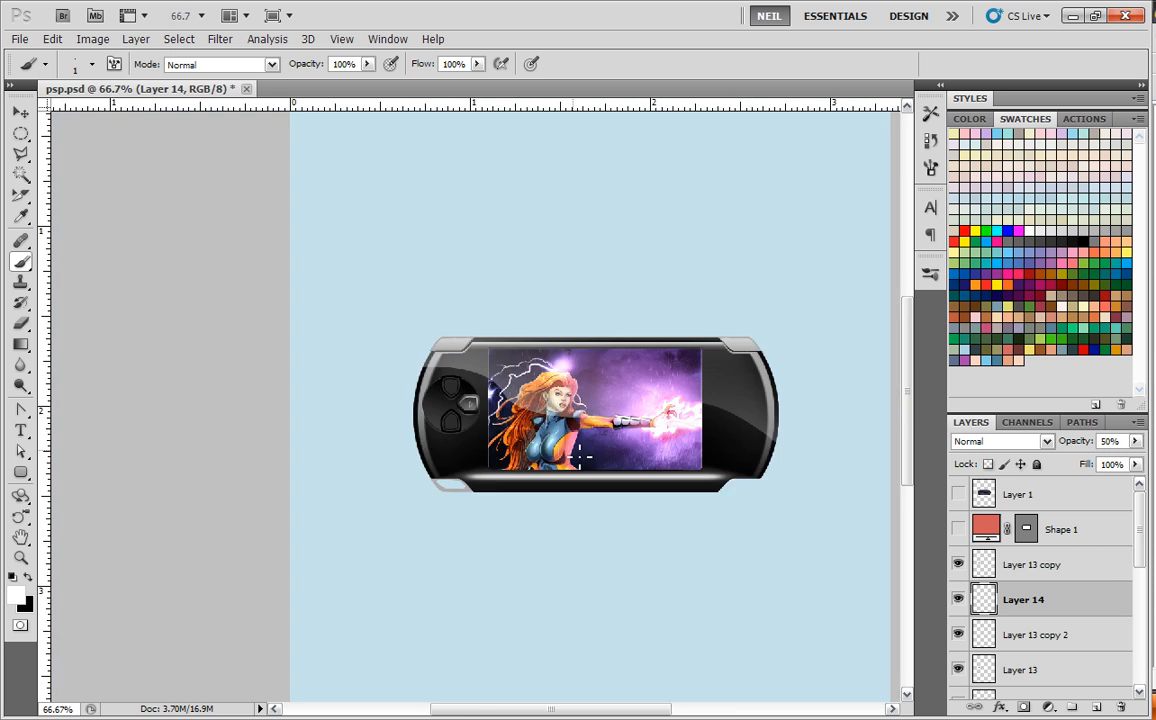
# Fit the handheld on screen and duplicate the right button as Layer 13 copy 3 for the left side
pyautogui.click(340, 38)
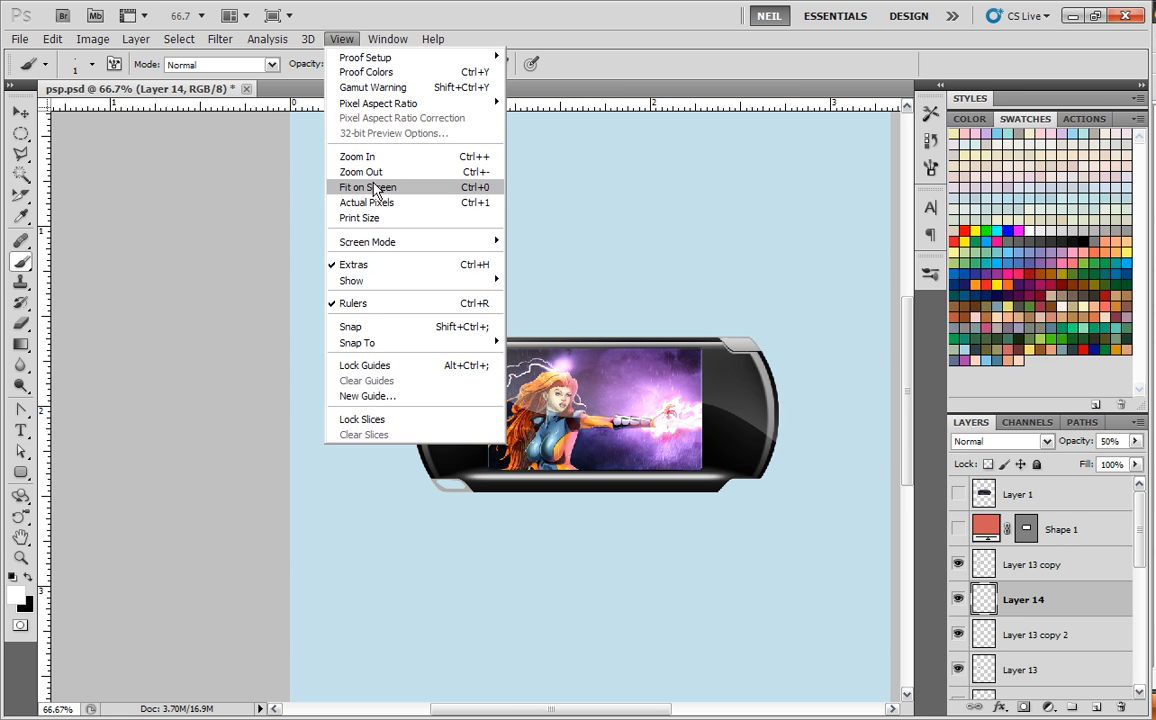
pyautogui.click(368, 202)
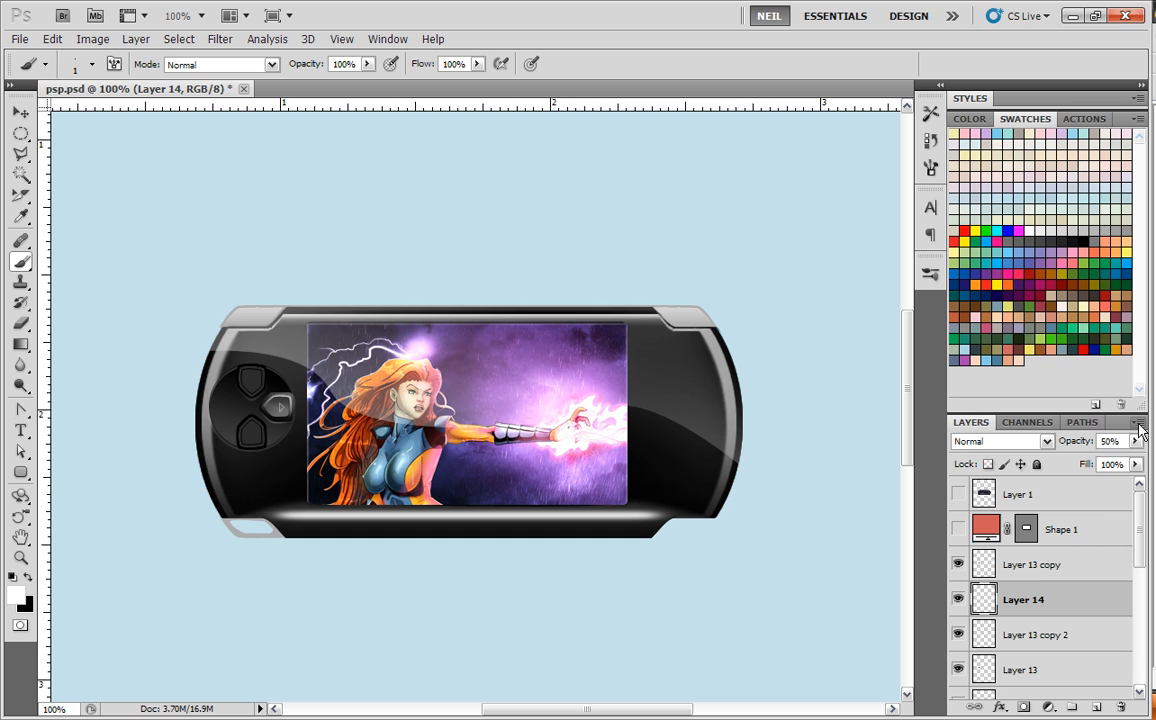
pyautogui.click(1040, 600)
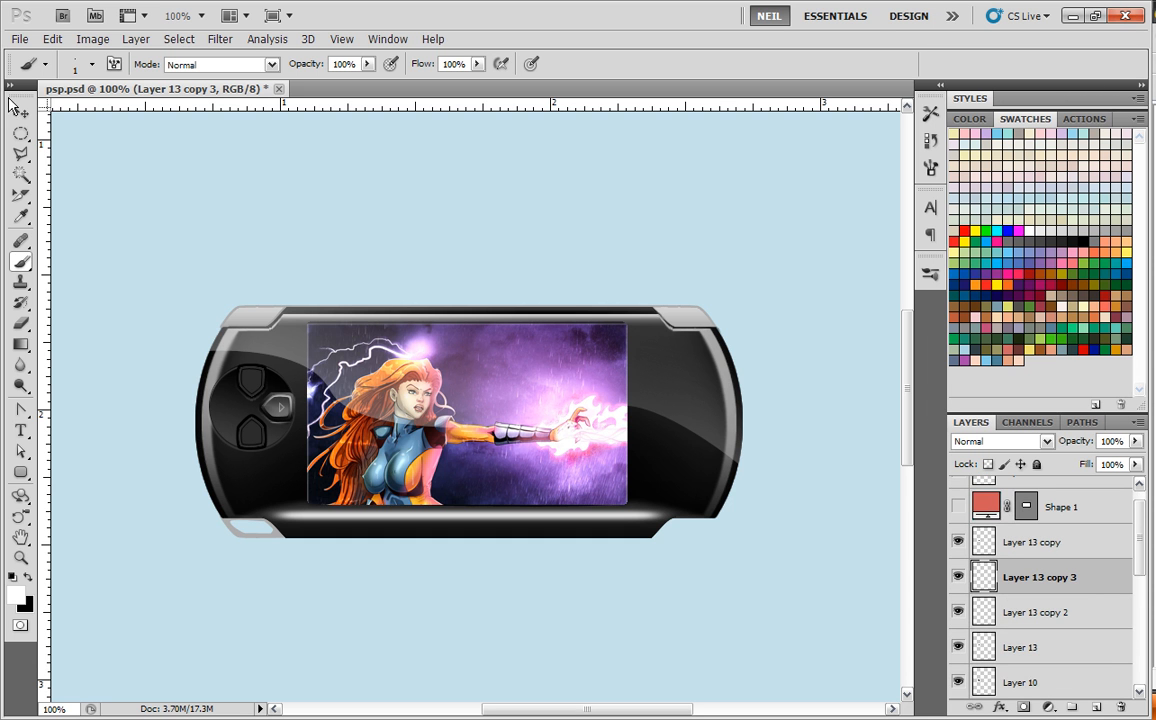
pyautogui.click(52, 40)
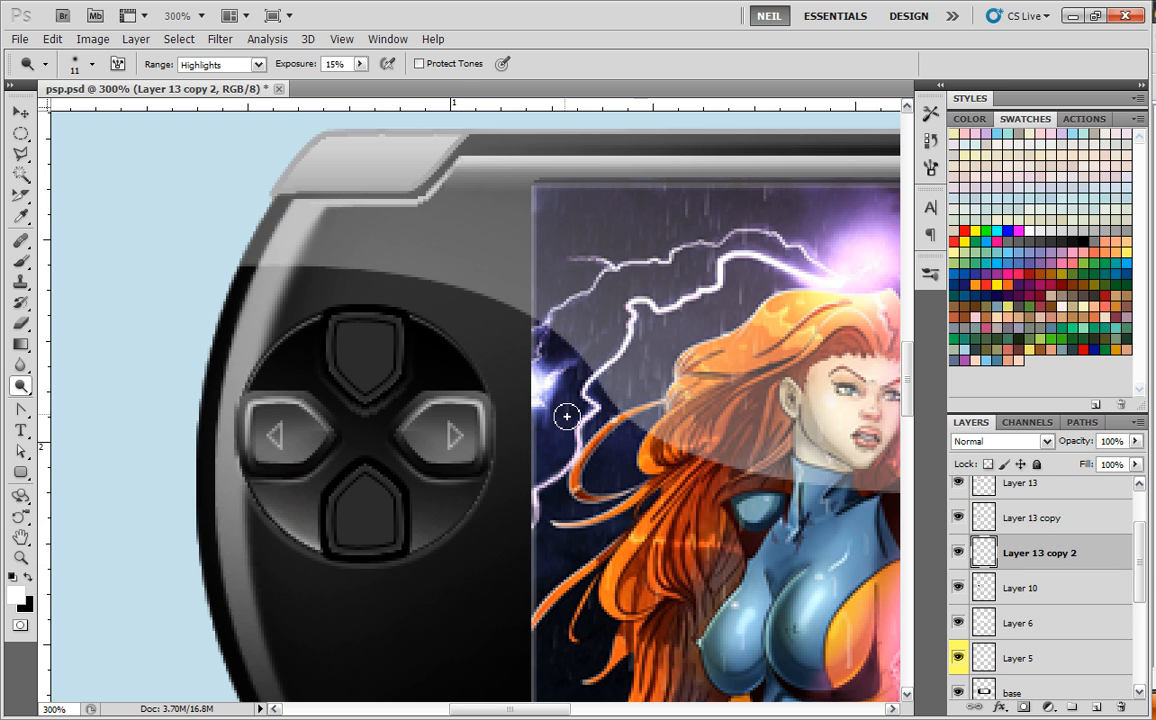
# Apply a Curves adjustment with points at 85/49 and 189/179 to the button layer
pyautogui.click(92, 38)
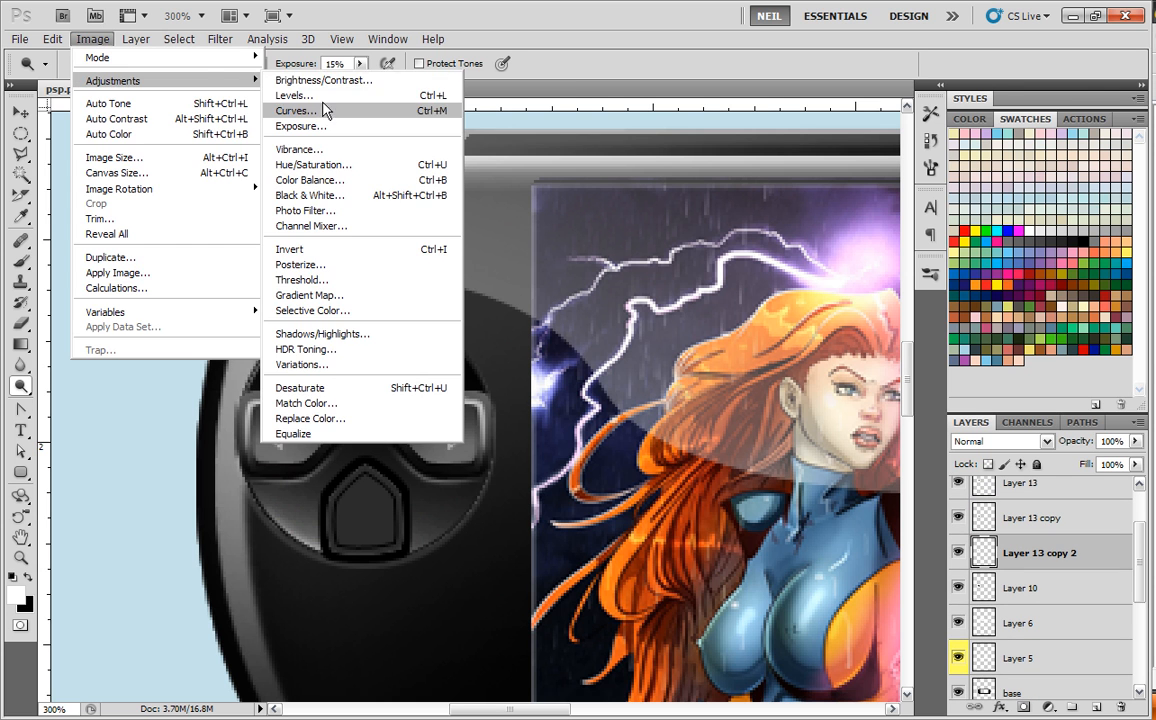
pyautogui.click(296, 110)
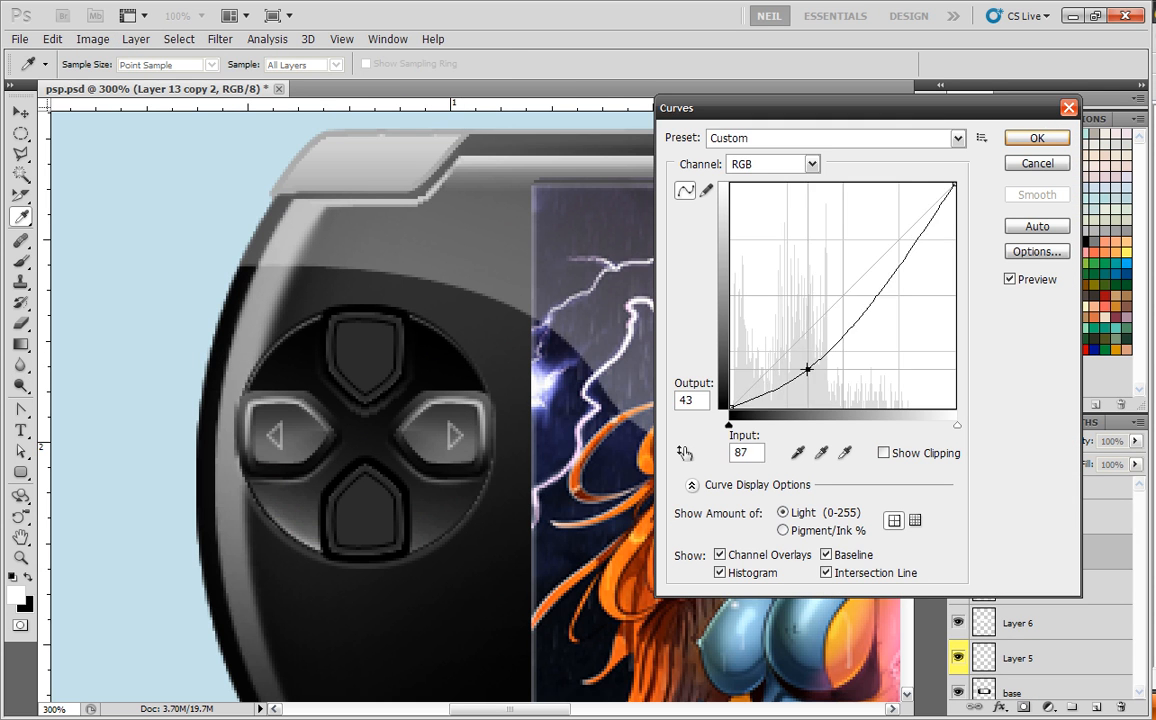
pyautogui.moveTo(808, 370); pyautogui.dragTo(804, 364)
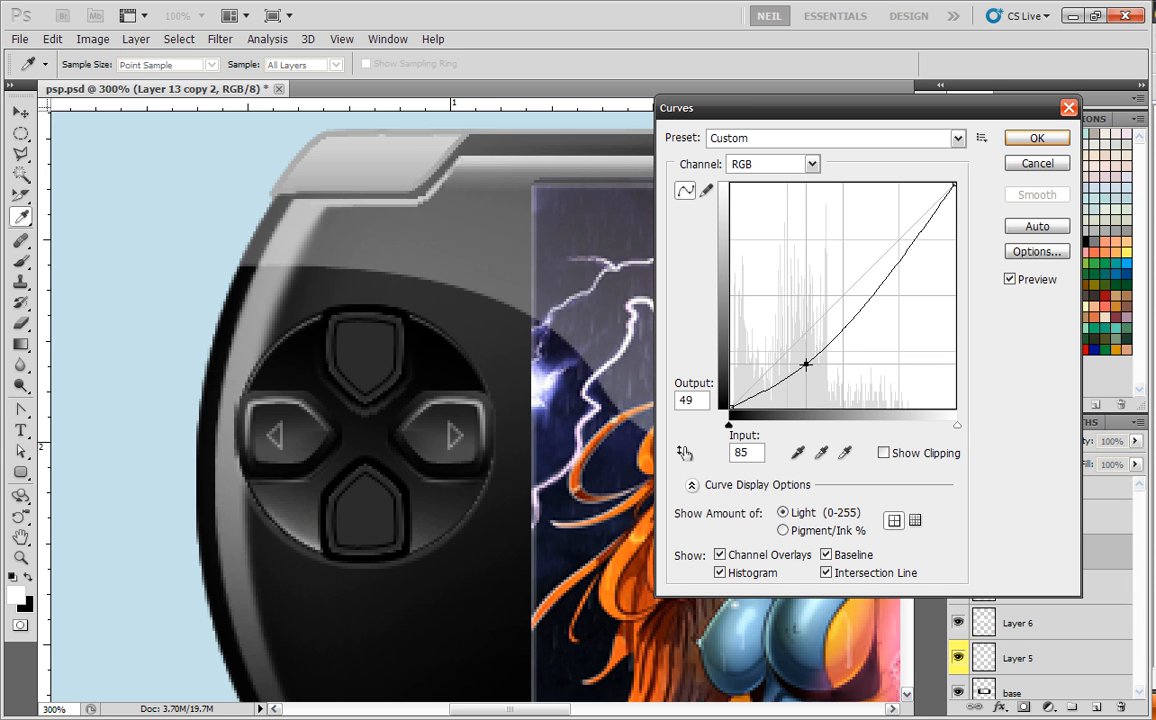
pyautogui.moveTo(804, 364); pyautogui.dragTo(896, 250)
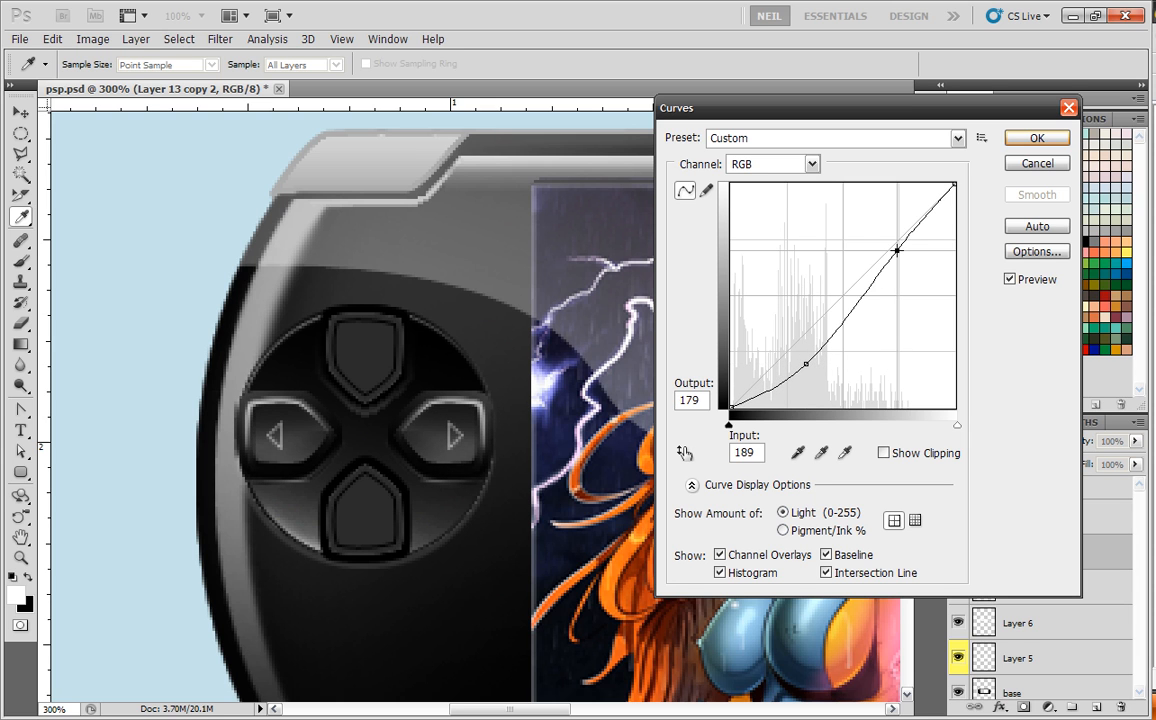
pyautogui.click(1036, 136)
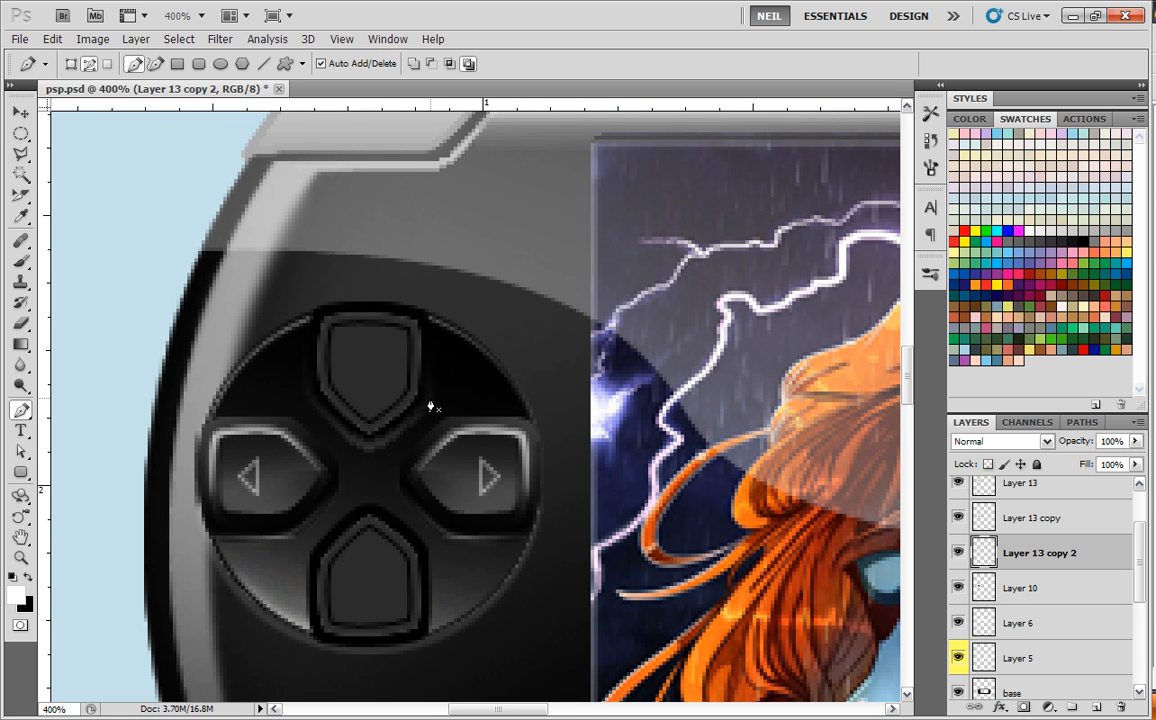
# Stroke the top button's path with a white brush on a new Layer 14
pyautogui.click(1020, 492)
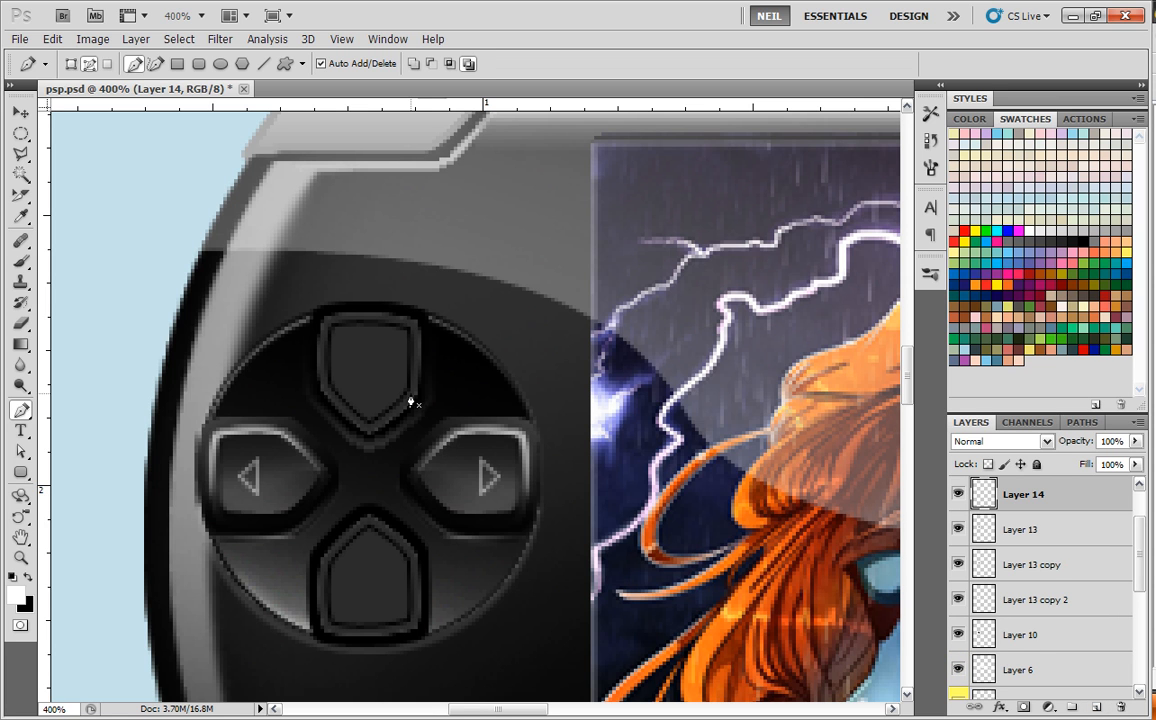
pyautogui.moveTo(386, 424)
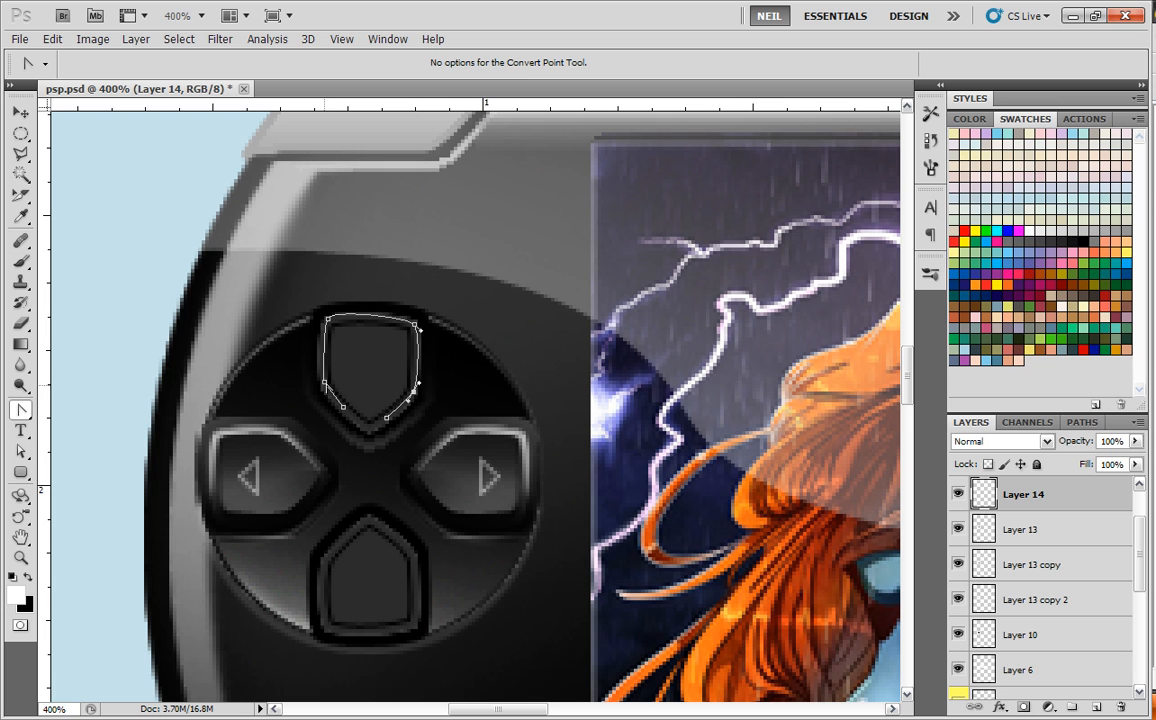
pyautogui.rightClick(374, 360)
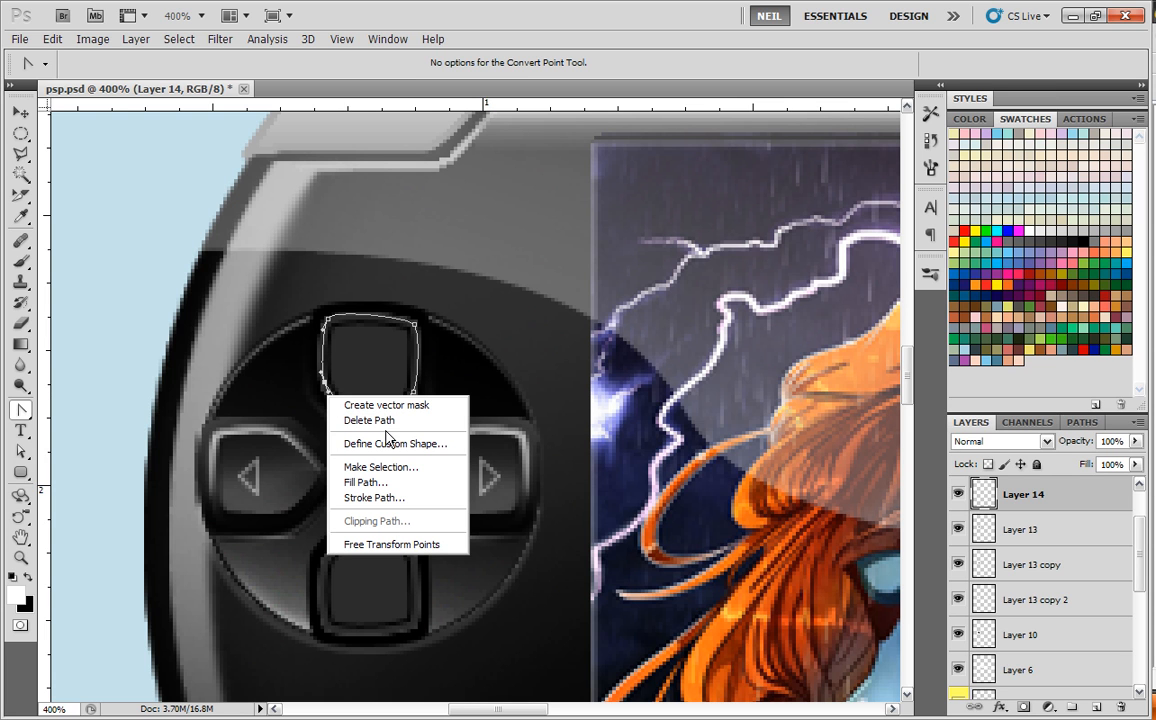
pyautogui.click(374, 496)
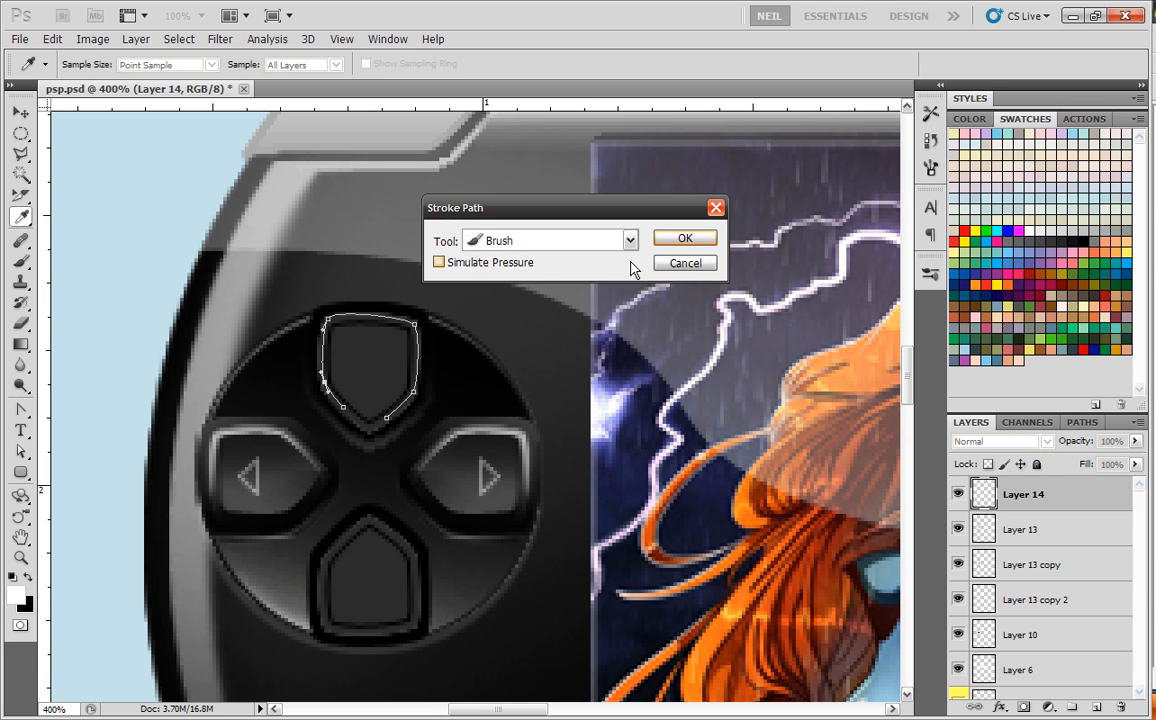
pyautogui.click(684, 238)
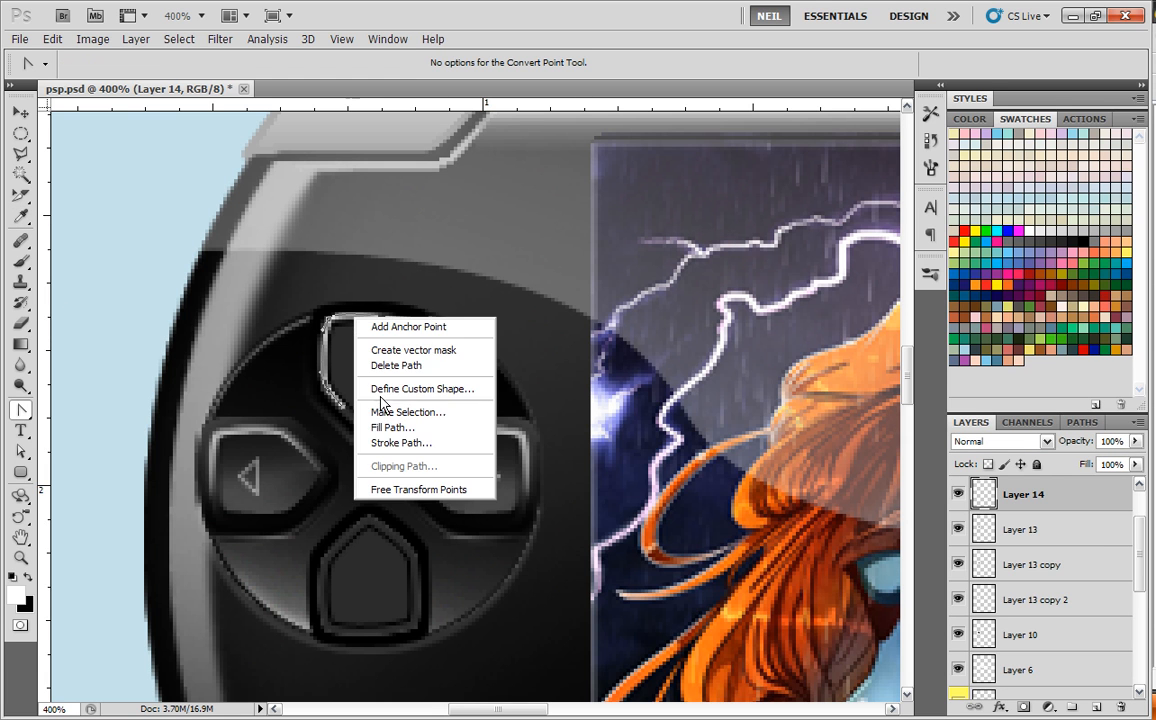
pyautogui.moveTo(392, 428)
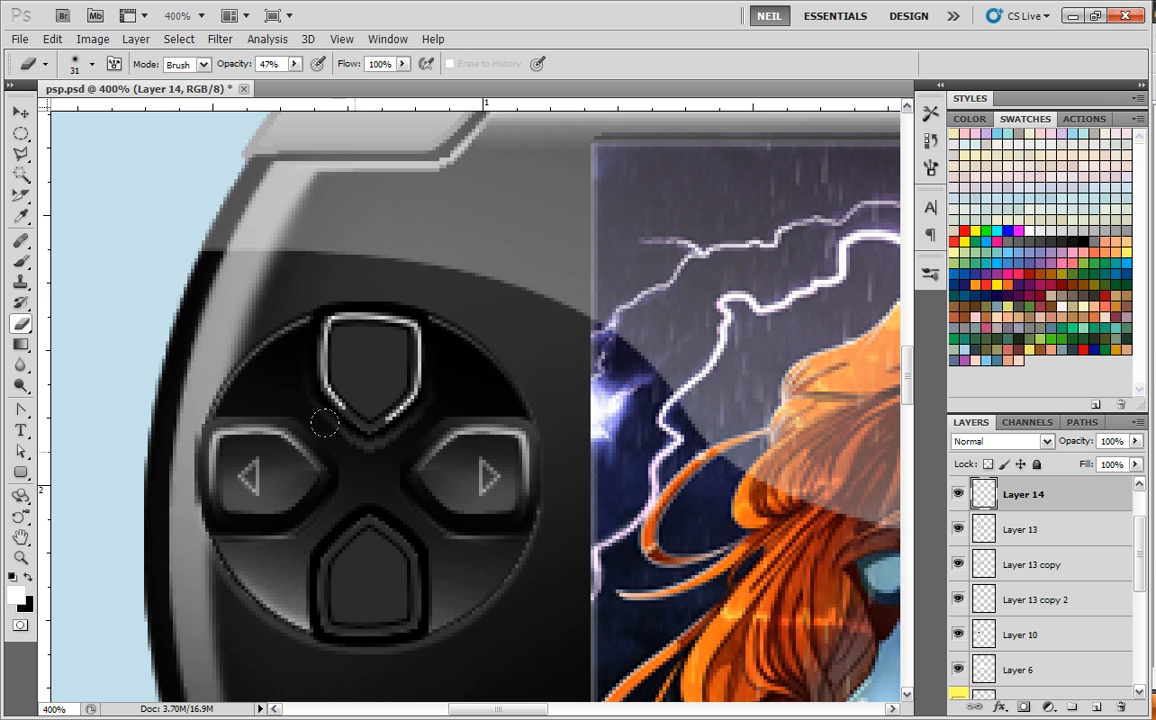
pyautogui.moveTo(320, 398)
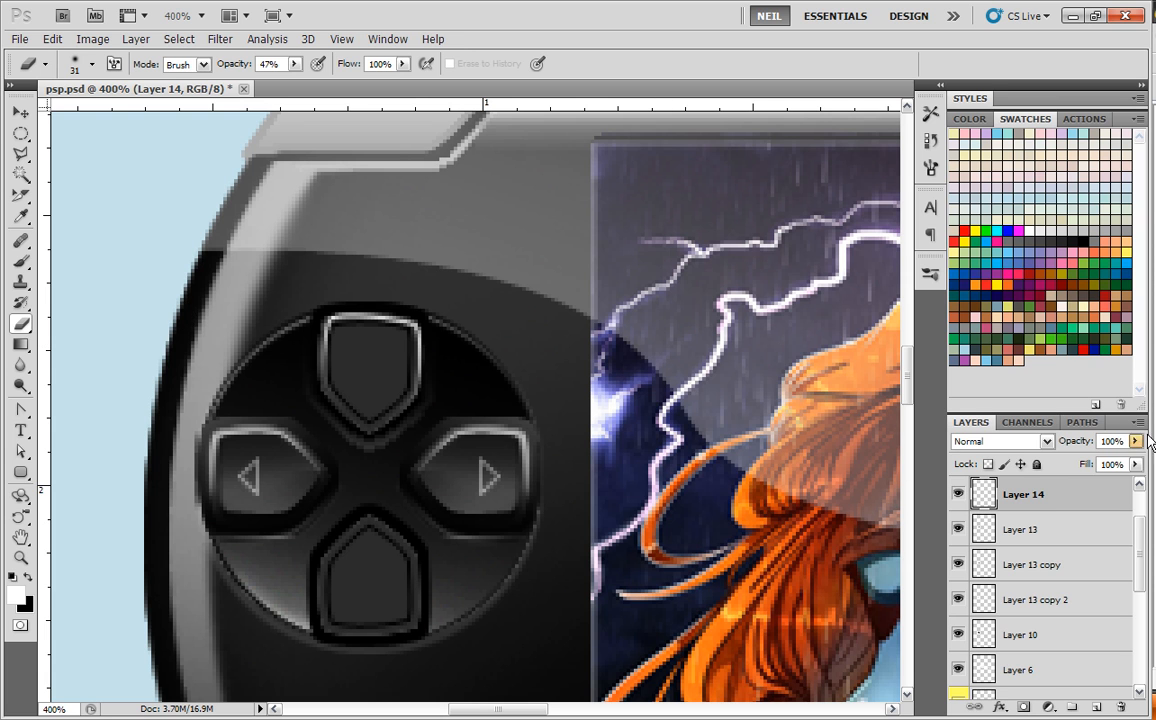
# Fade the Layer 14 edge highlight to 67% opacity
pyautogui.moveTo(1130, 440); pyautogui.dragTo(1100, 462)
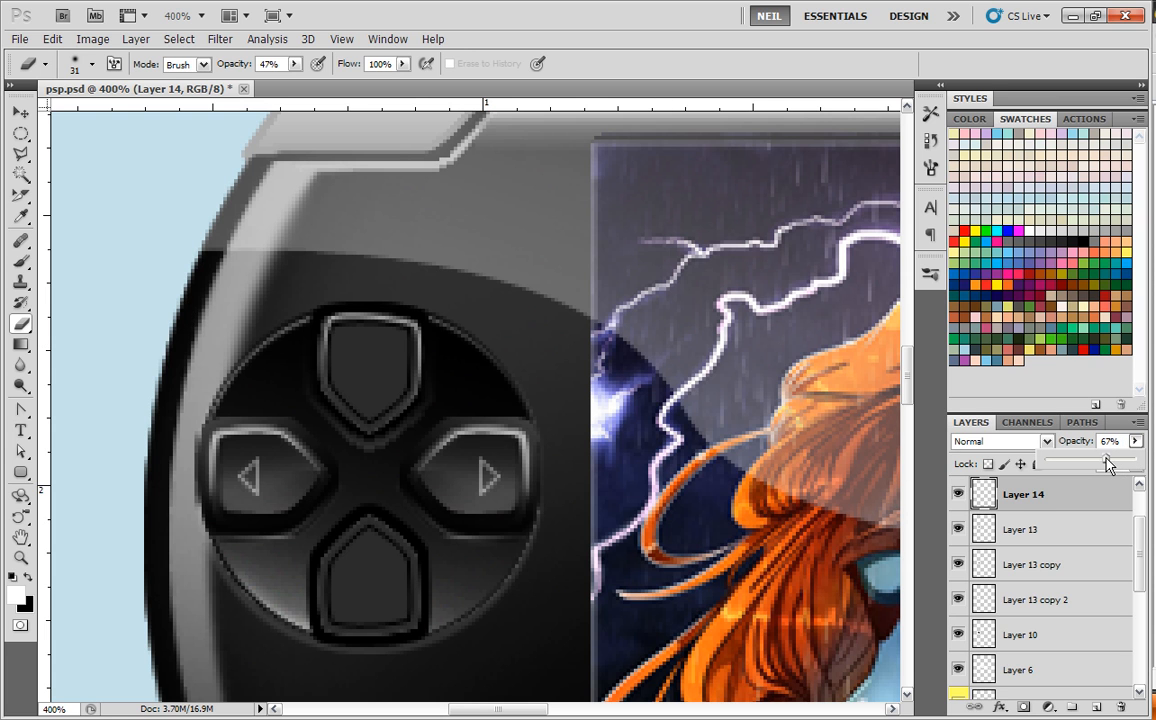
pyautogui.moveTo(20, 170)
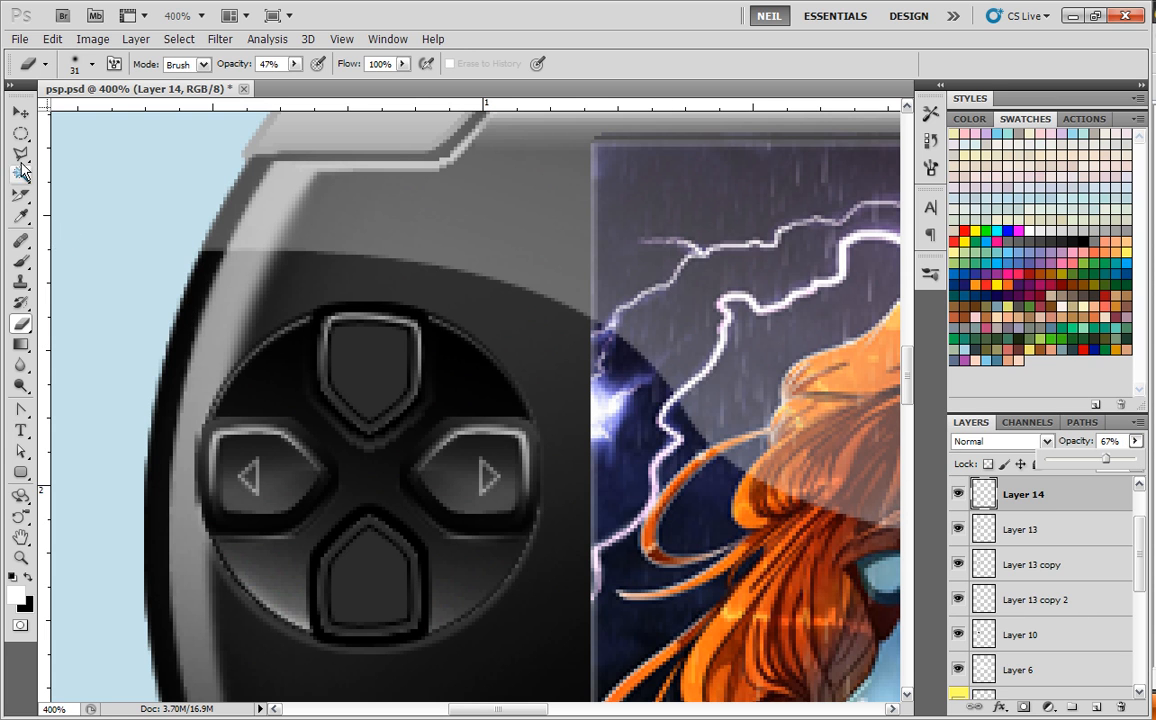
pyautogui.moveTo(982, 530)
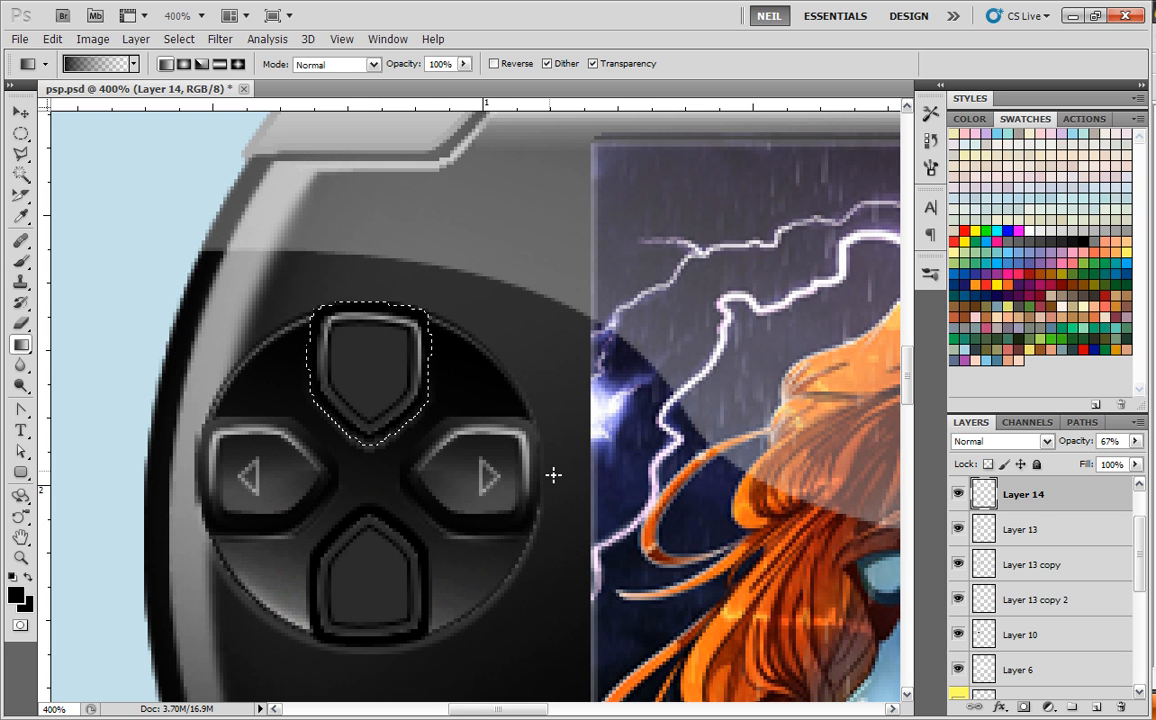
# Shade the top button, select Layer 14 and add an empty Layer 15 beneath it
pyautogui.click(1024, 528)
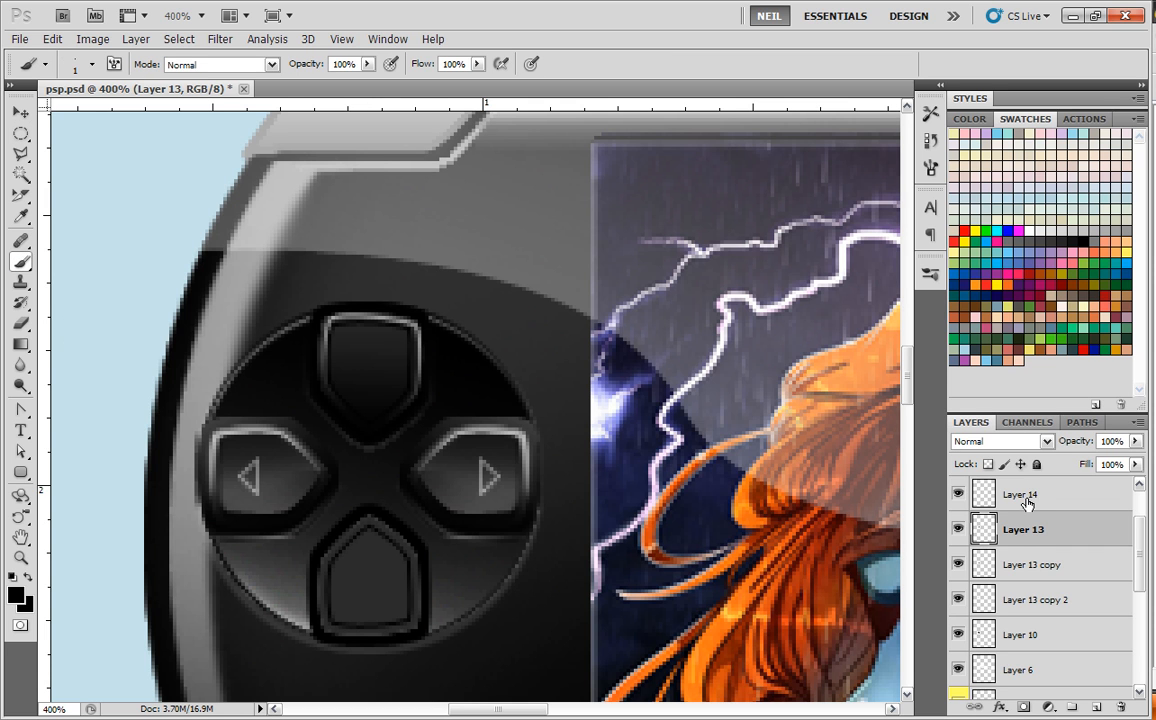
pyautogui.click(1020, 494)
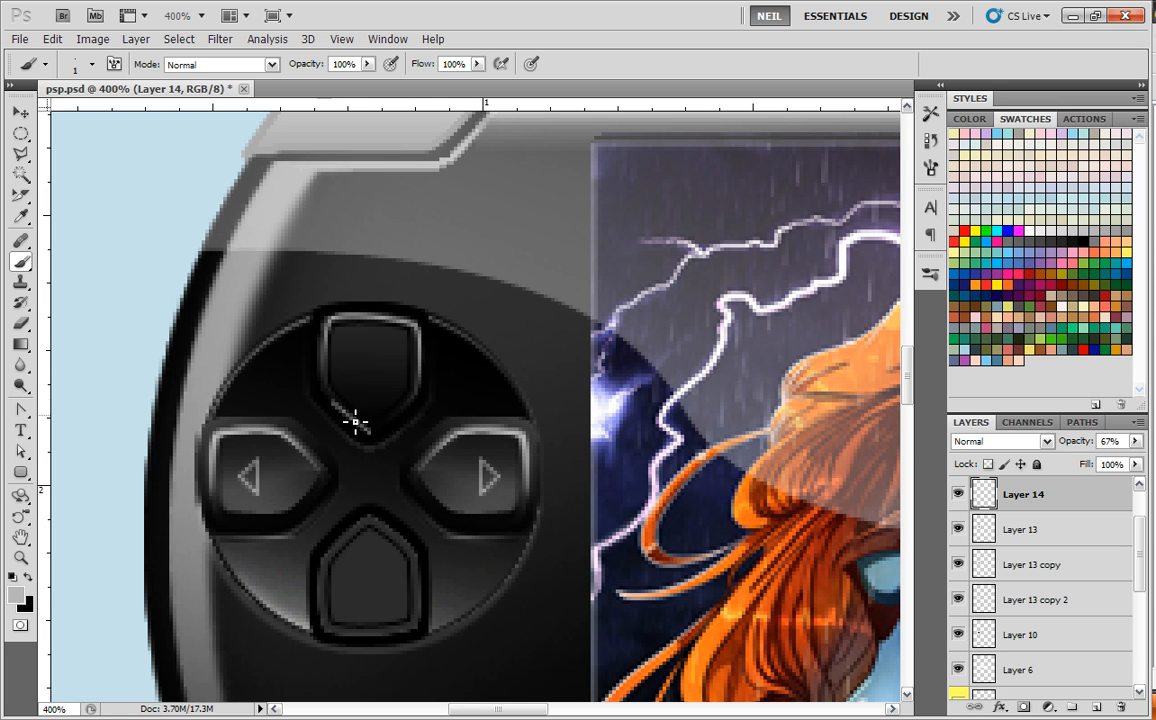
pyautogui.click(1022, 528)
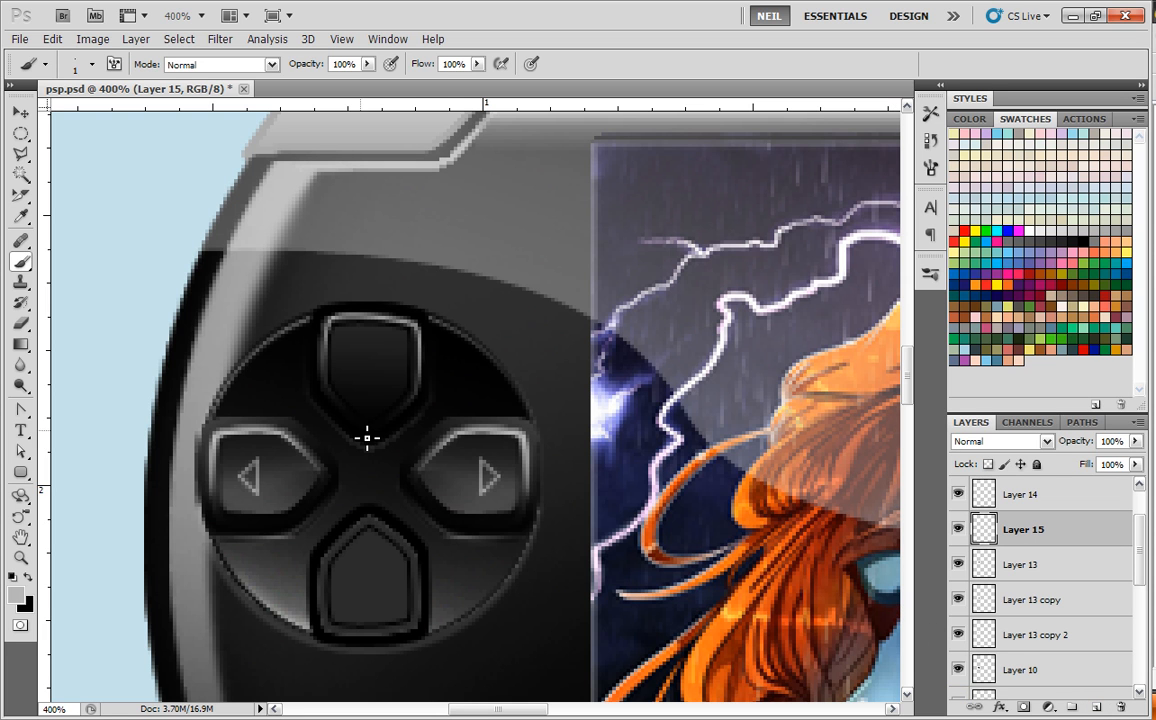
pyautogui.moveTo(372, 436)
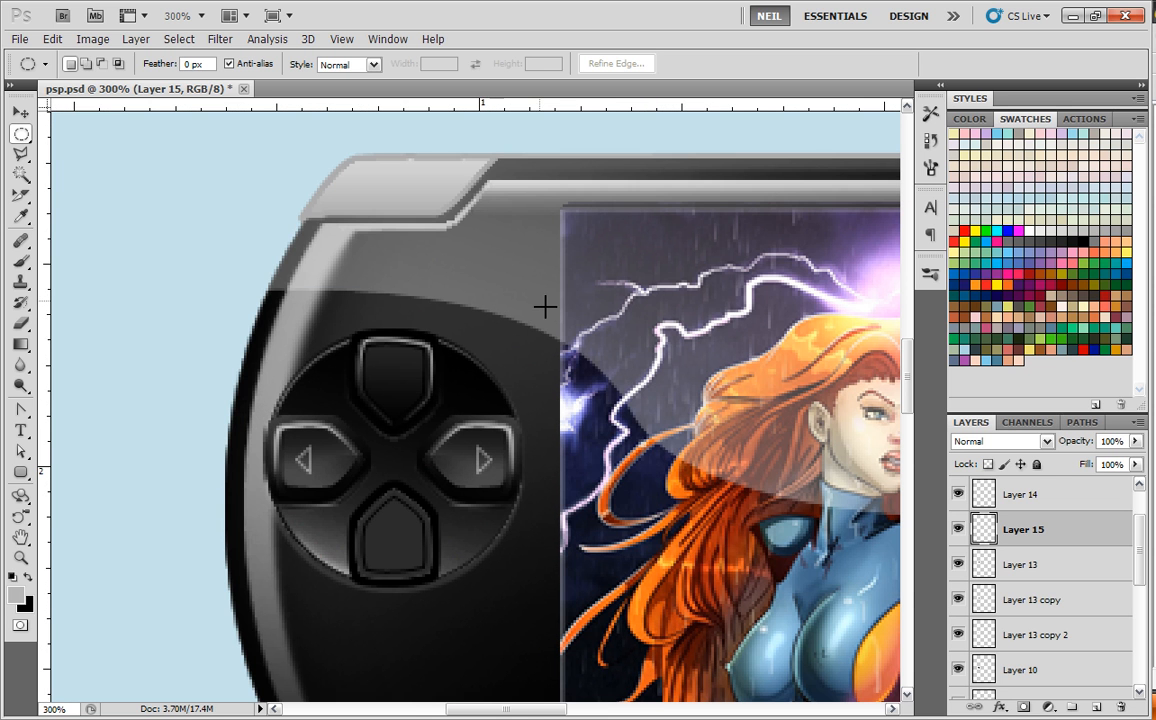
# Draw a thin triangle arrow outline on Layer 15 above the top button
pyautogui.click(20, 260)
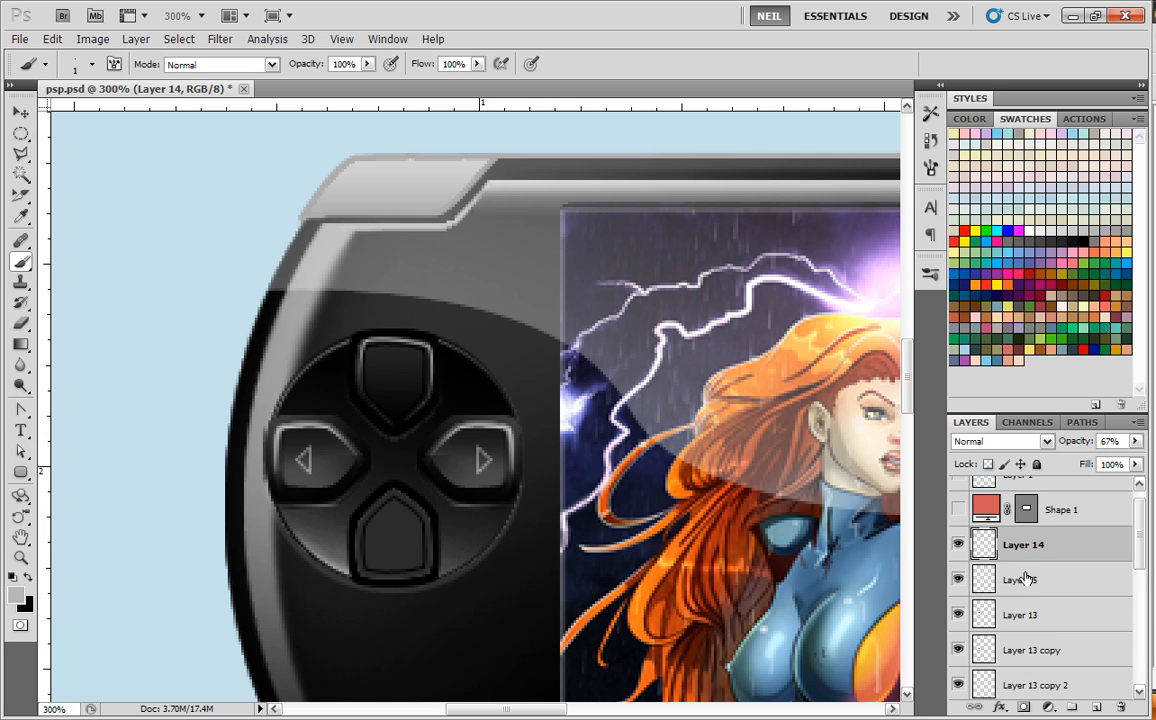
pyautogui.click(1138, 422)
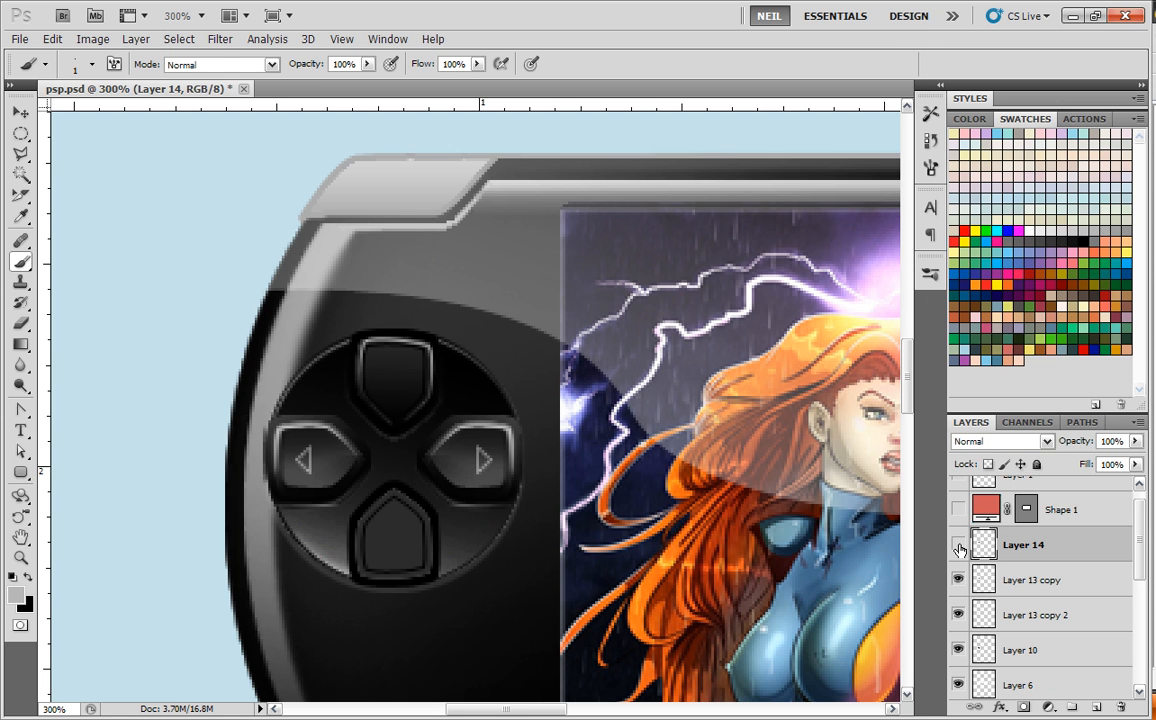
pyautogui.click(958, 544)
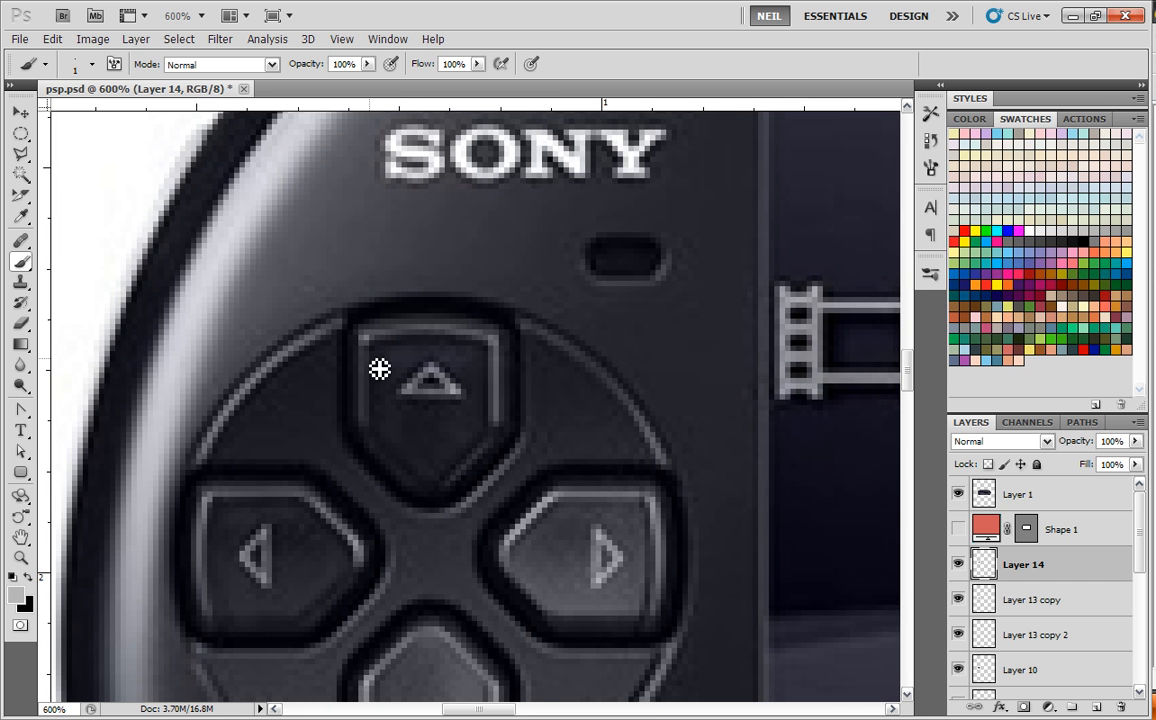
pyautogui.moveTo(862, 512)
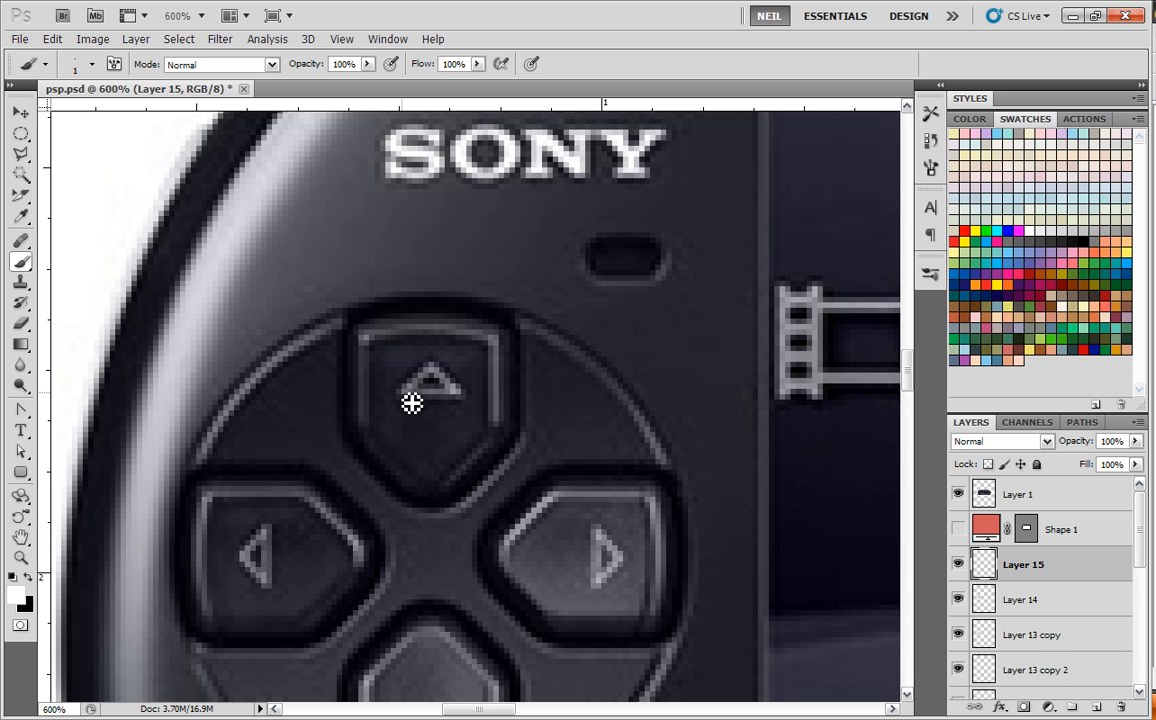
pyautogui.moveTo(588, 424)
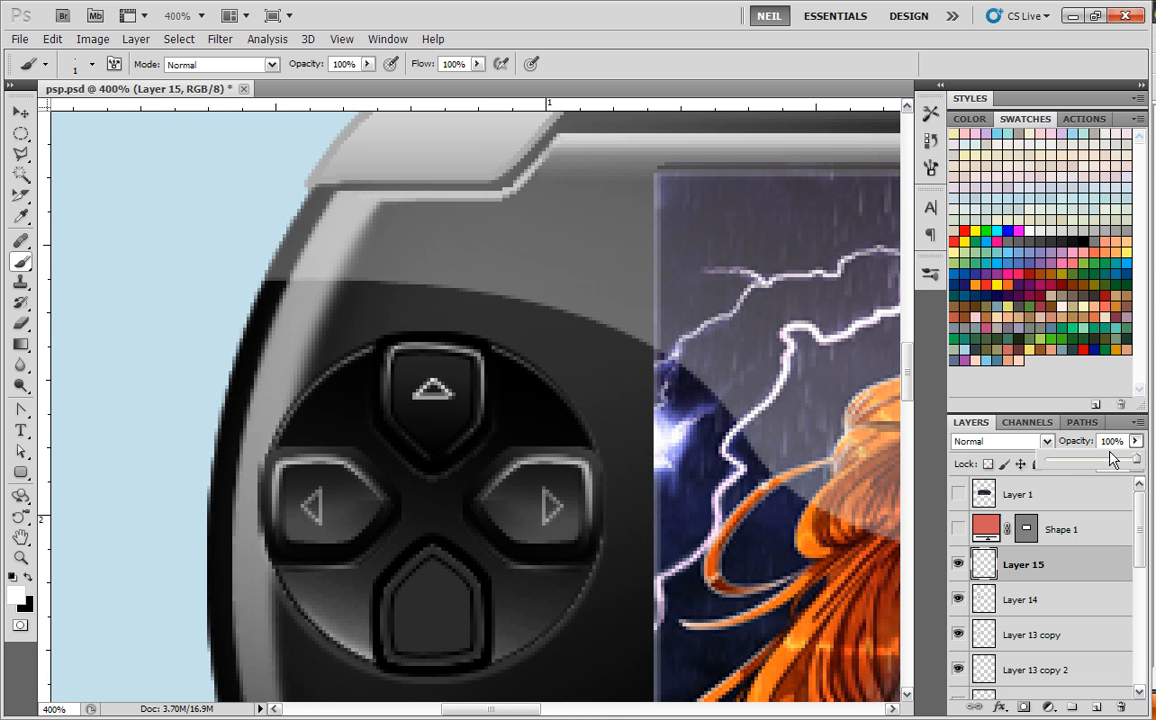
# Zoom to 700% on the D-pad and brush soft dark and light strokes beside each arrow on Layer 15
pyautogui.moveTo(1100, 460); pyautogui.dragTo(1080, 460)
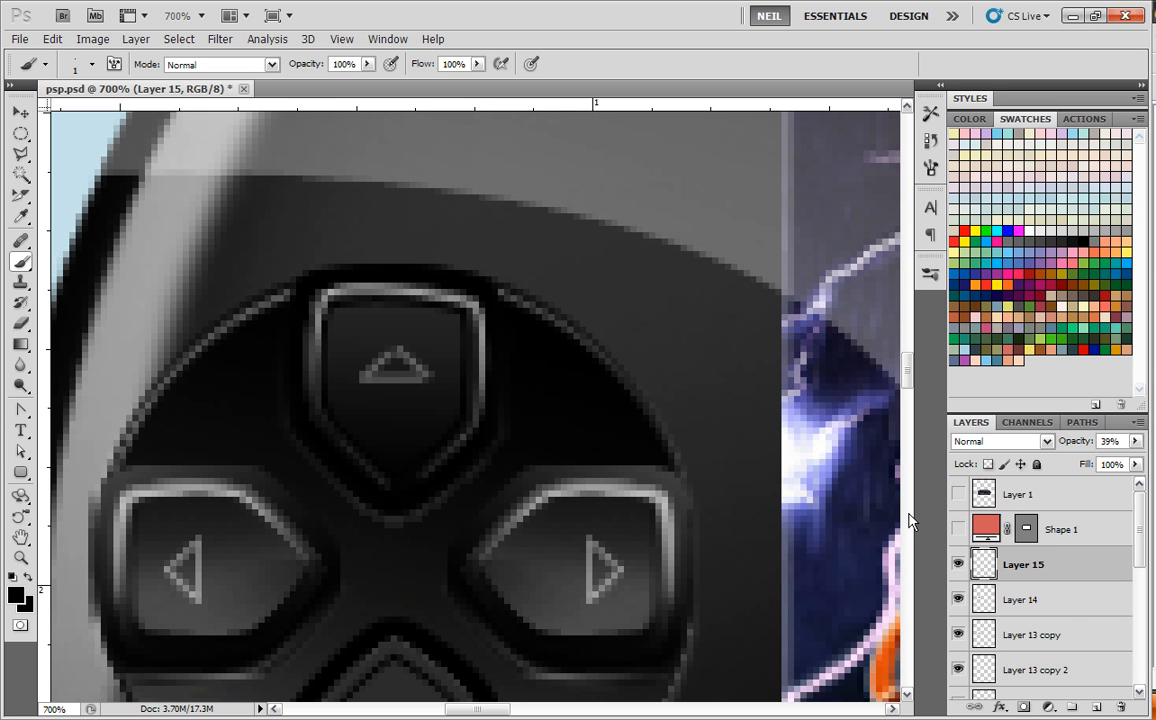
pyautogui.click(1020, 600)
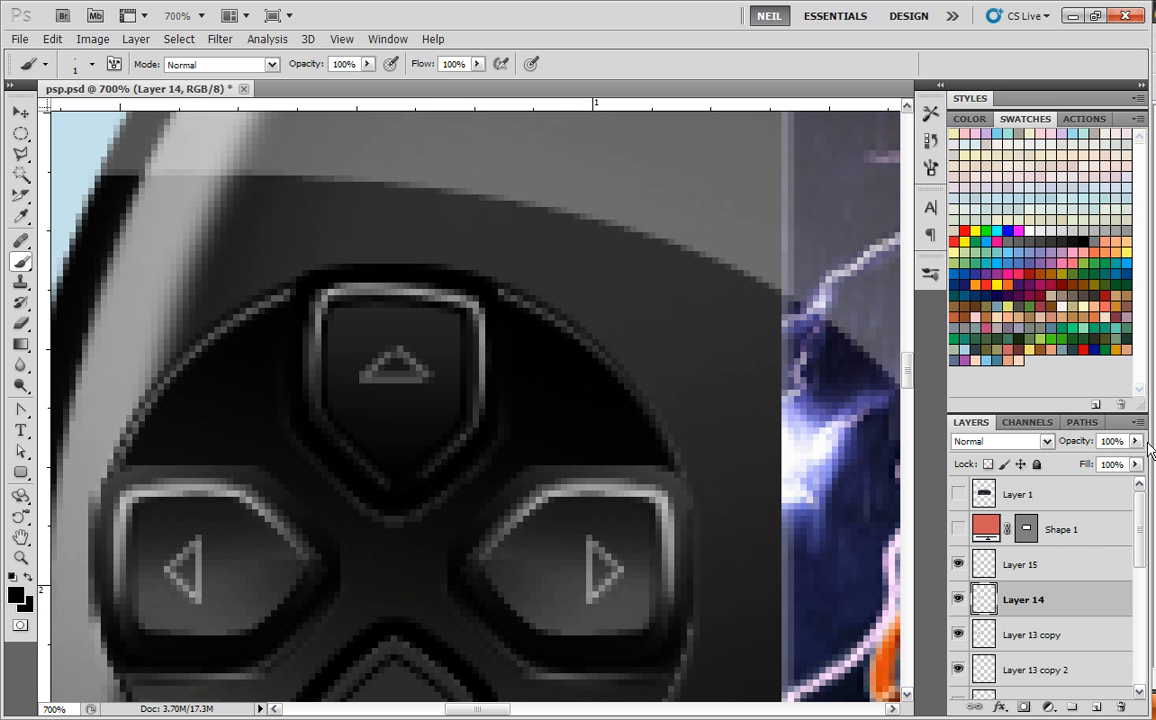
pyautogui.click(1138, 420)
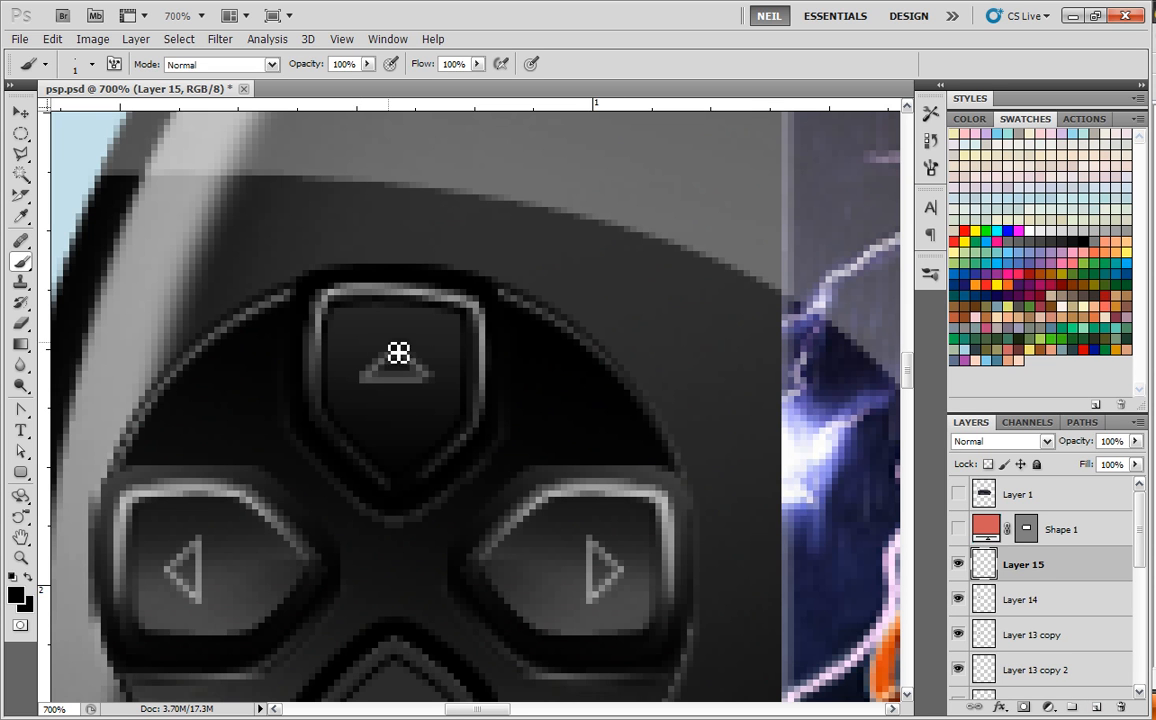
pyautogui.moveTo(364, 386)
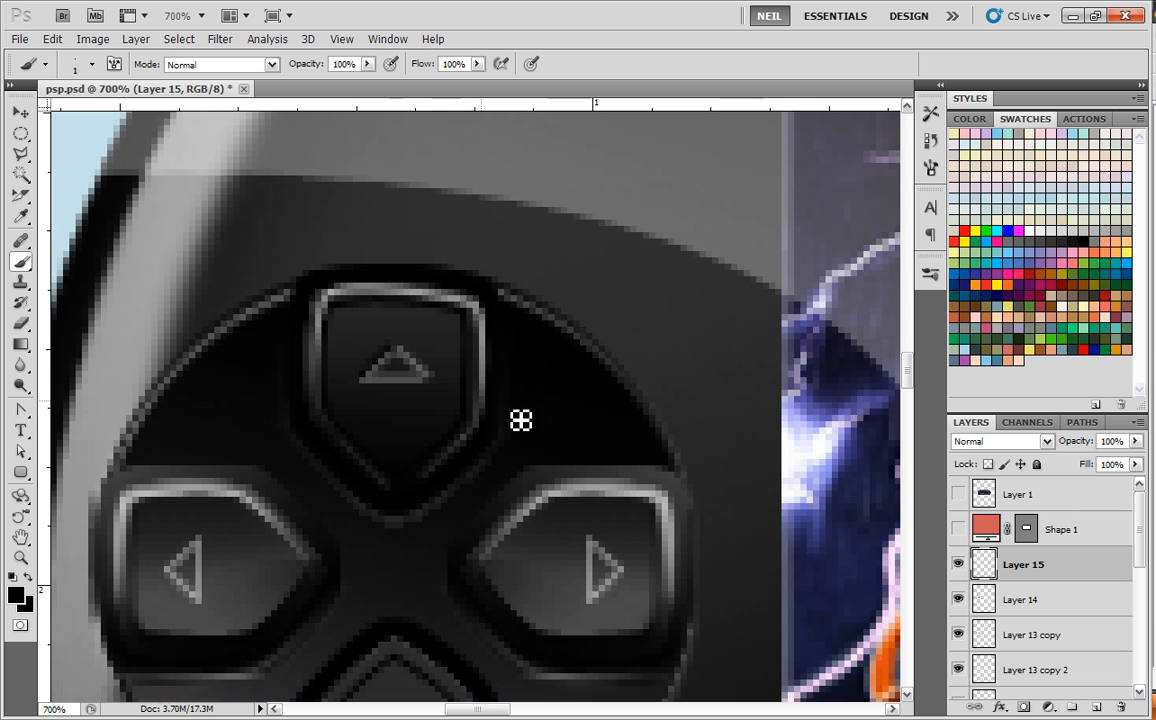
pyautogui.moveTo(396, 376)
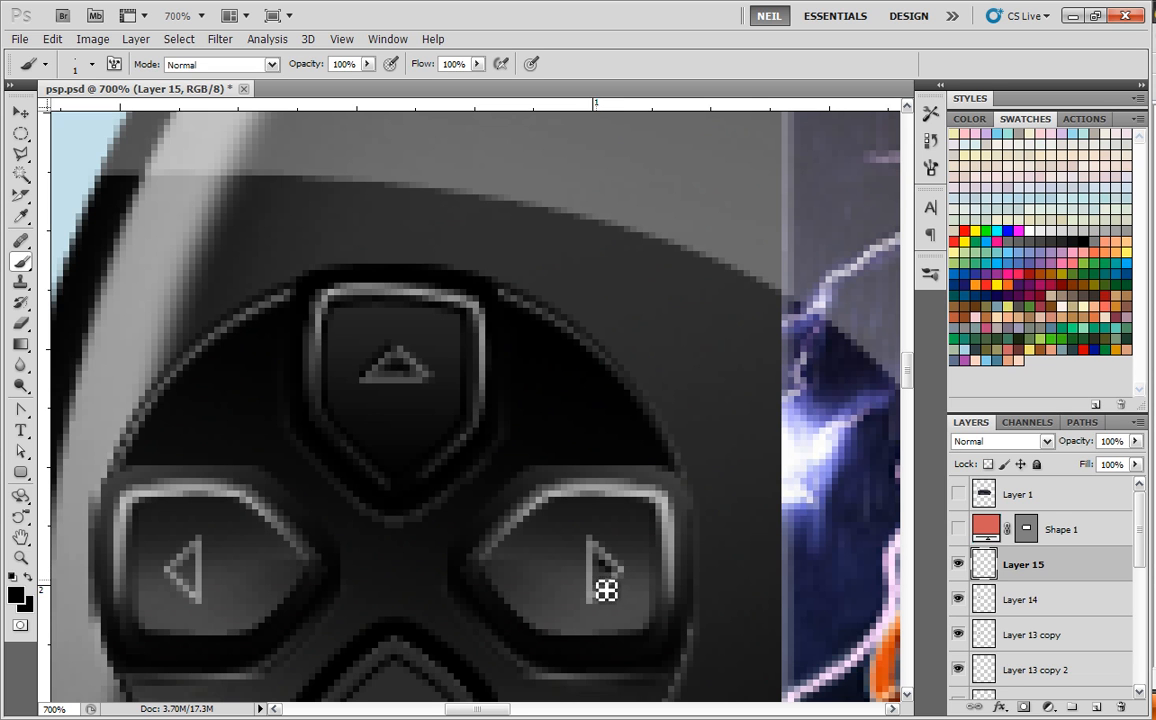
pyautogui.moveTo(184, 578)
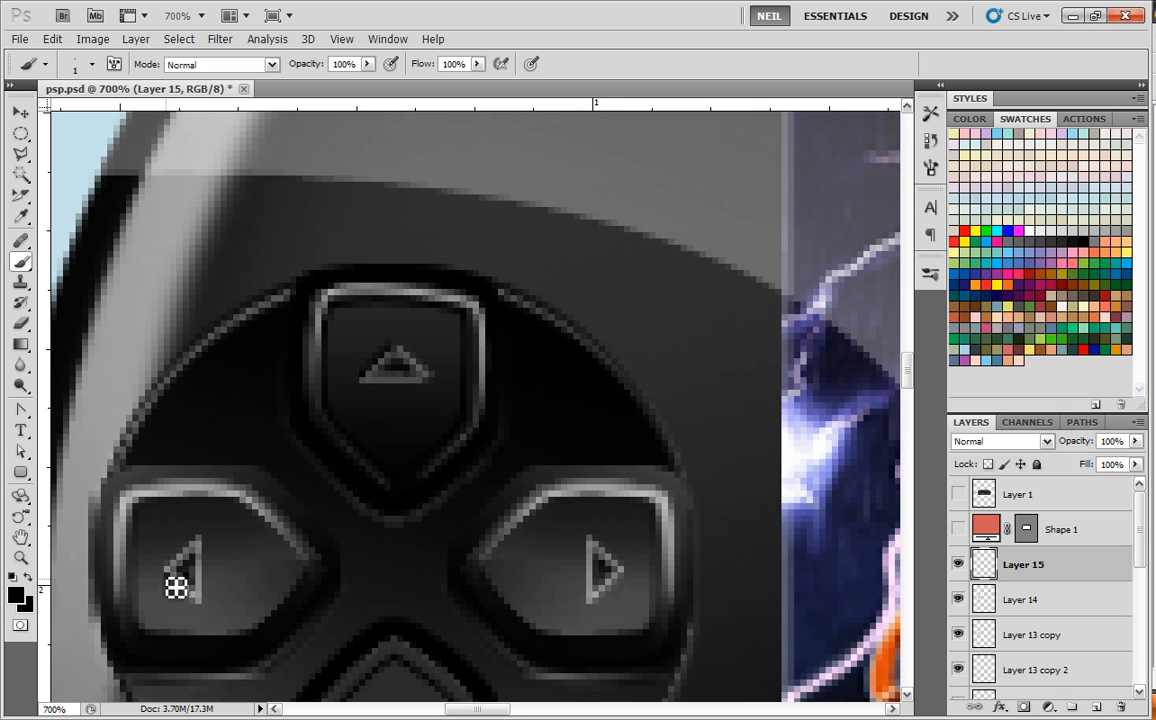
pyautogui.moveTo(628, 588)
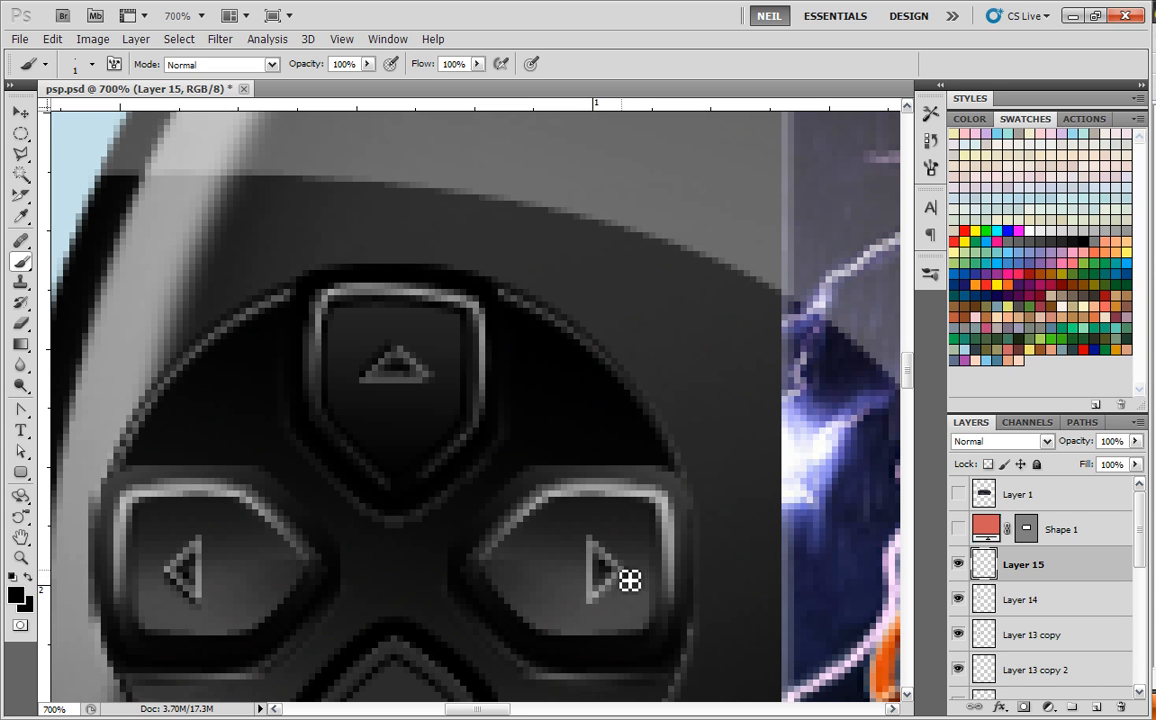
pyautogui.press('ctrl+-')
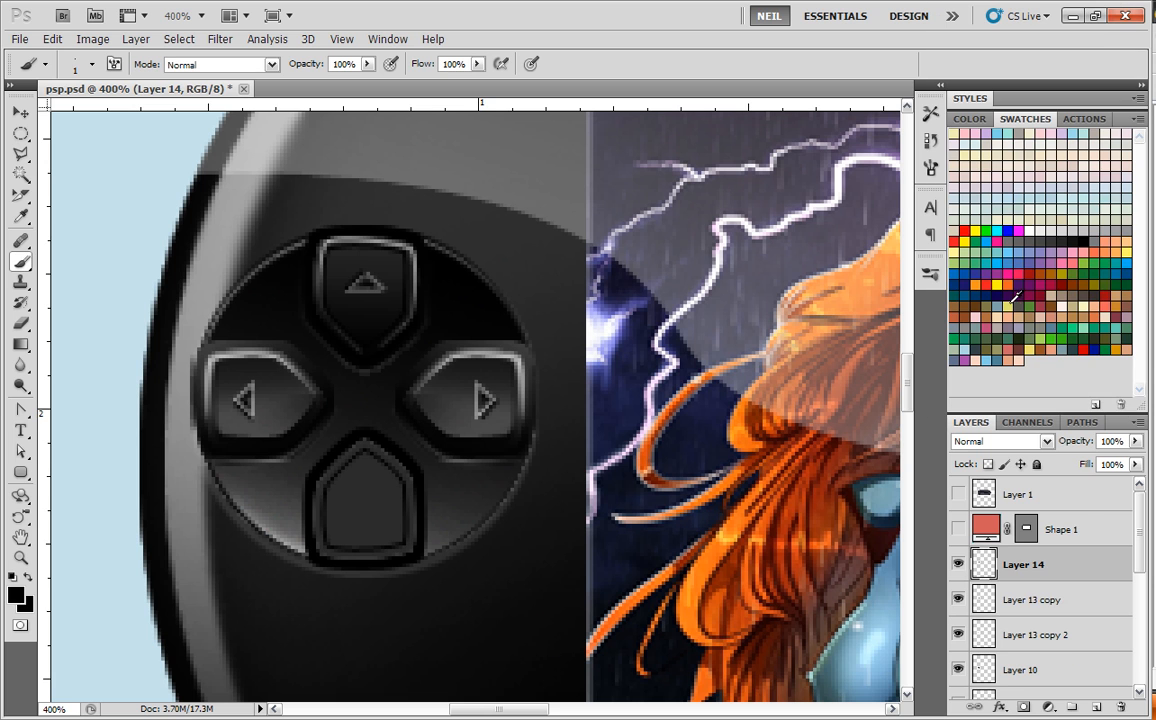
pyautogui.click(956, 564)
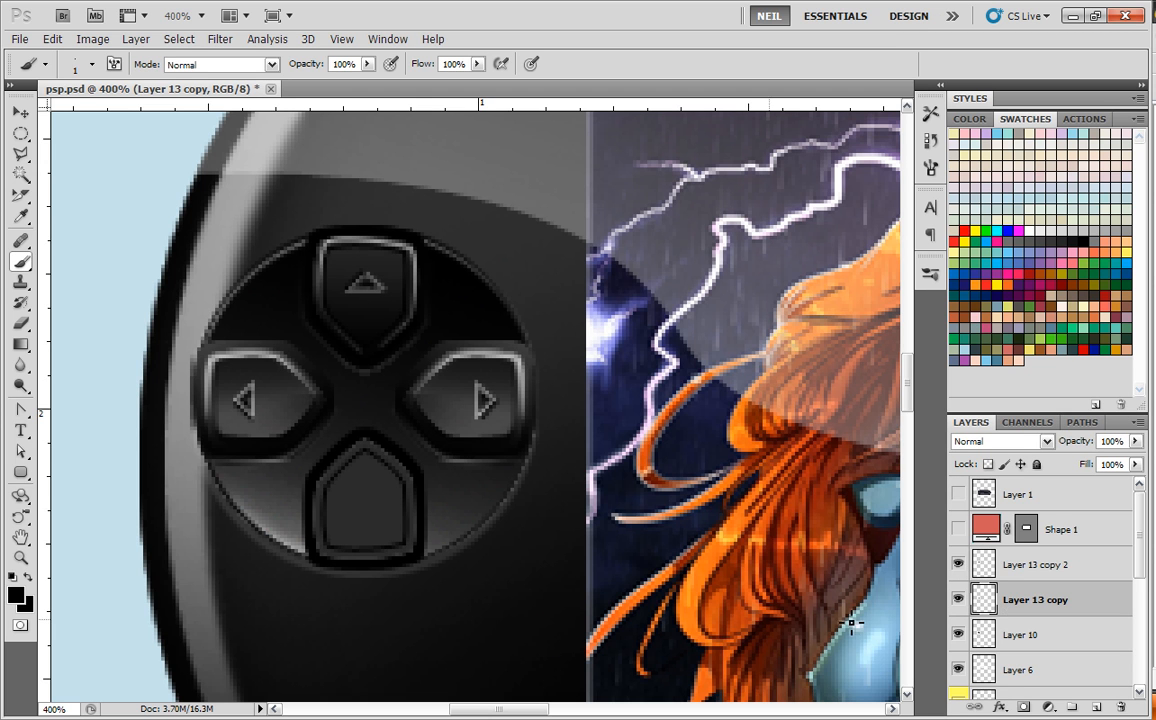
pyautogui.moveTo(378, 594)
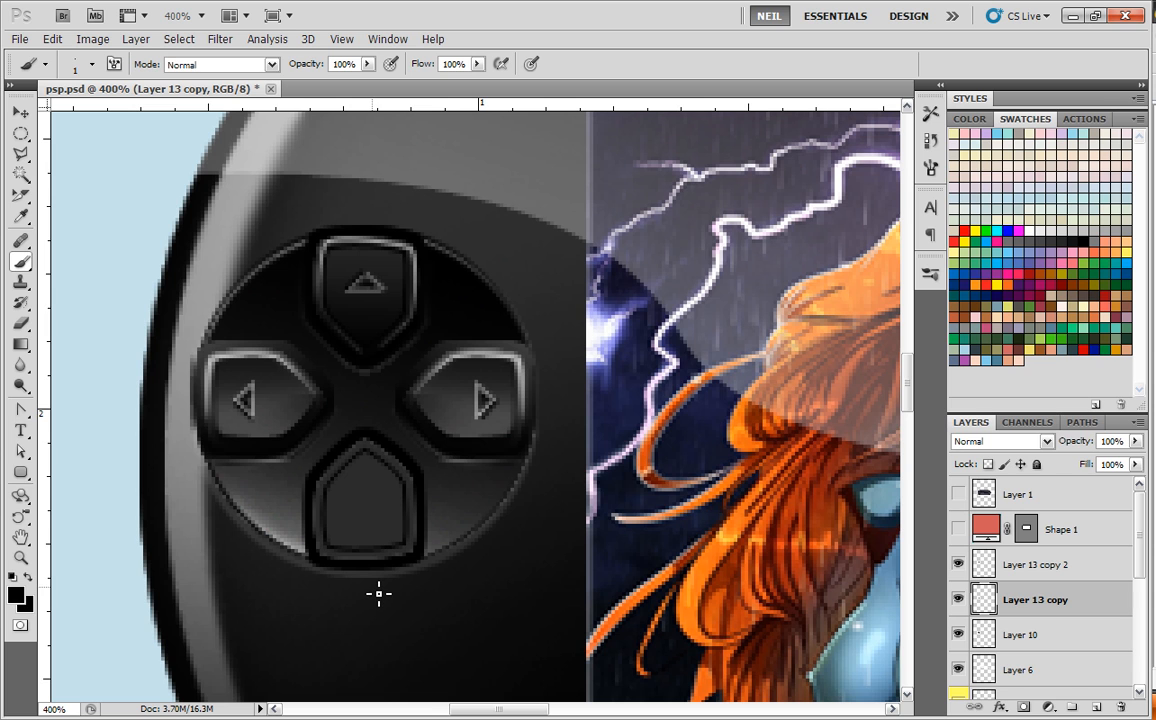
pyautogui.moveTo(378, 590)
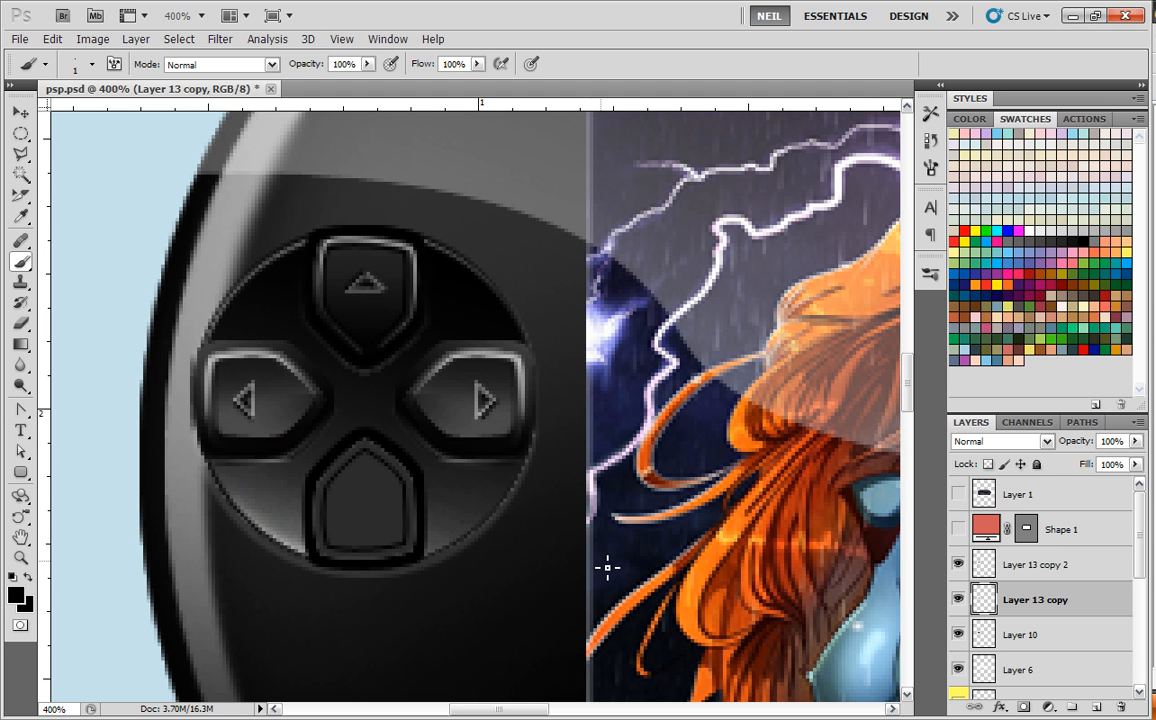
pyautogui.moveTo(608, 568)
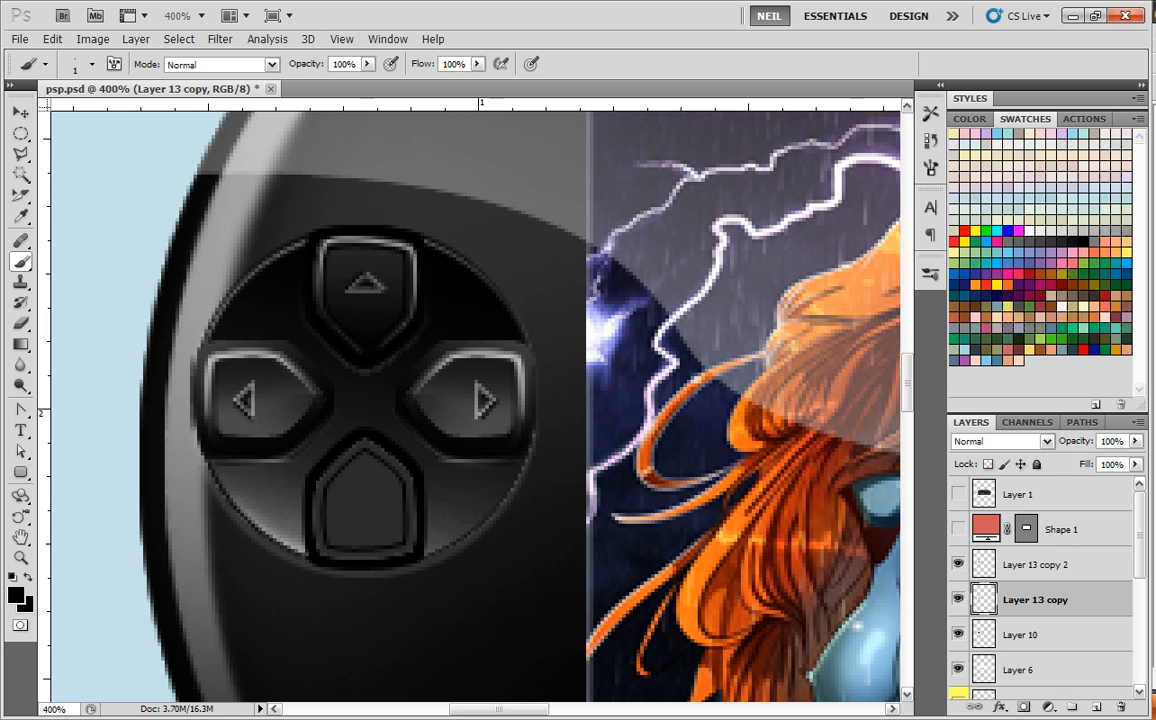